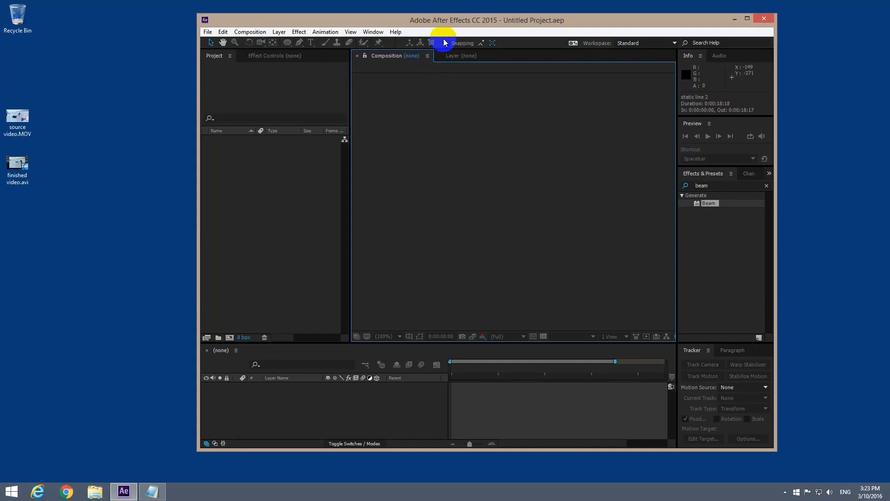
mouse_move(478, 30)
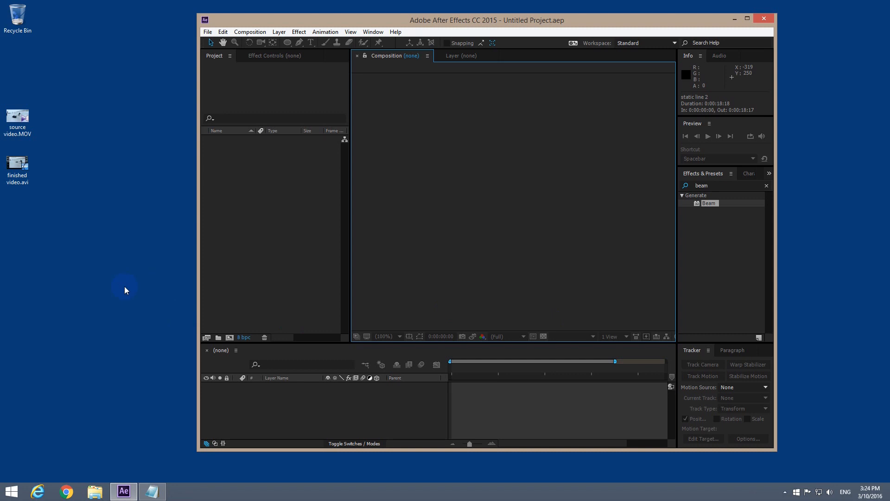
- Import source video.MOV into the project, maximise the window and set viewer zoom to Fit
click(17, 118)
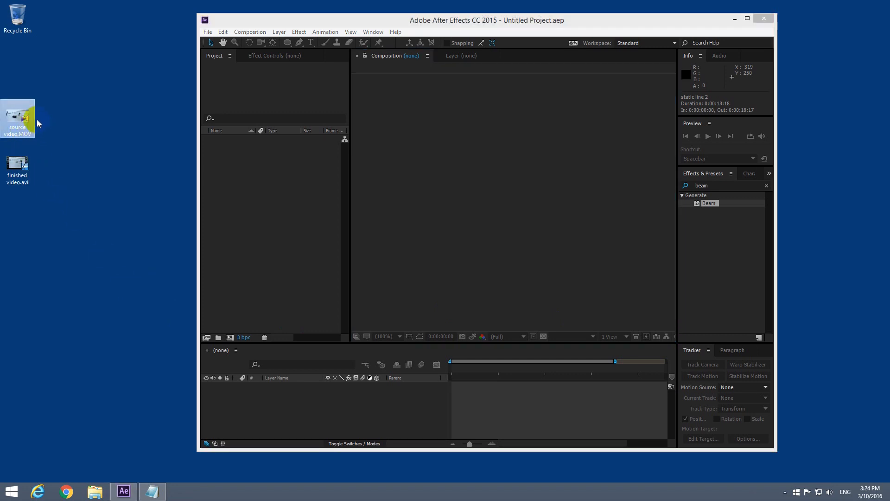
drag(18, 118, 257, 204)
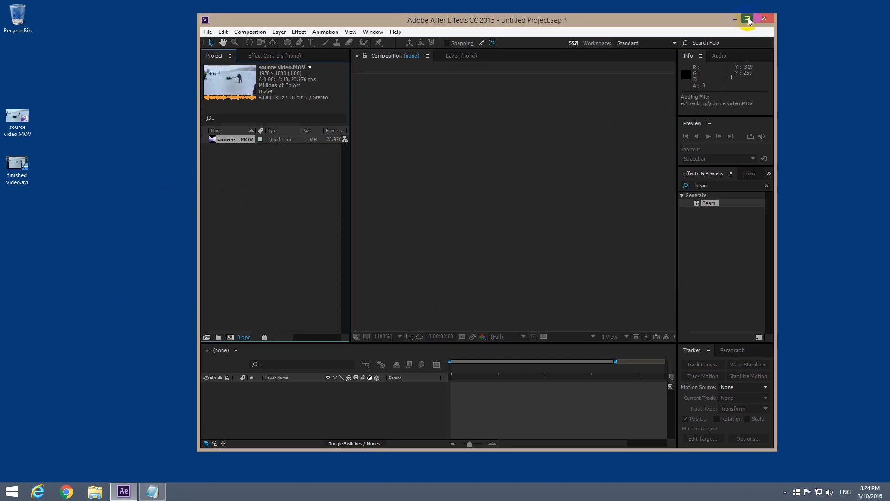
click(748, 18)
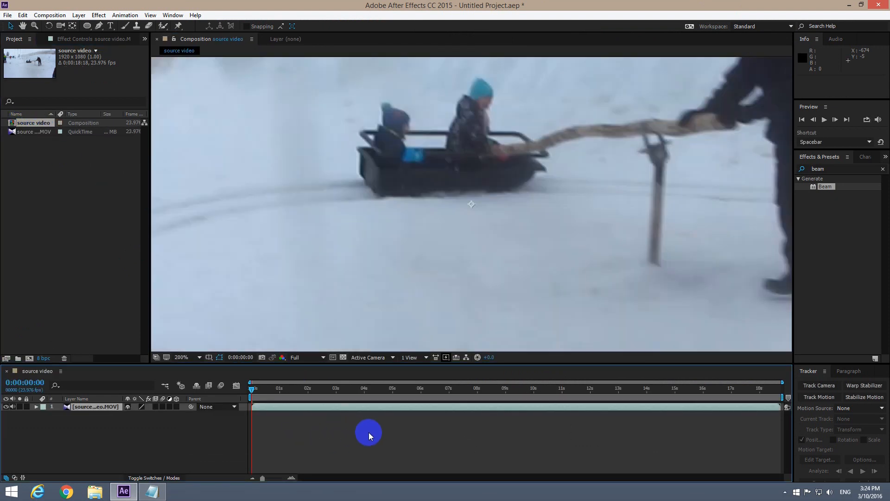
click(182, 357)
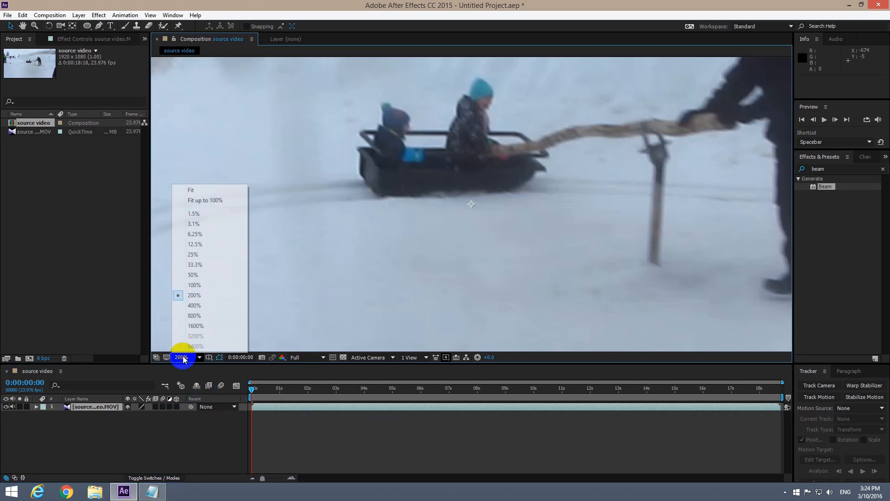
mouse_move(181, 368)
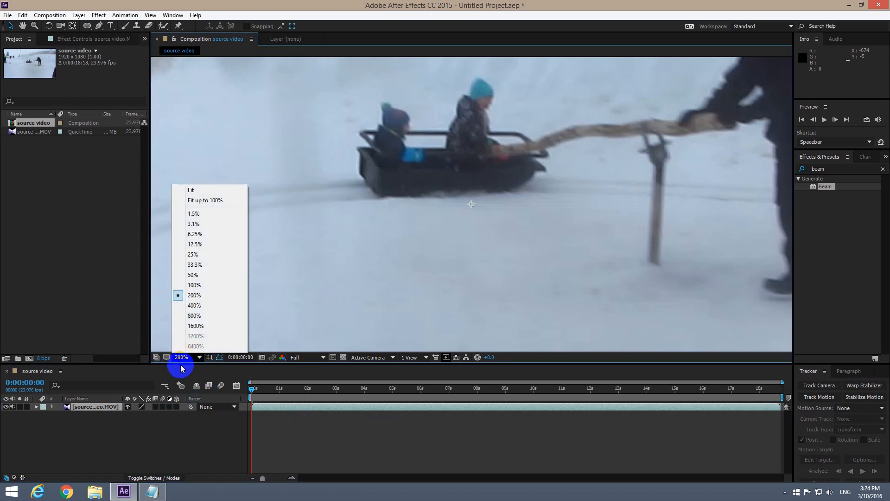
mouse_move(205, 192)
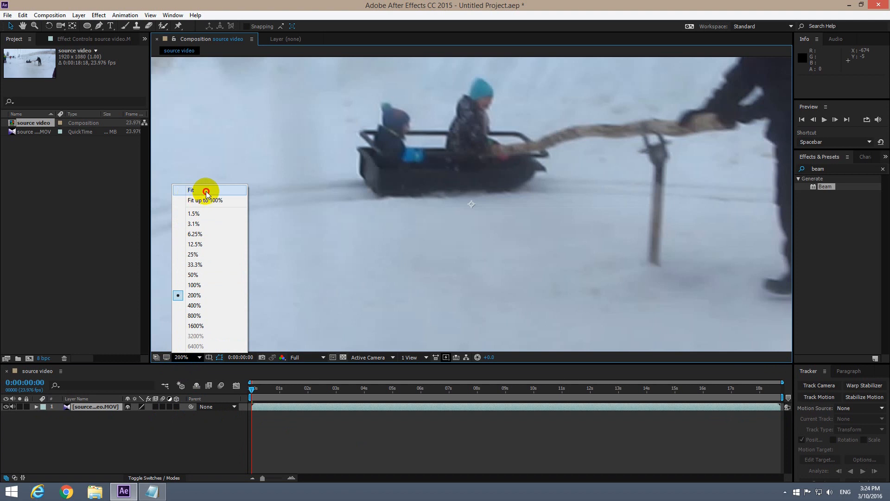
click(190, 189)
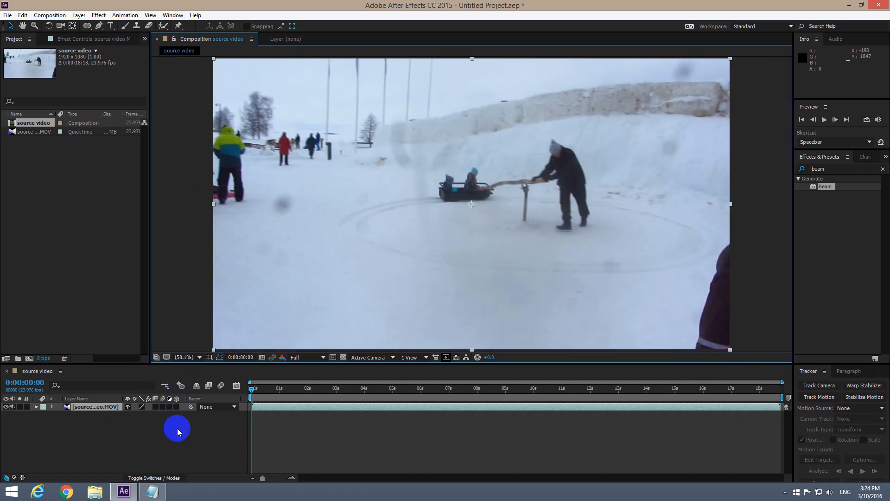
mouse_move(166, 450)
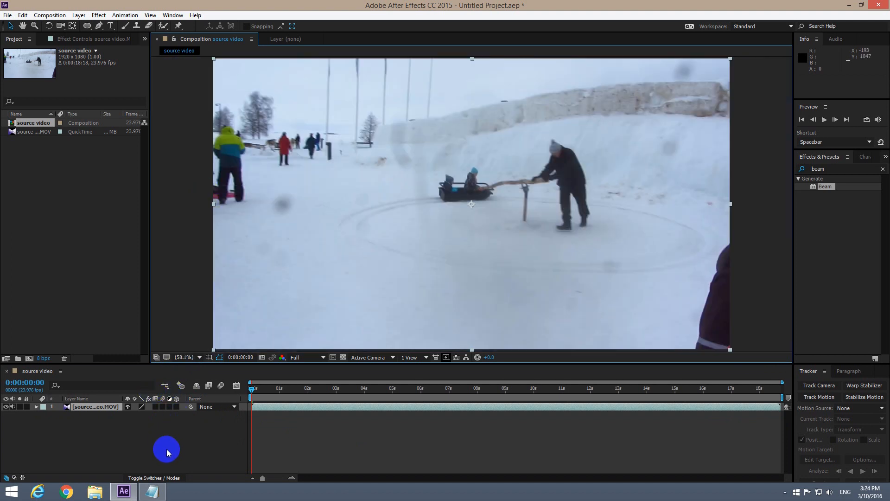
- Create a black solid named 'static line' at composition size above the video
right_click(166, 449)
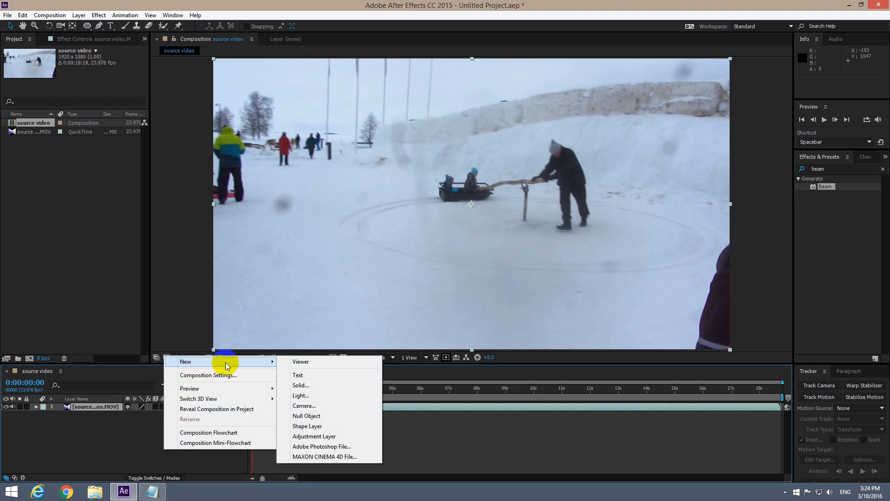
click(300, 385)
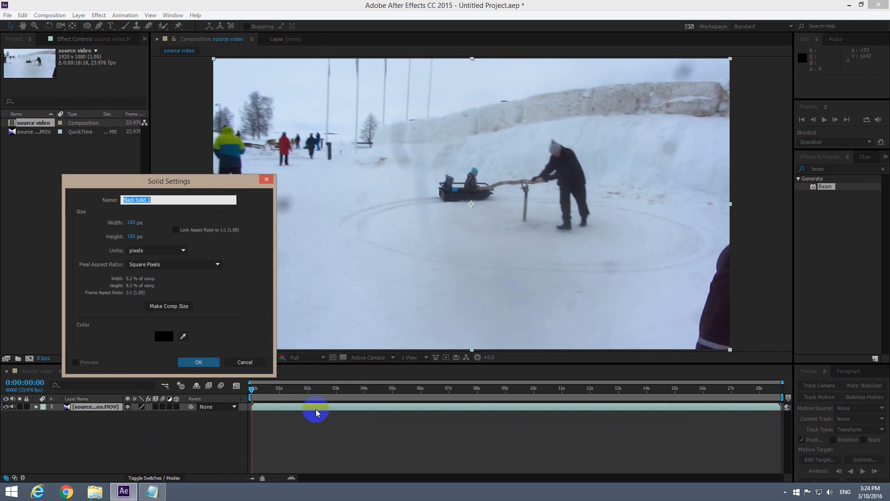
mouse_move(245, 362)
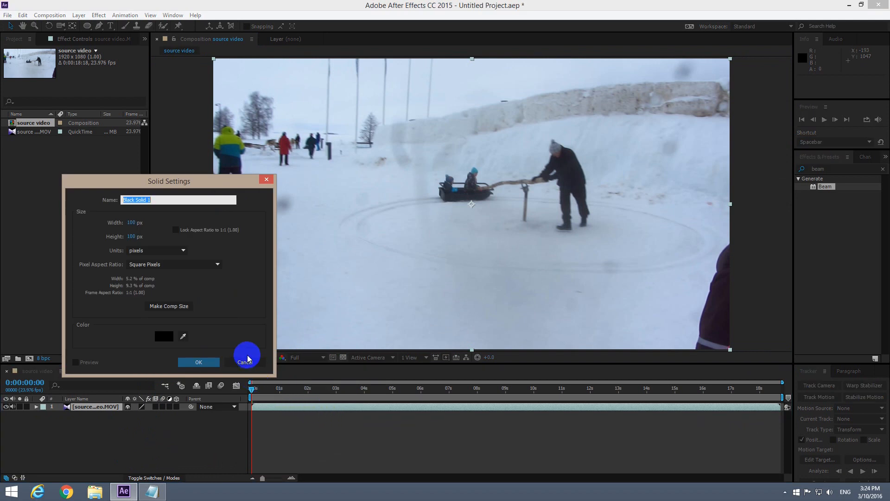
mouse_move(138, 219)
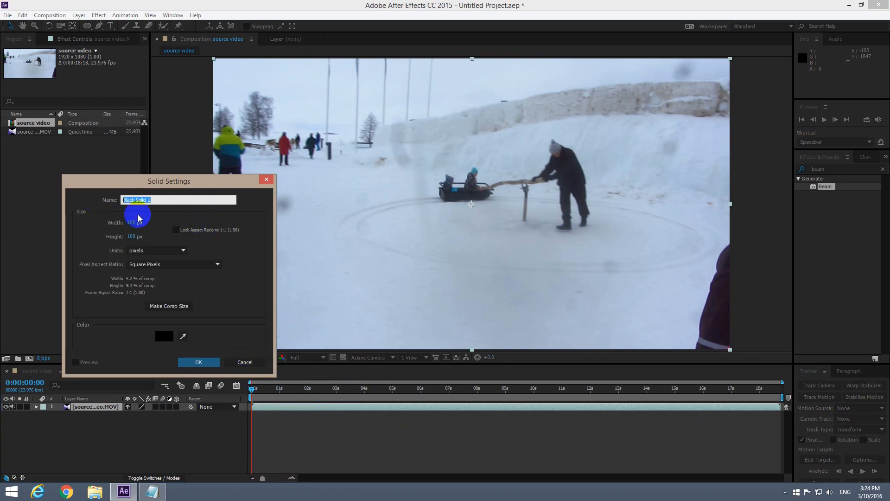
text(static line)
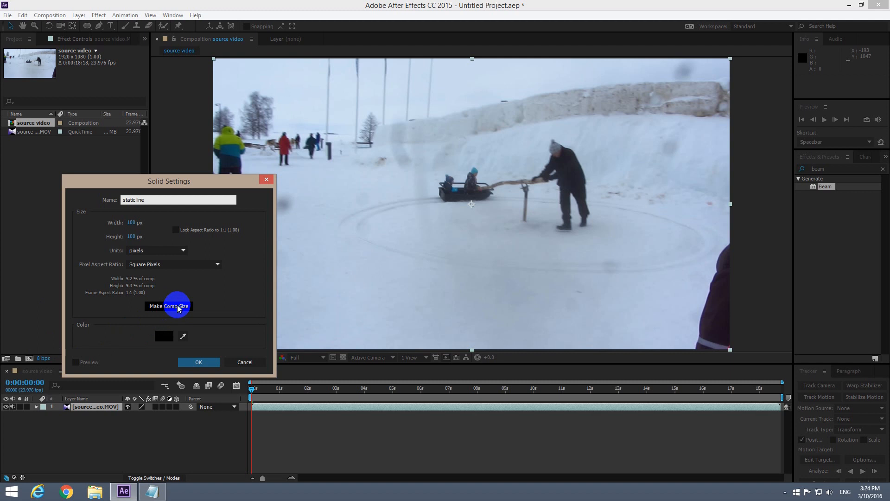
click(168, 306)
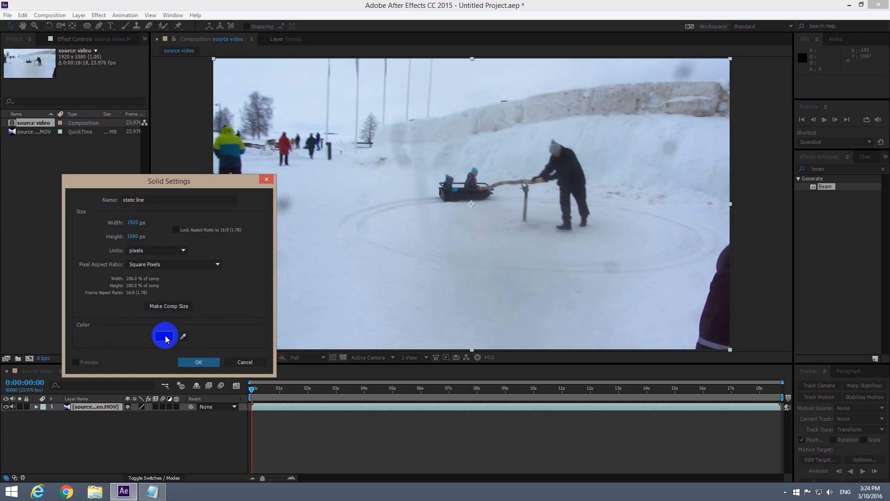
click(165, 336)
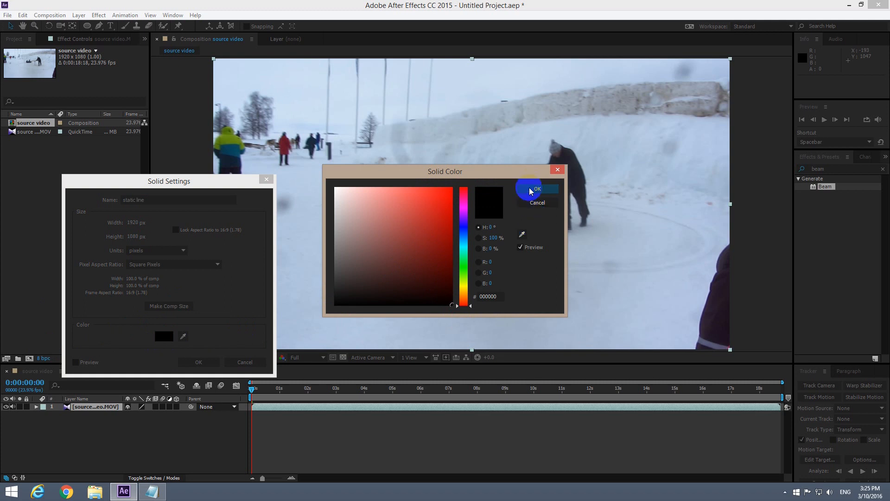
click(536, 189)
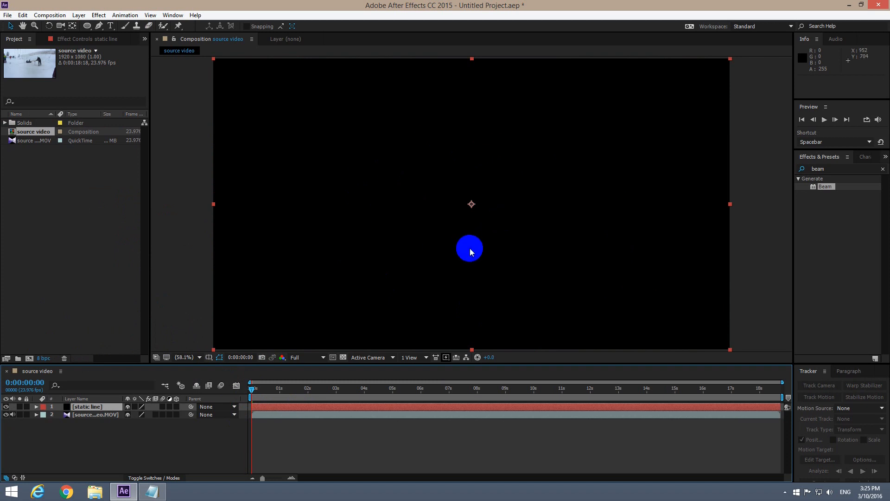
mouse_move(859, 160)
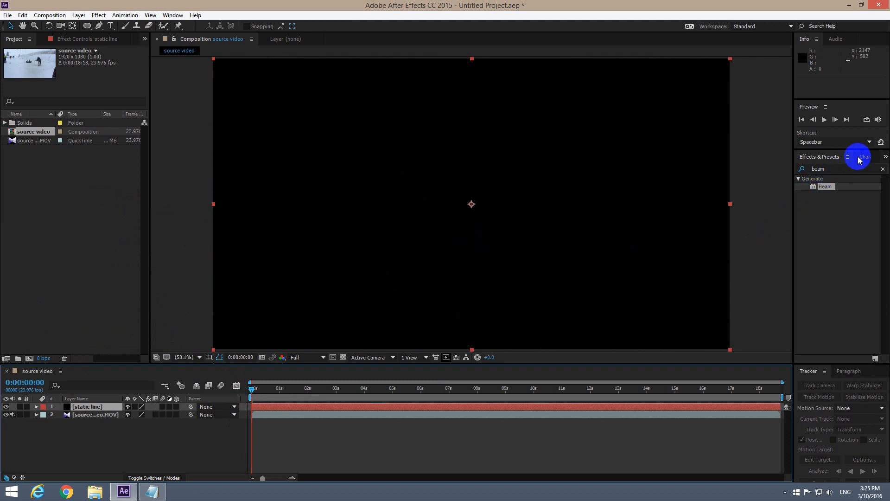
mouse_move(828, 165)
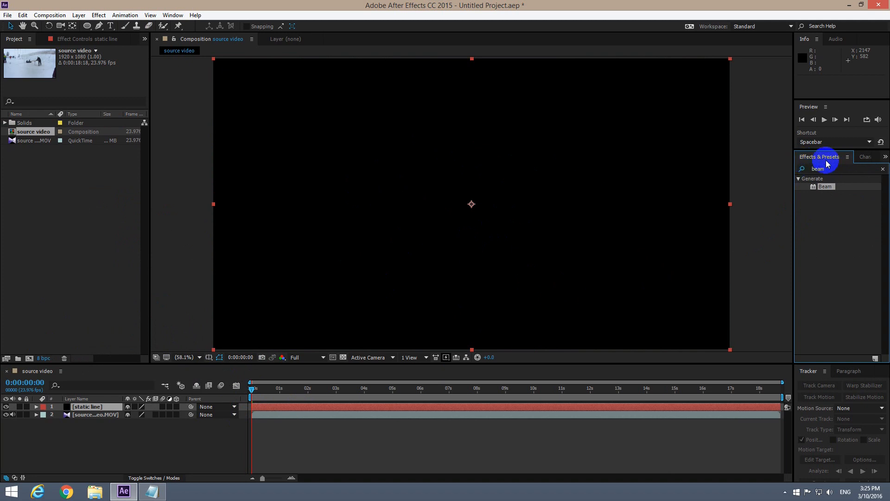
mouse_move(153, 30)
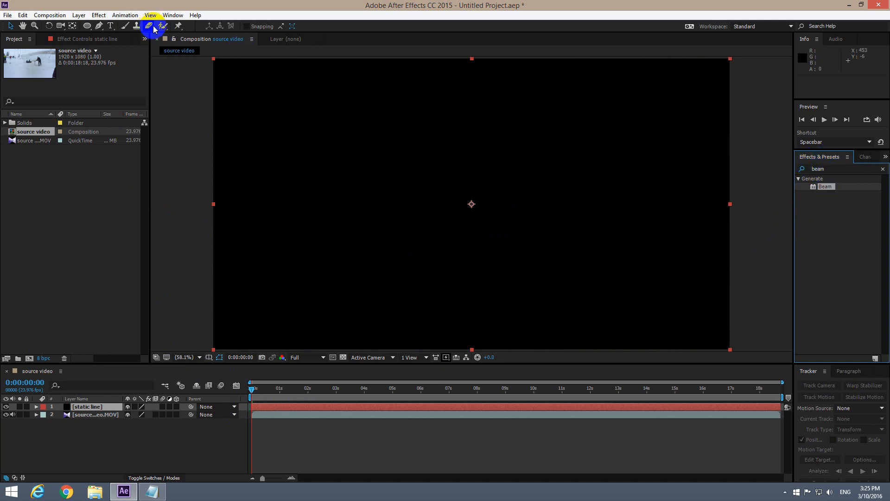
- Search the Effects & Presets panel for 'beam' to find the Beam generator
click(172, 15)
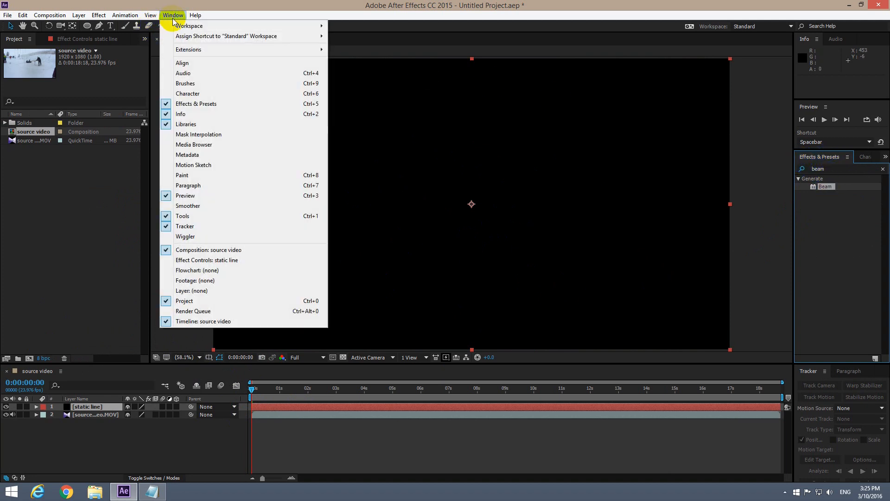
mouse_move(202, 108)
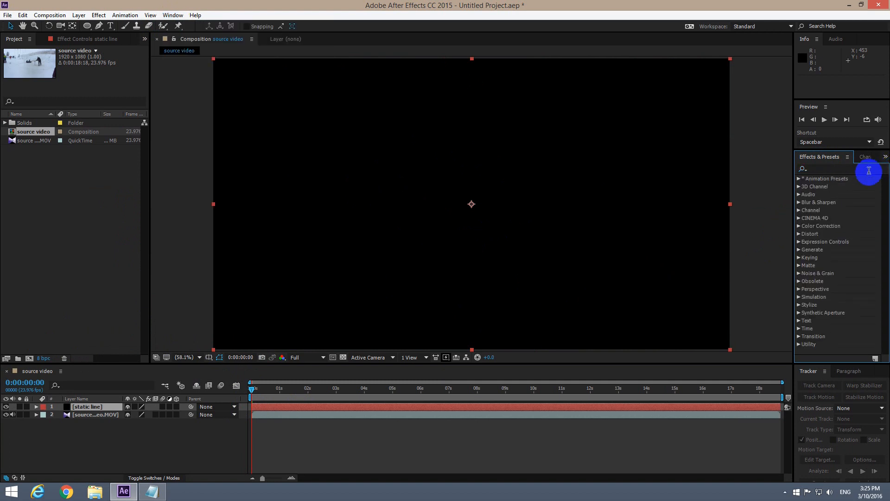
click(829, 169)
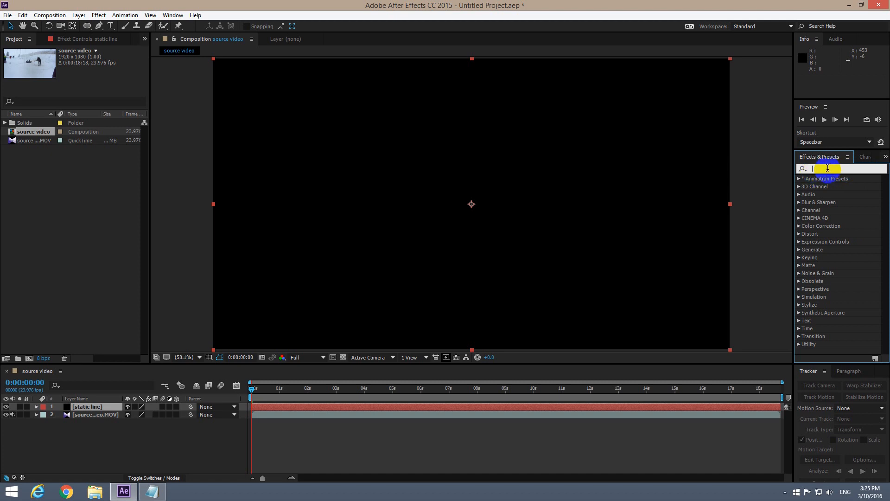
text(bew)
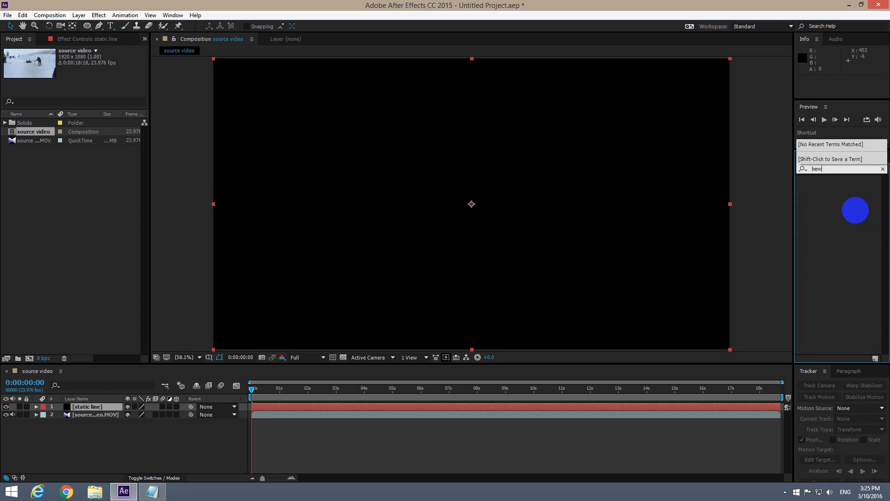
text(beam)
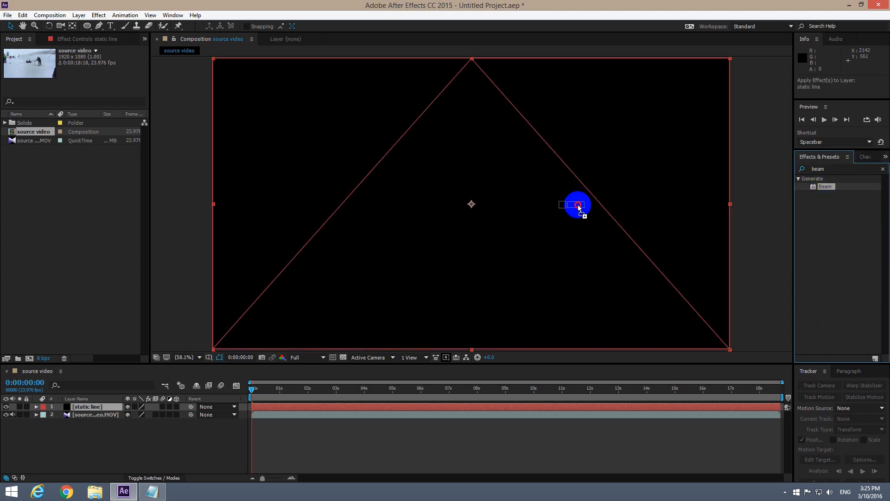
- Apply Beam to the static line solid and raise its Length from 25% to 100%
double_click(825, 186)
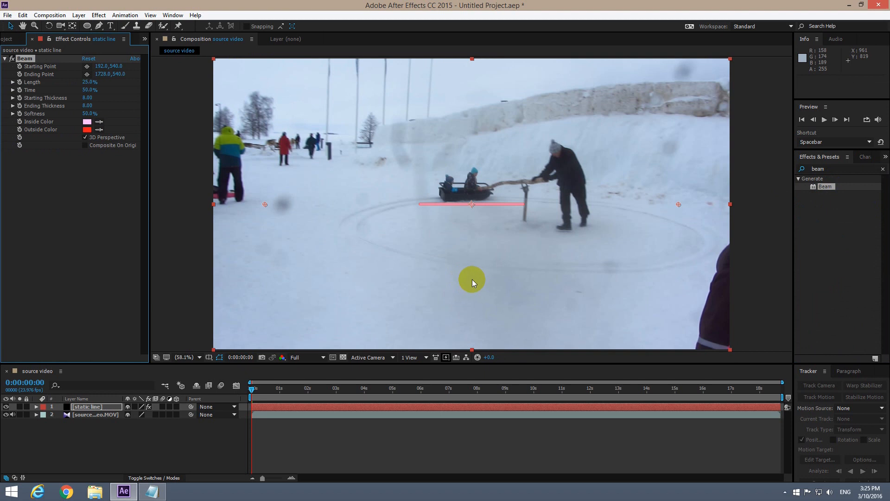
mouse_move(353, 238)
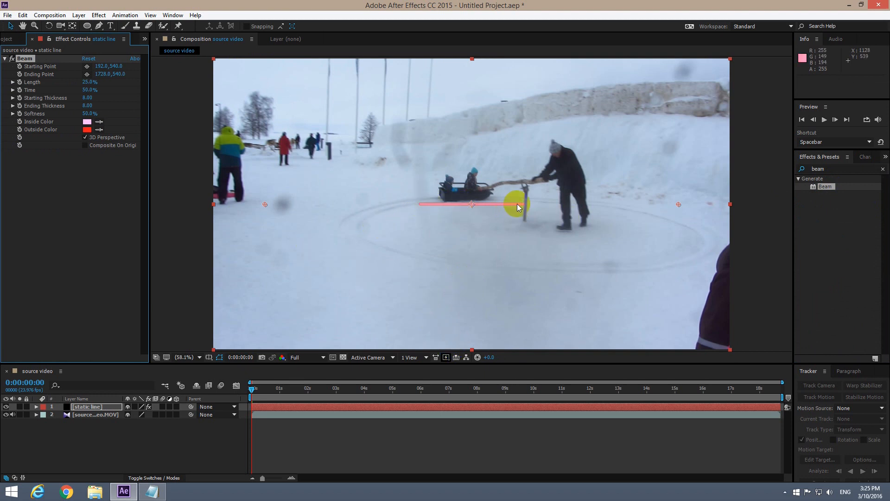
mouse_move(69, 89)
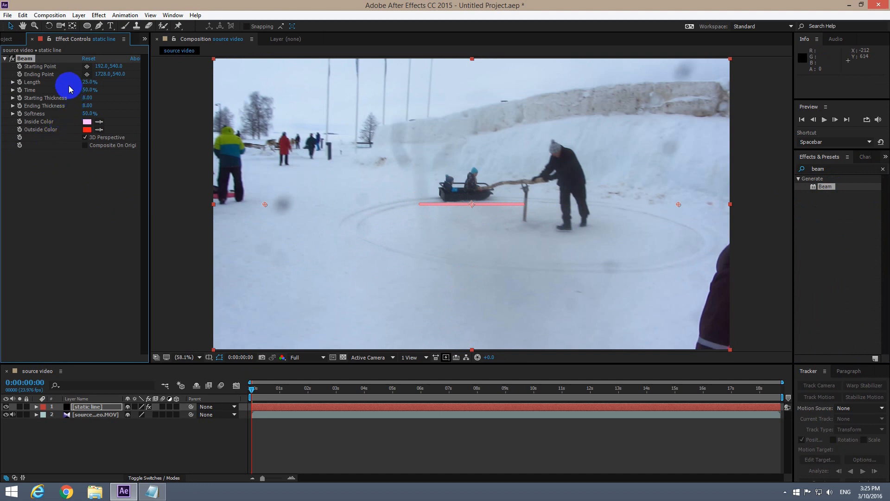
drag(90, 81, 104, 82)
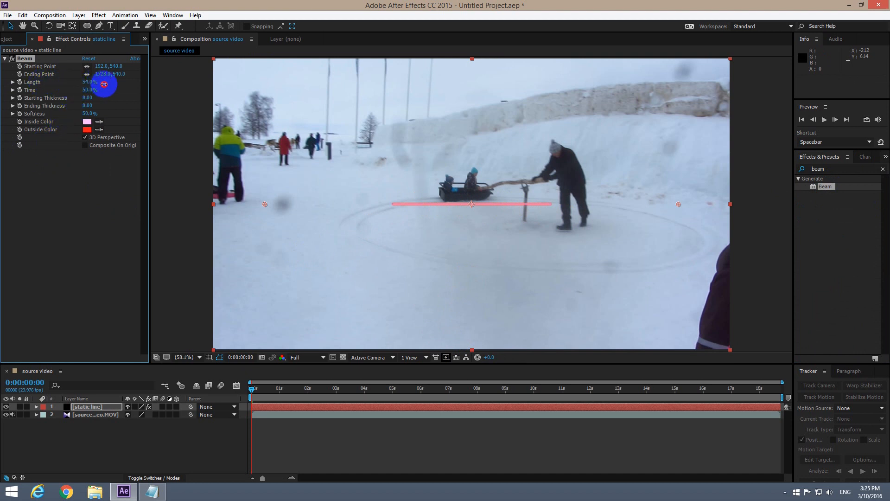
drag(90, 82, 90, 88)
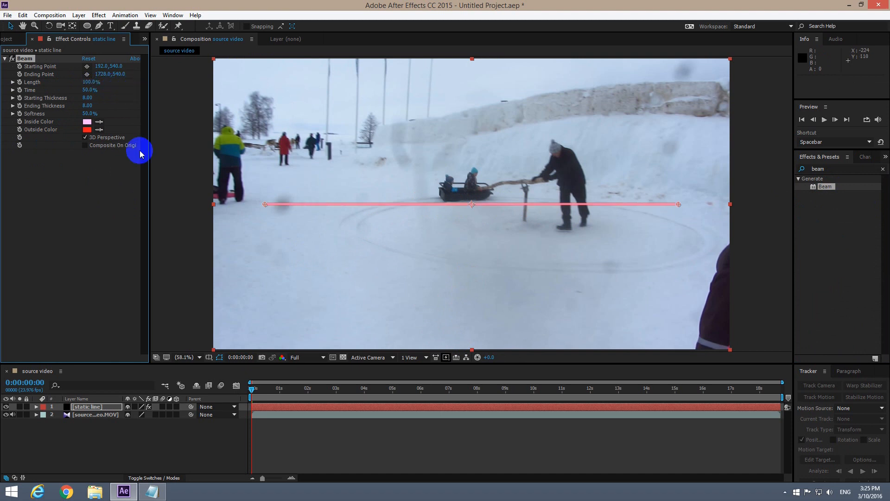
mouse_move(87, 86)
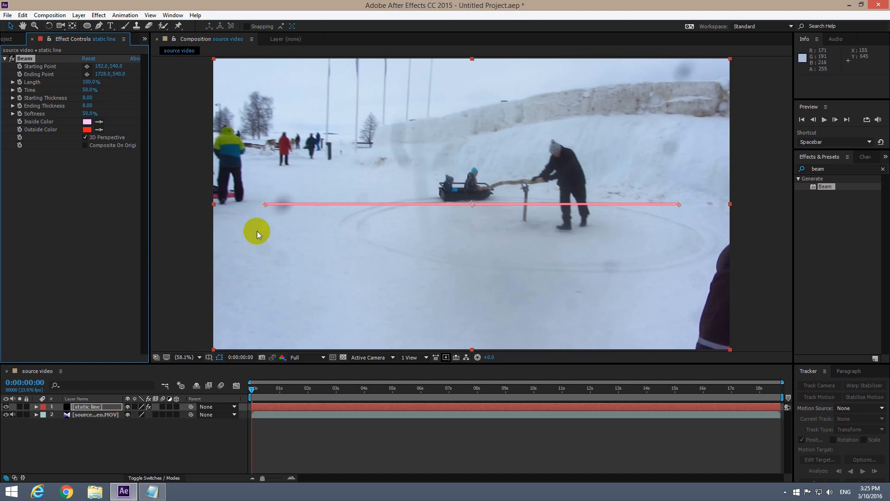
mouse_move(352, 238)
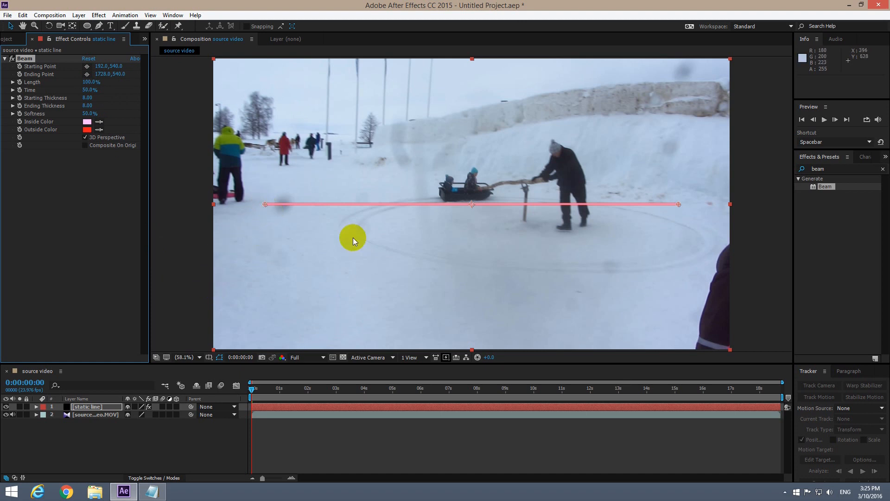
mouse_move(276, 222)
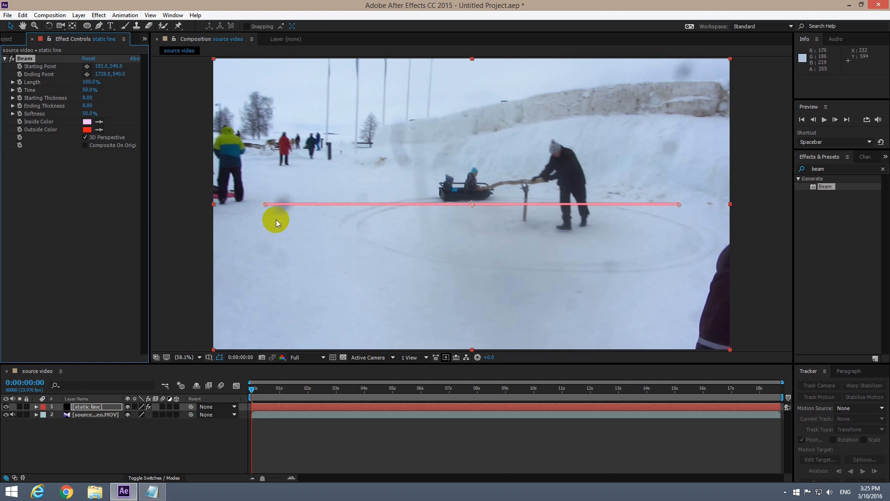
- Reposition the beam's start and end points into a level line high in the sky
drag(264, 204, 345, 128)
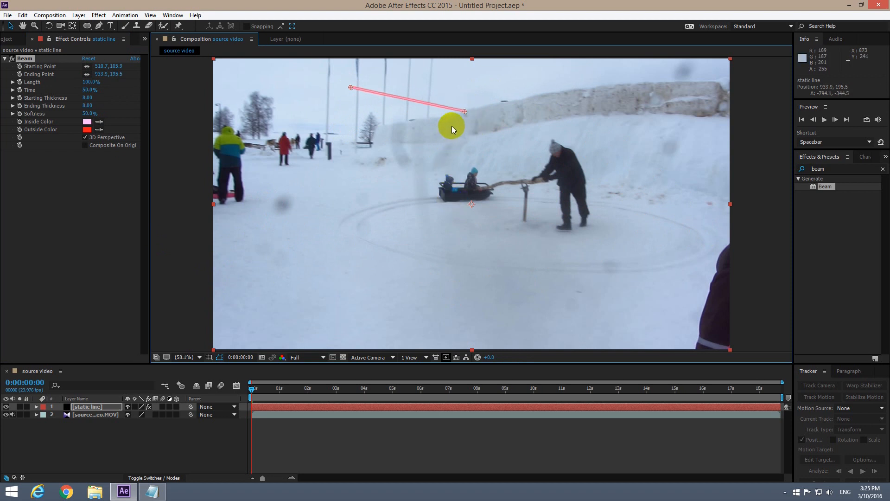
mouse_move(142, 124)
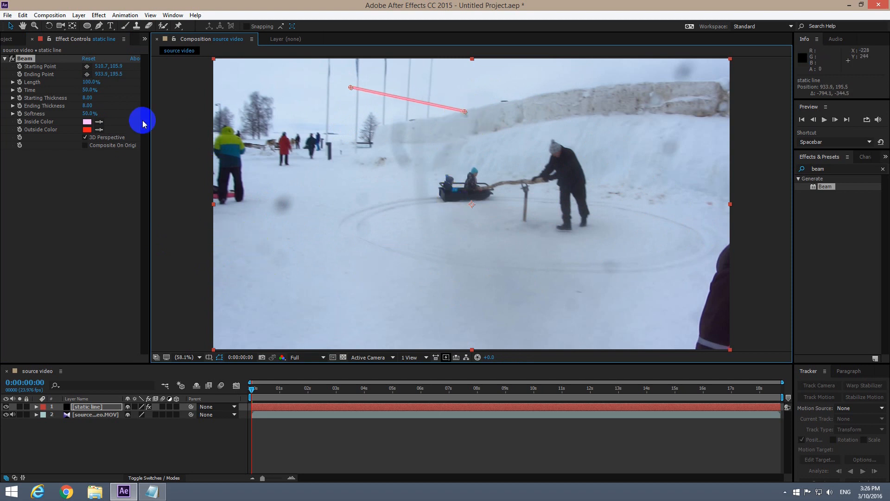
mouse_move(96, 89)
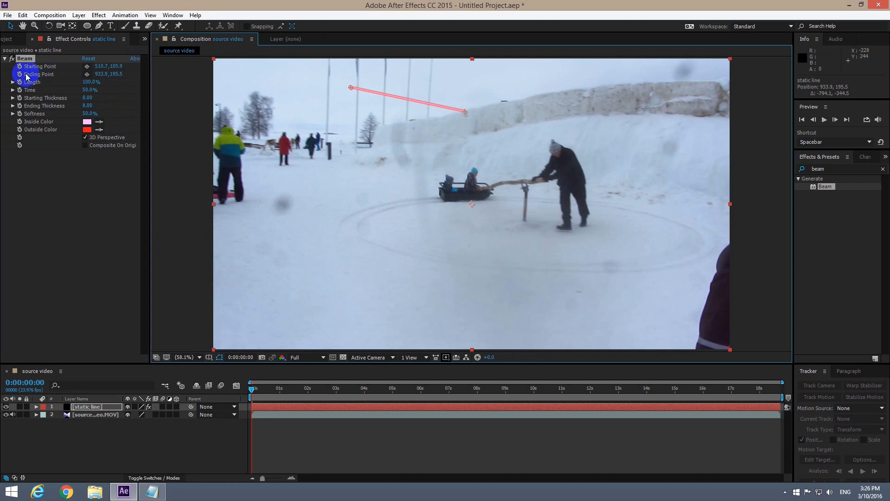
click(351, 88)
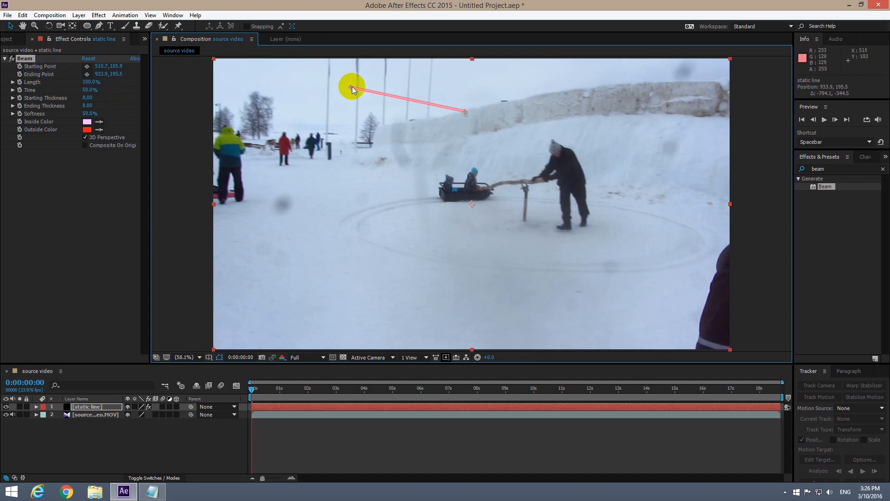
drag(352, 88, 340, 126)
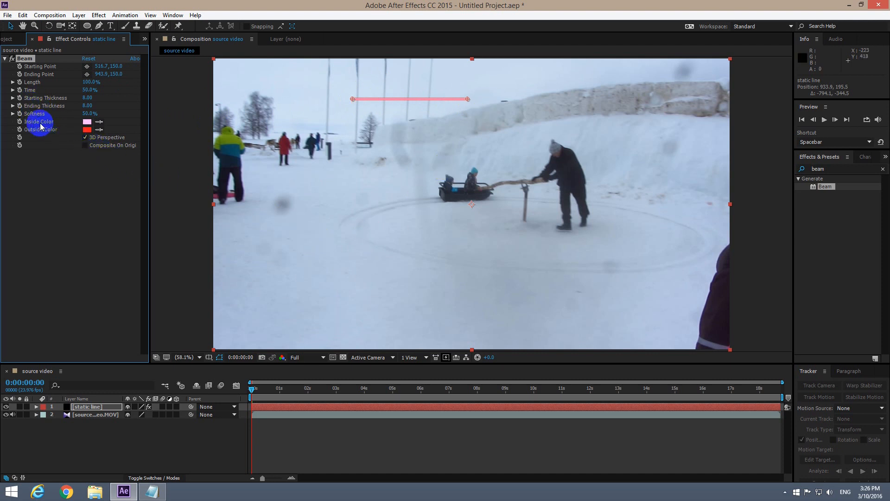
mouse_move(49, 130)
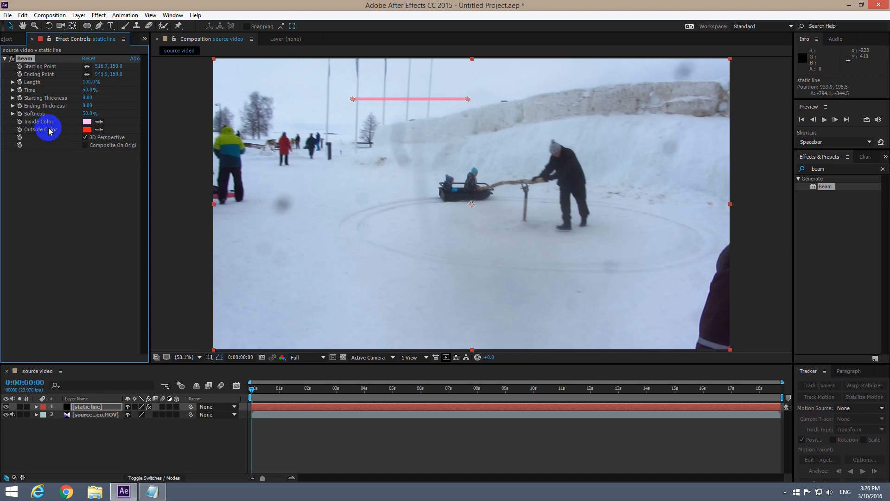
- Set the beam's Inside and Outside Color to black for a dark line
click(88, 121)
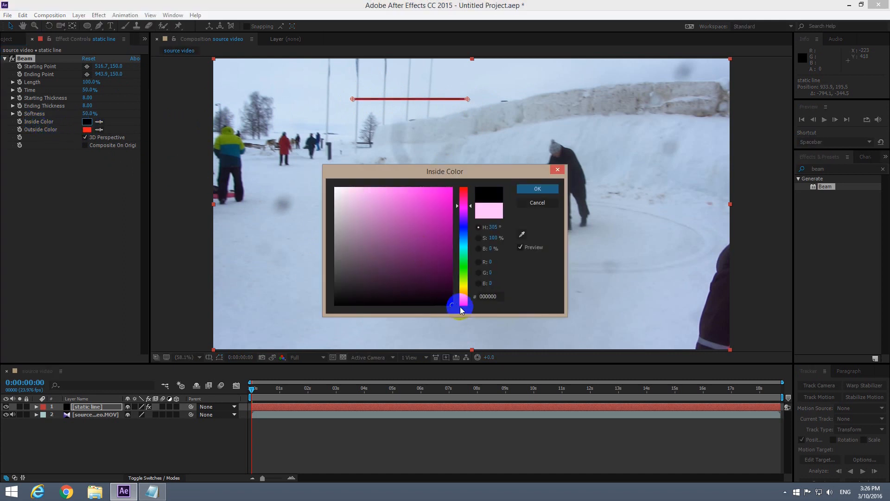
click(538, 204)
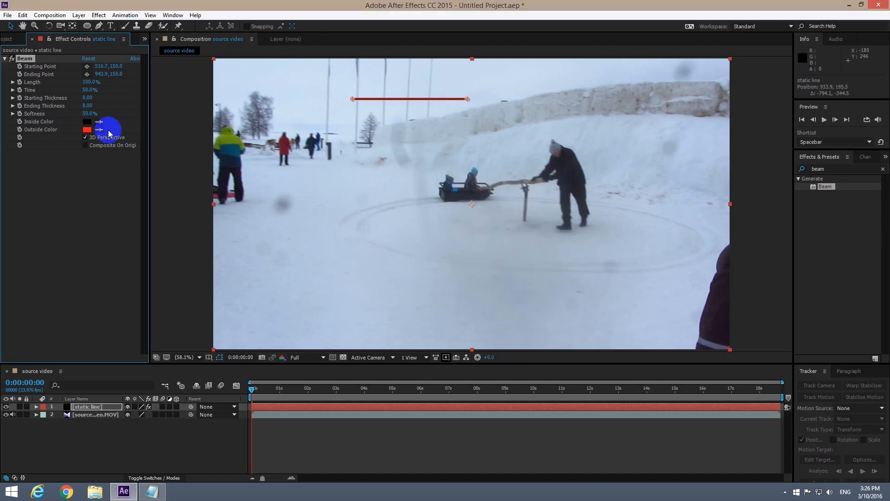
click(87, 130)
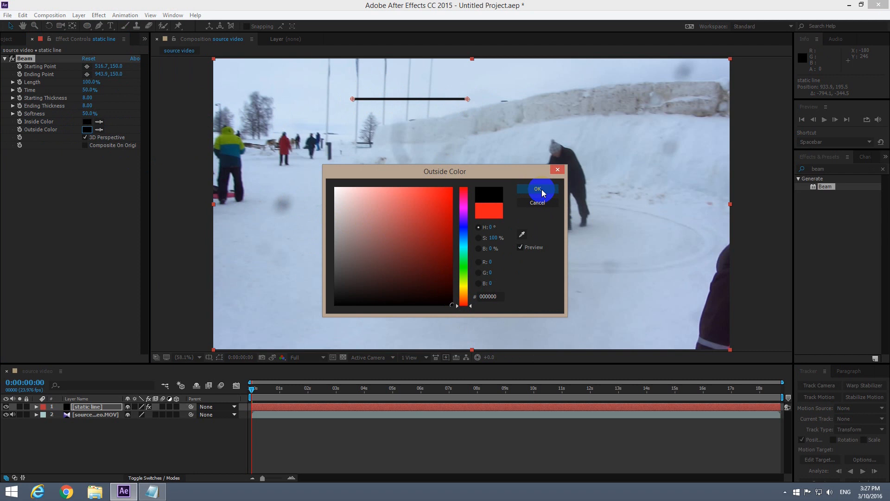
click(536, 190)
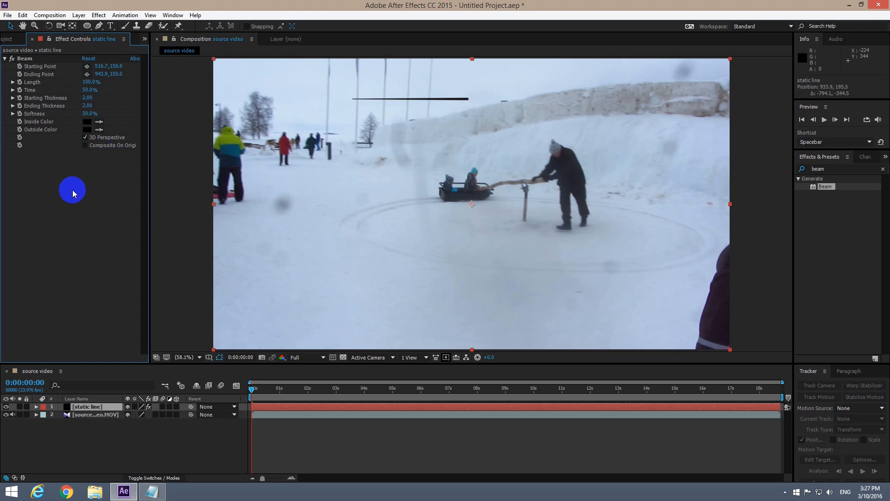
mouse_move(353, 107)
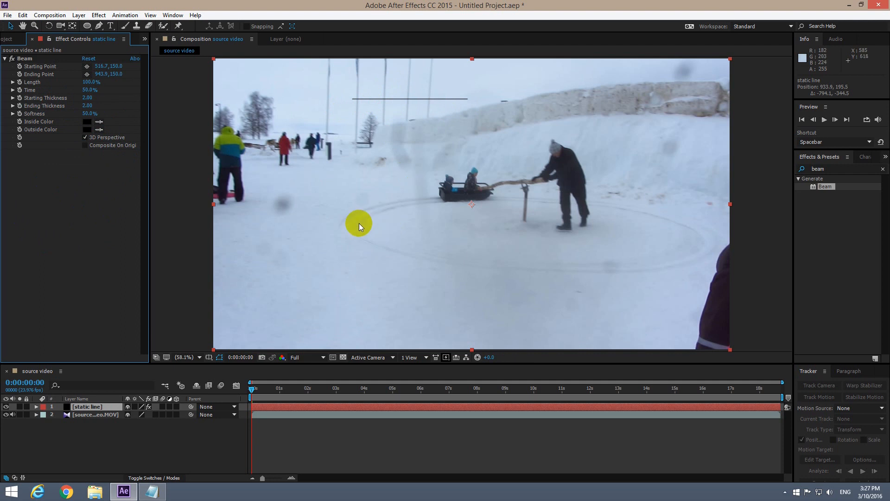
mouse_move(120, 437)
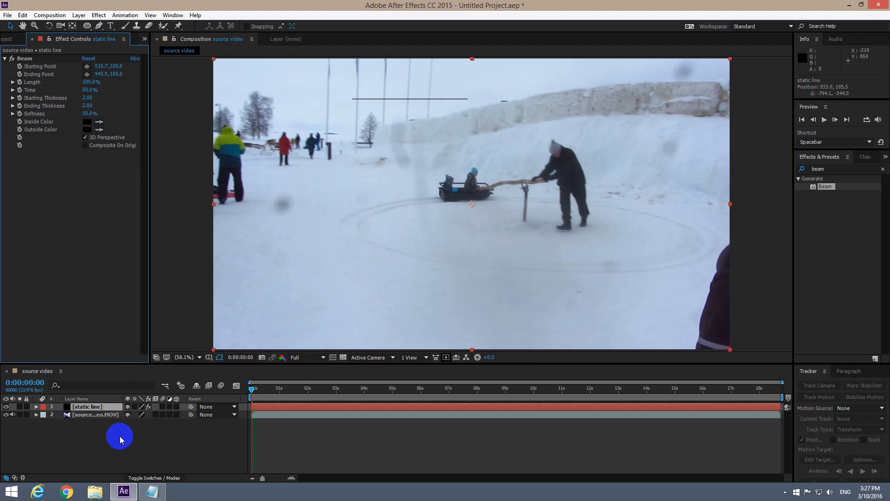
- Duplicate the static line layer with Ctrl+D and rename the copy 'moving line'
click(86, 406)
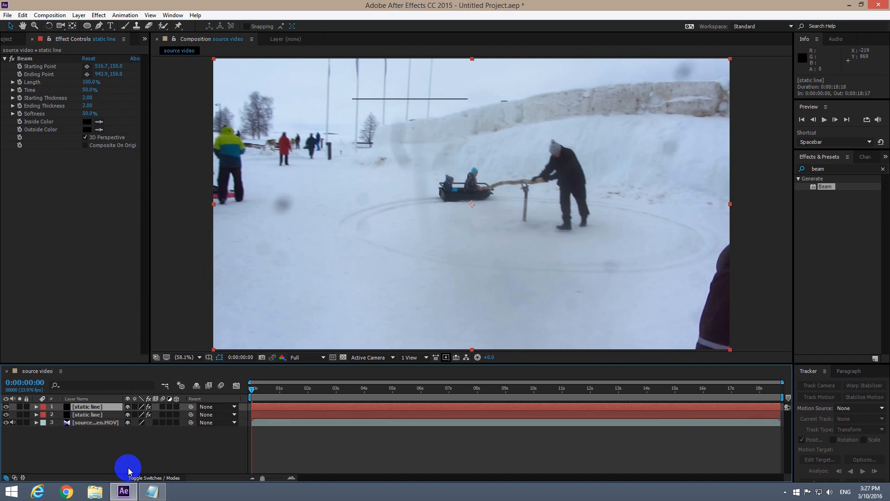
mouse_move(104, 465)
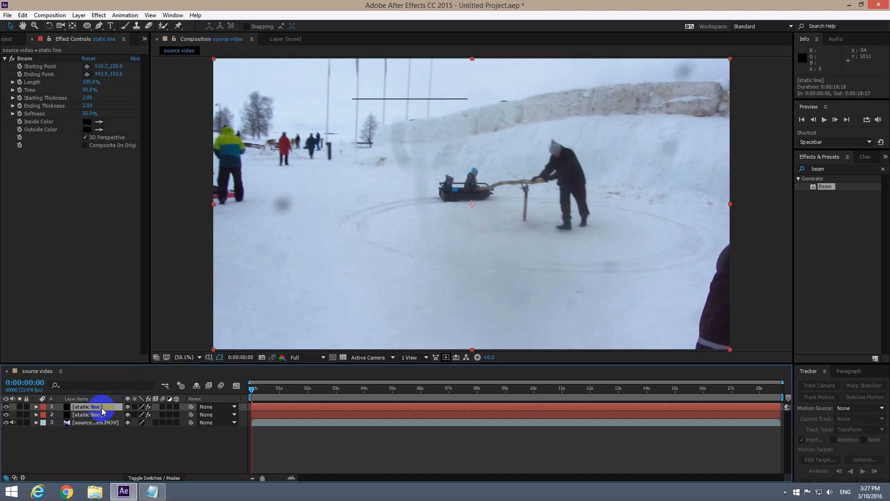
right_click(88, 407)
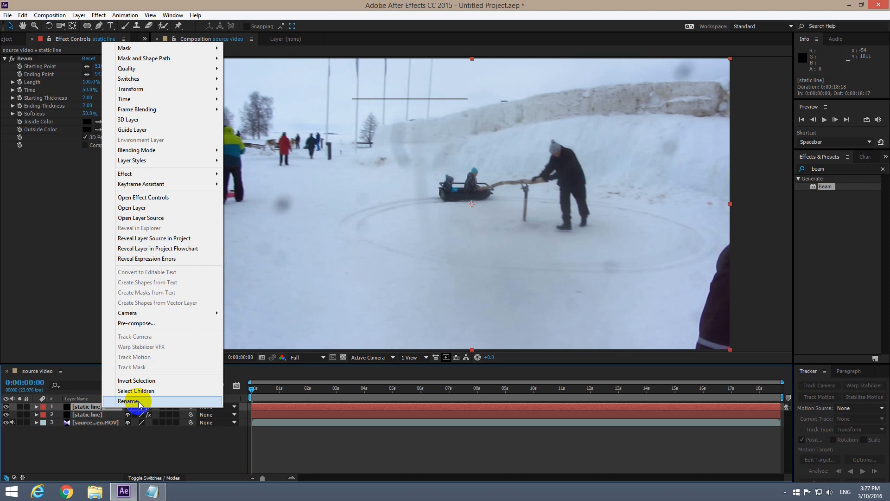
click(130, 402)
text(moving line)
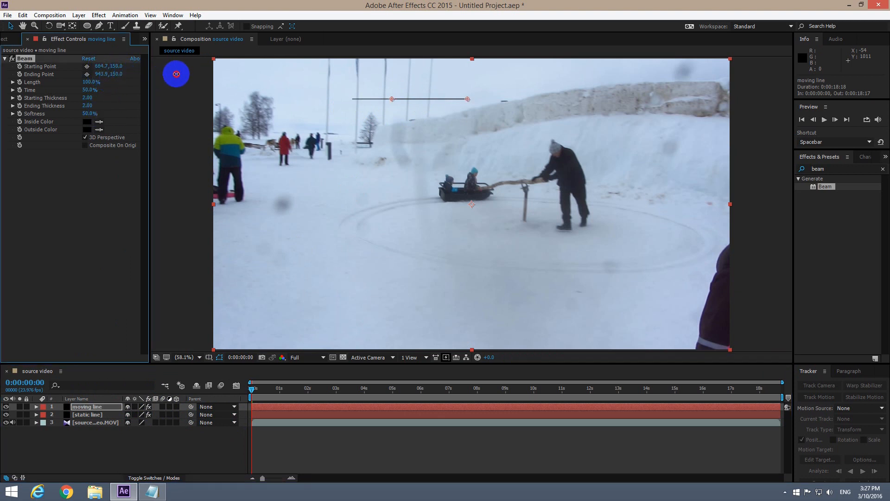
- Angle the moving line's end down toward the person and set static line Ending Point Y to 150
drag(176, 74, 214, 74)
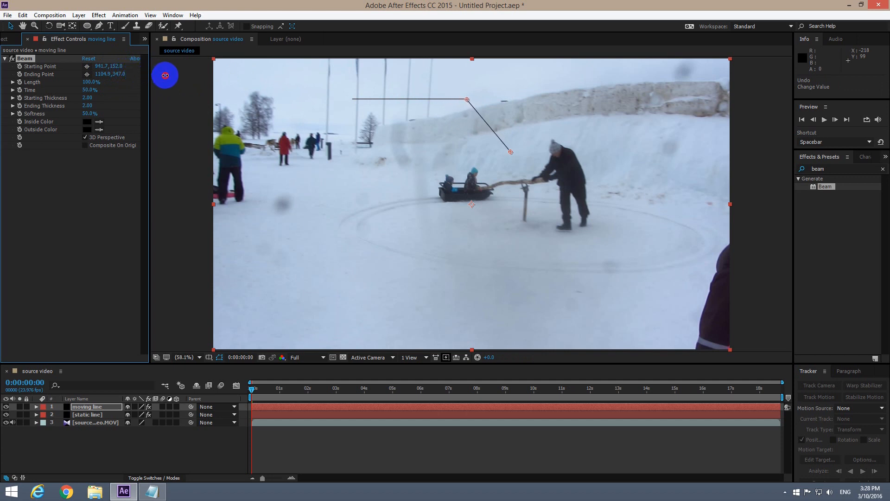
click(87, 415)
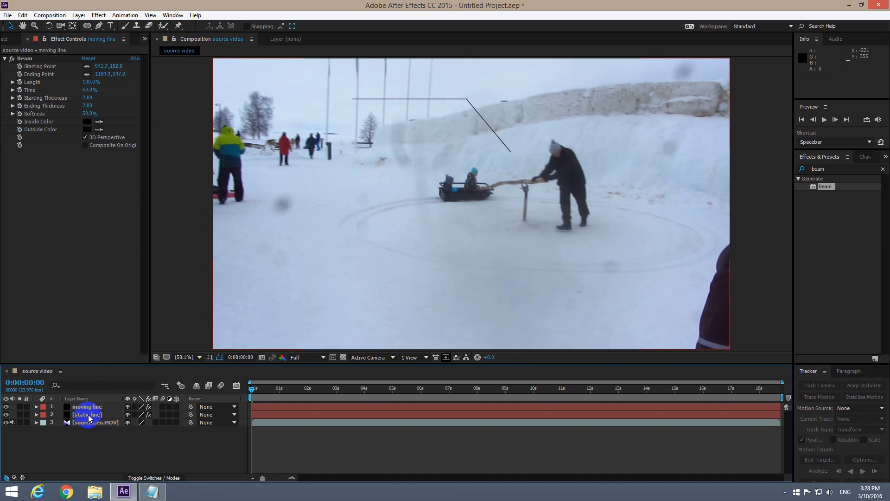
click(87, 415)
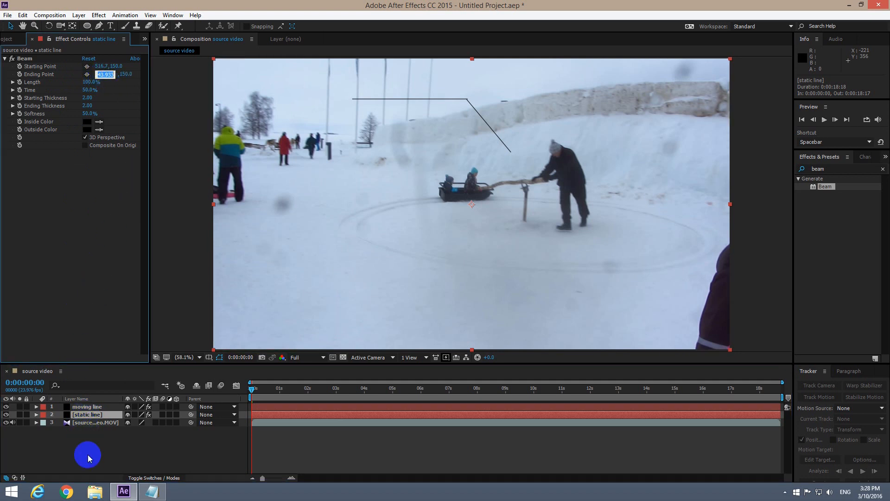
click(87, 407)
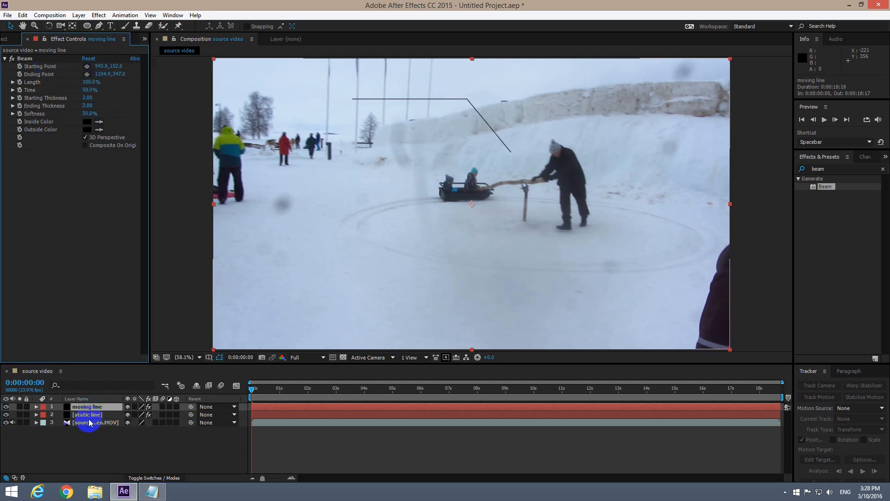
click(87, 414)
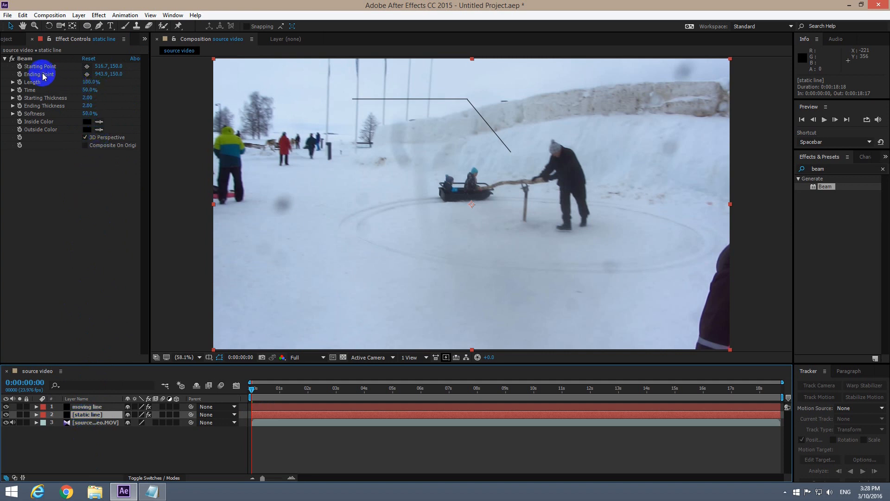
click(107, 74)
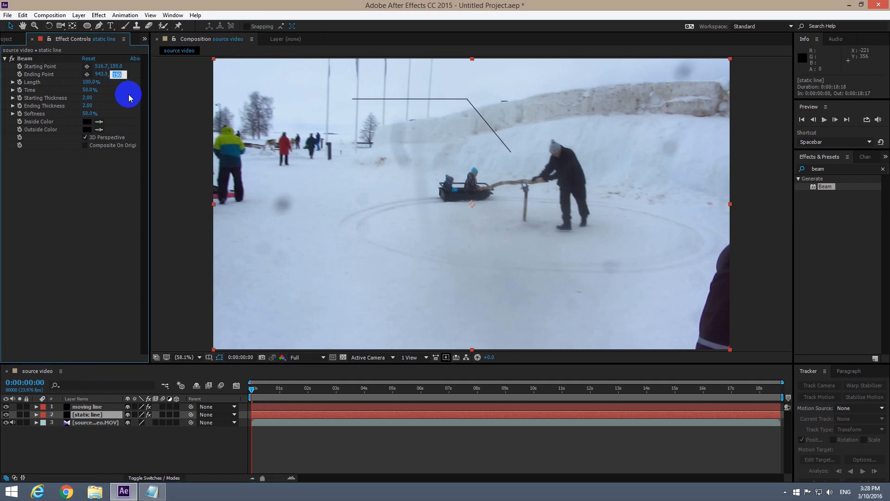
click(87, 406)
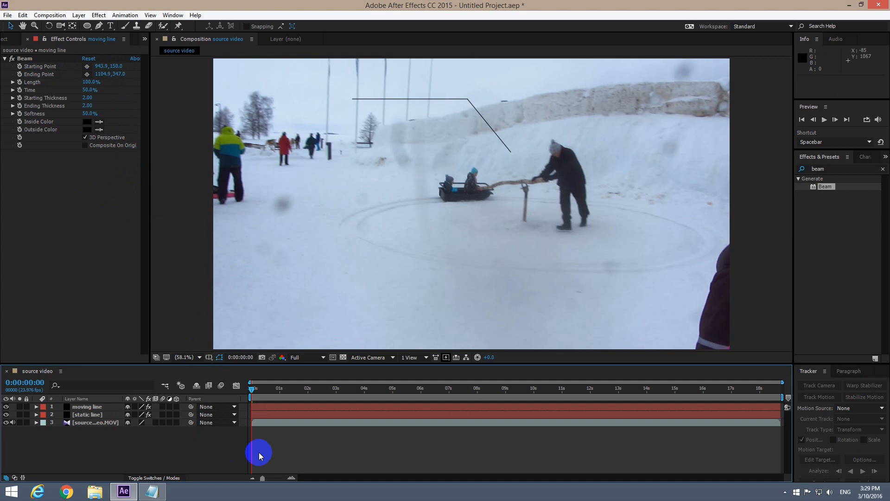
mouse_move(503, 259)
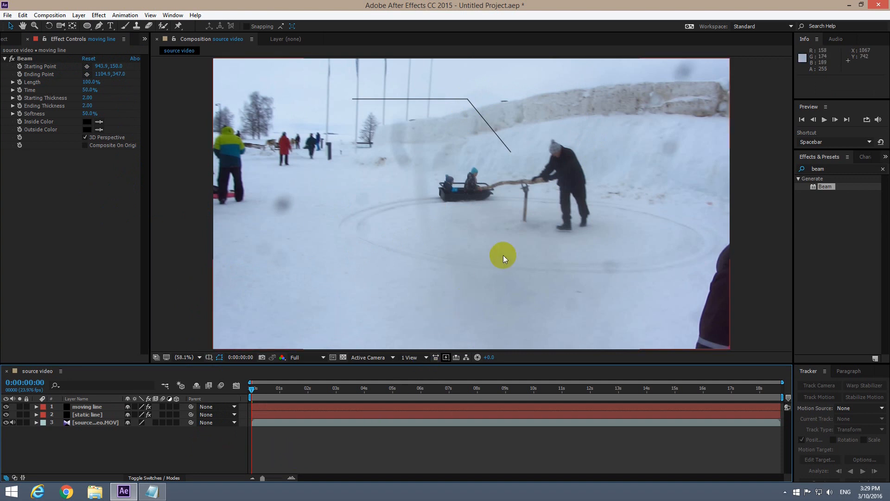
mouse_move(551, 145)
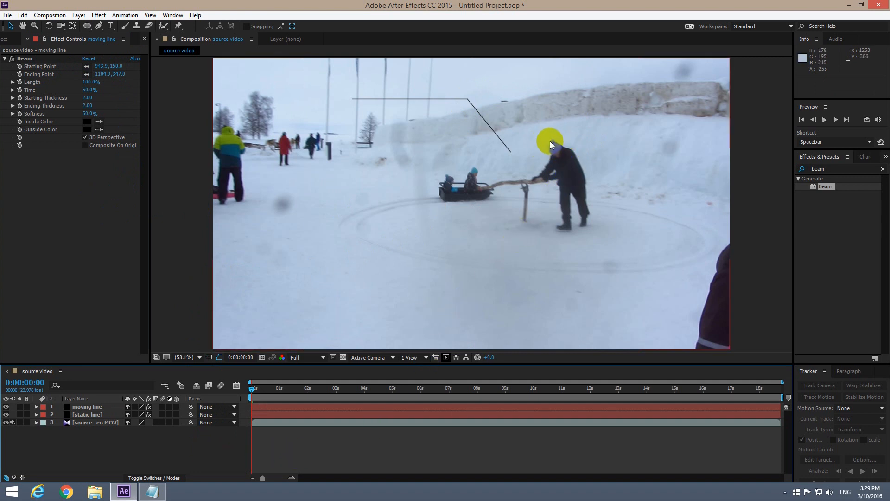
mouse_move(842, 404)
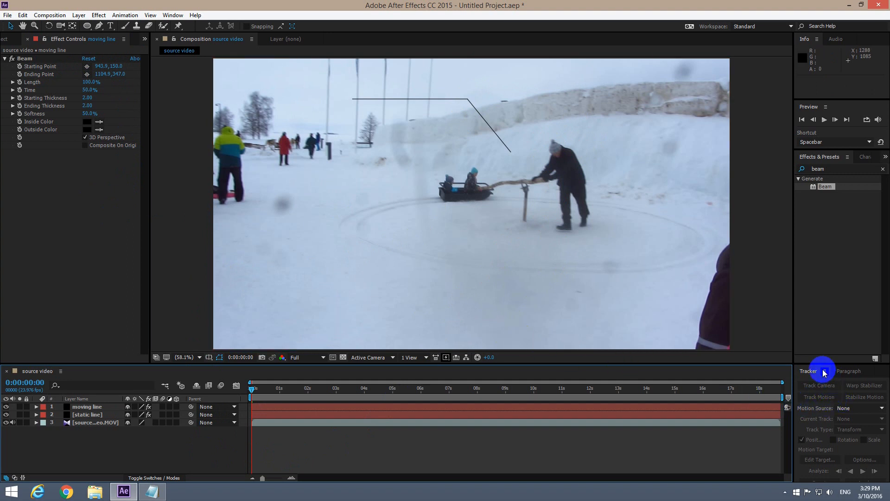
mouse_move(513, 224)
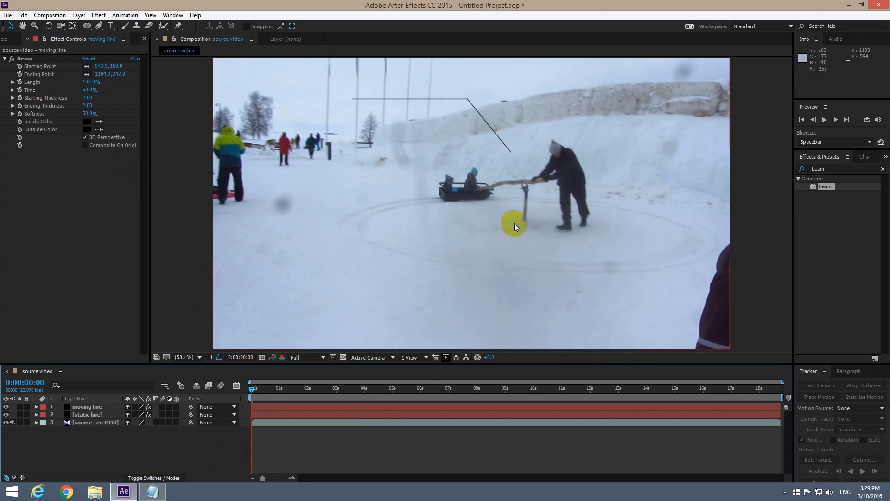
- Show the Tracker panel, select the source video layer and start Track Motion
click(173, 14)
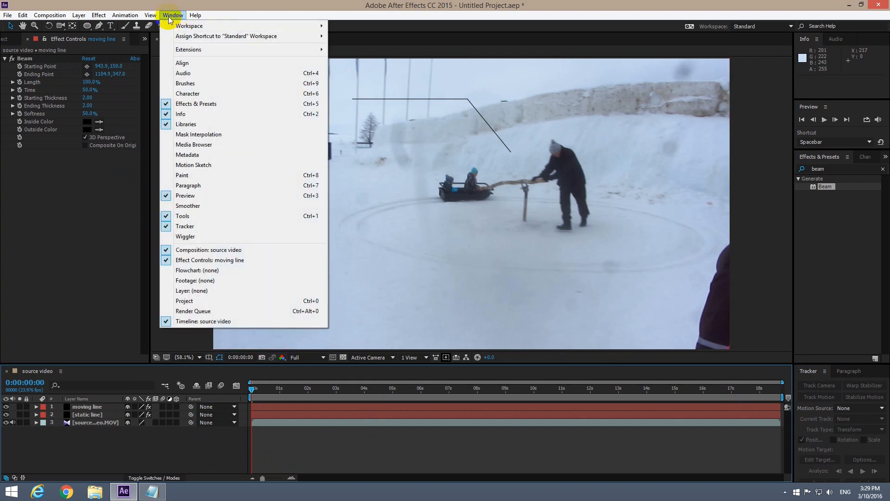
mouse_move(204, 227)
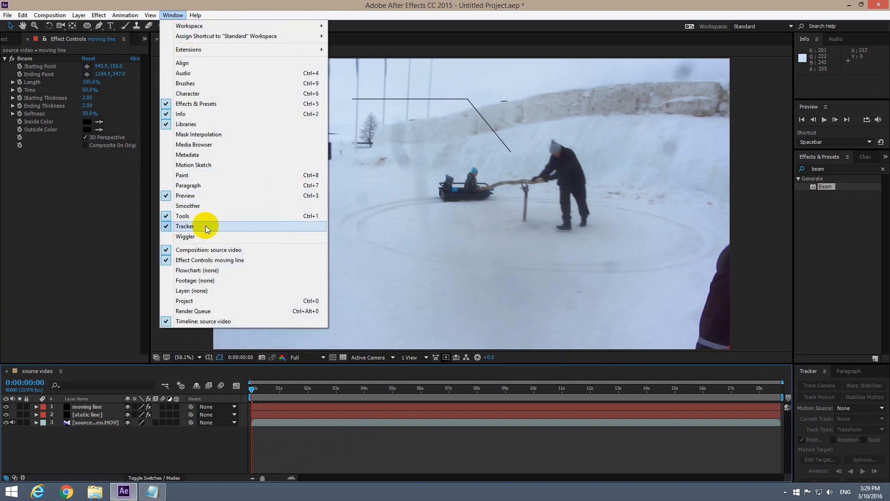
click(185, 226)
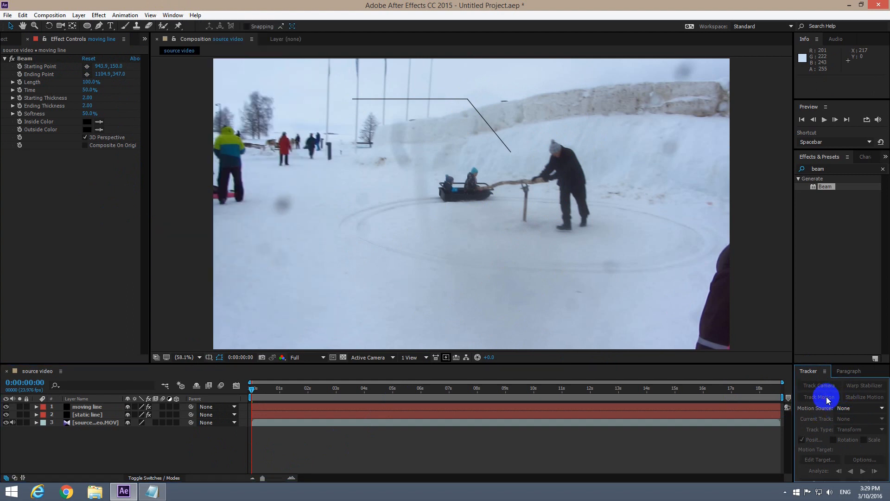
mouse_move(823, 397)
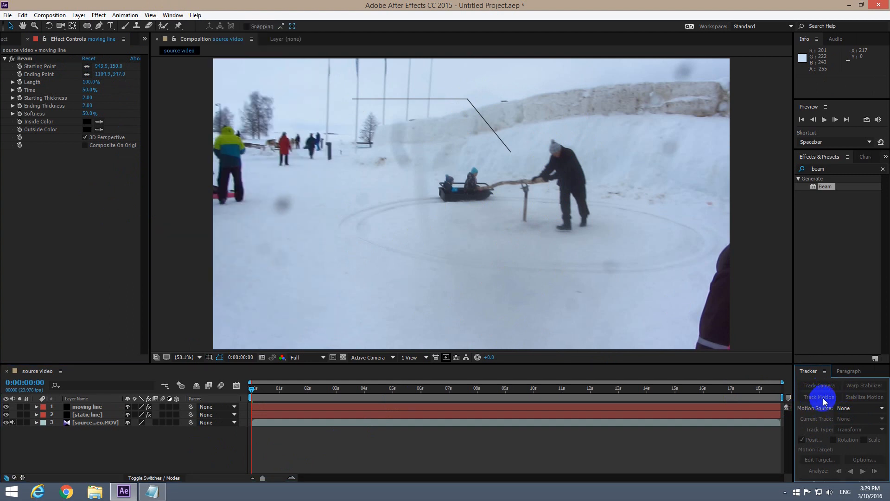
mouse_move(270, 444)
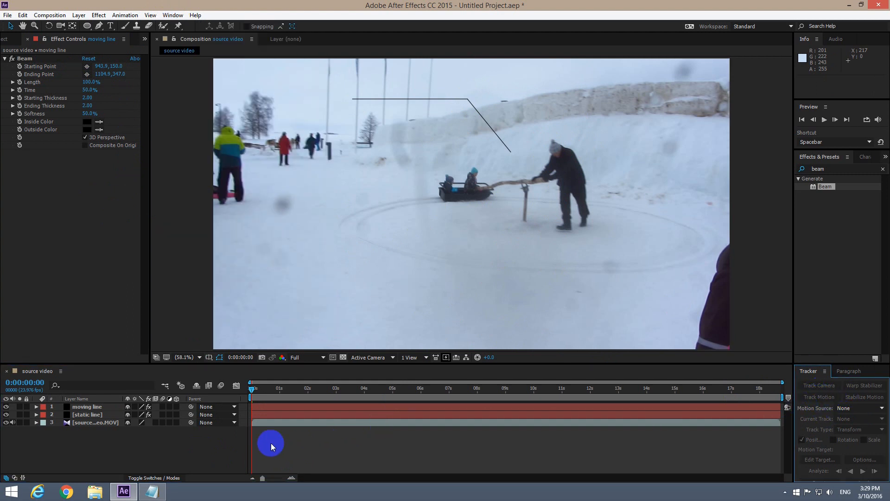
click(93, 423)
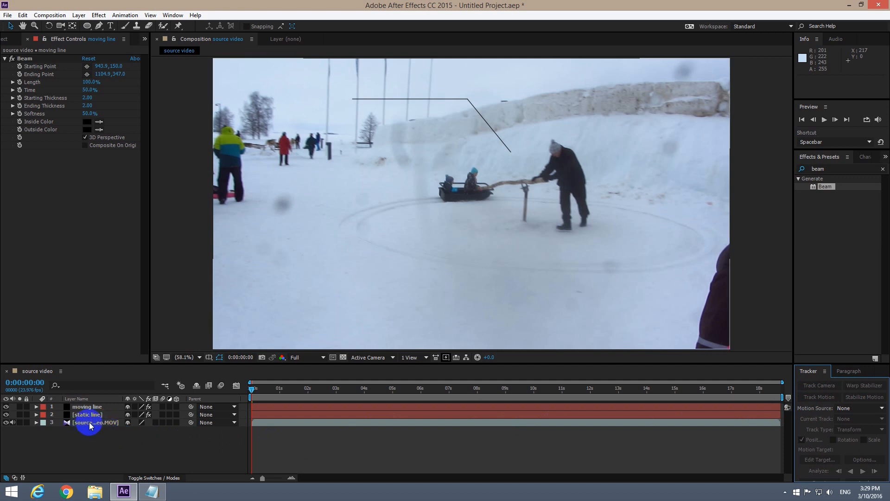
click(95, 422)
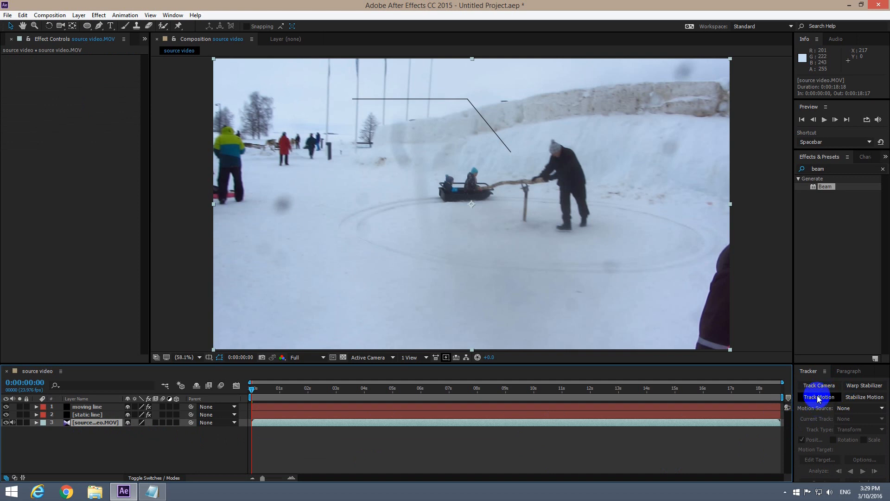
click(819, 397)
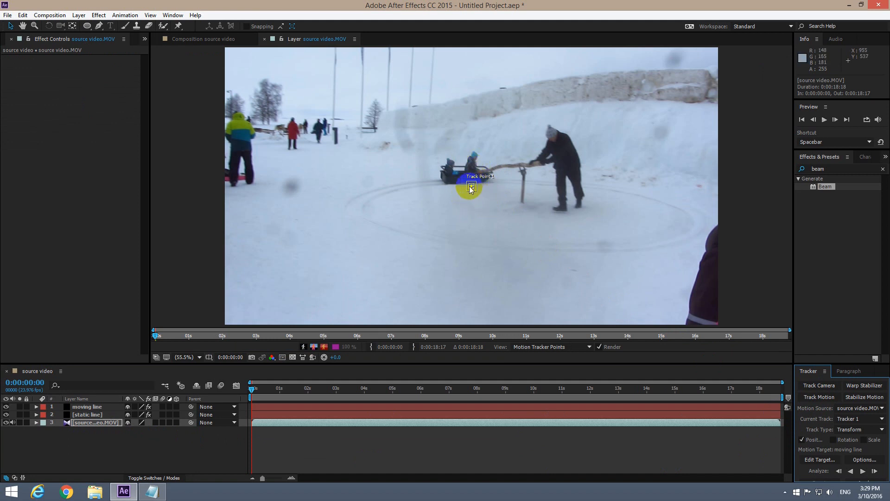
- Set the Layer viewer zoom to 100% to place the track point precisely
click(183, 357)
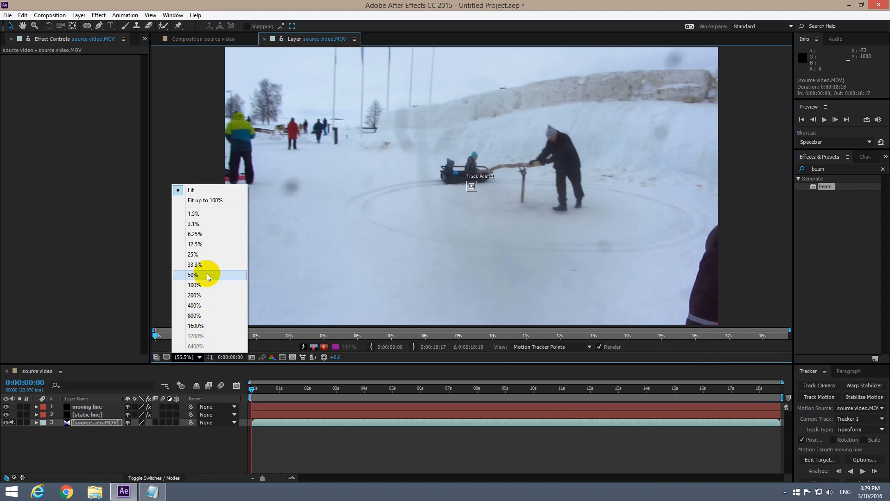
click(194, 285)
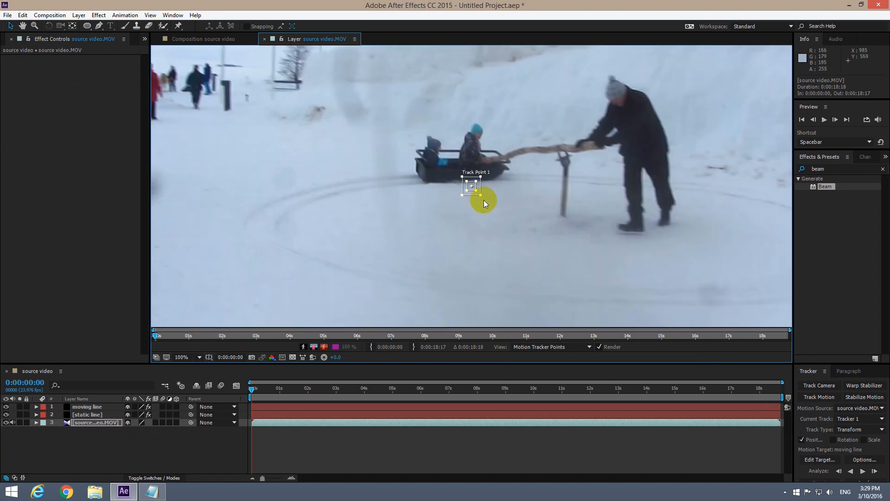
mouse_move(483, 200)
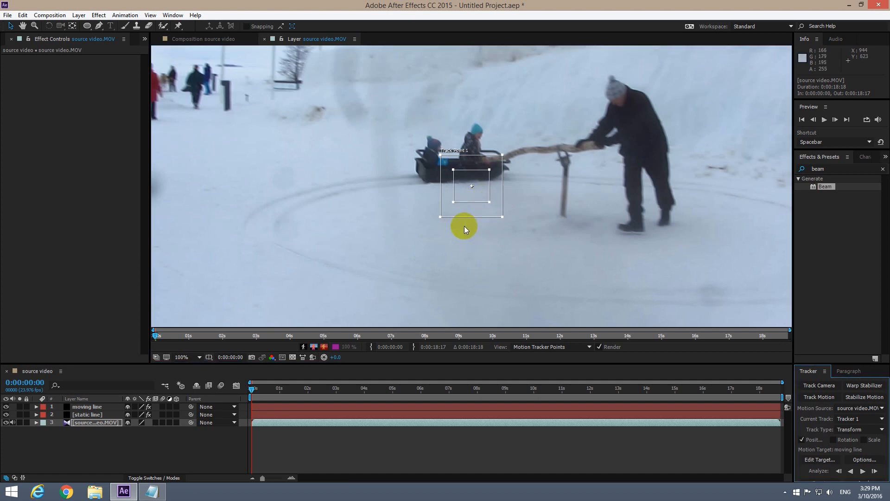
mouse_move(472, 214)
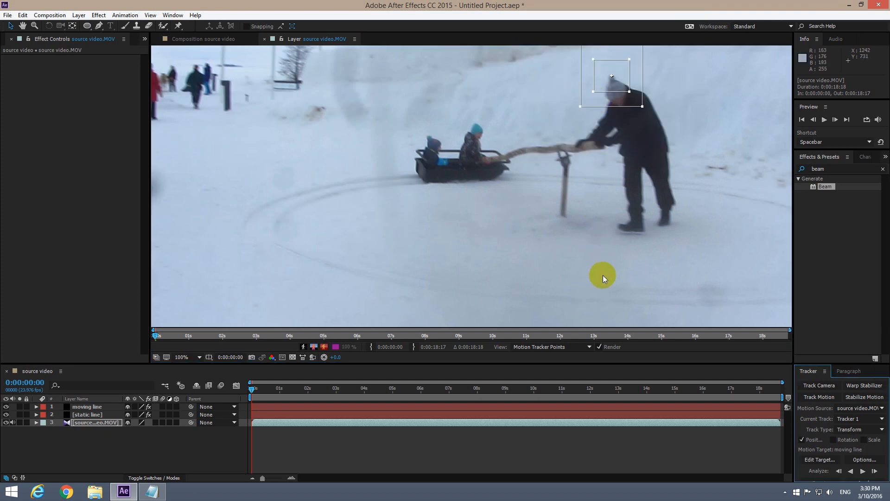
mouse_move(811, 433)
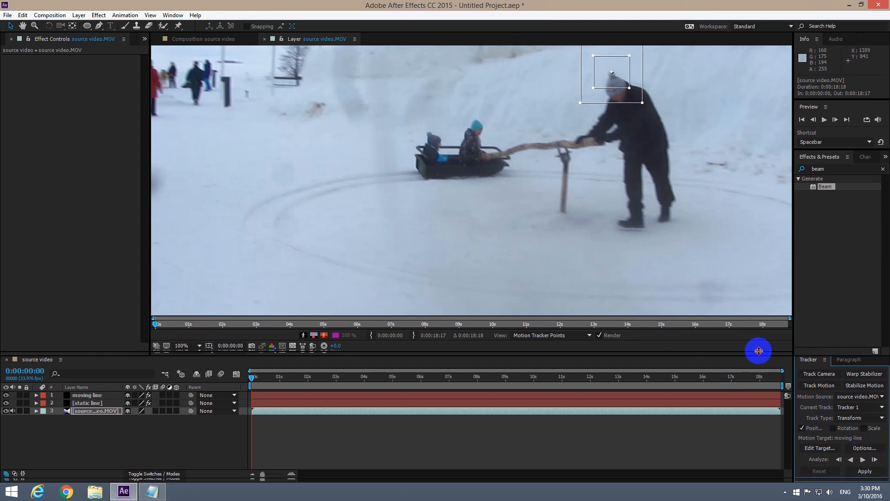
- Analyze the track forward frame by frame, recentring the track point on the man's head when it drifts
click(863, 459)
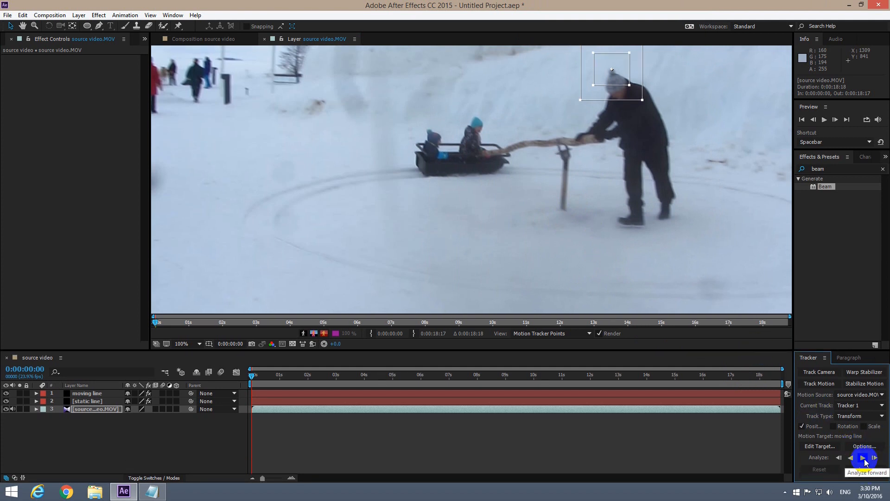
mouse_move(869, 457)
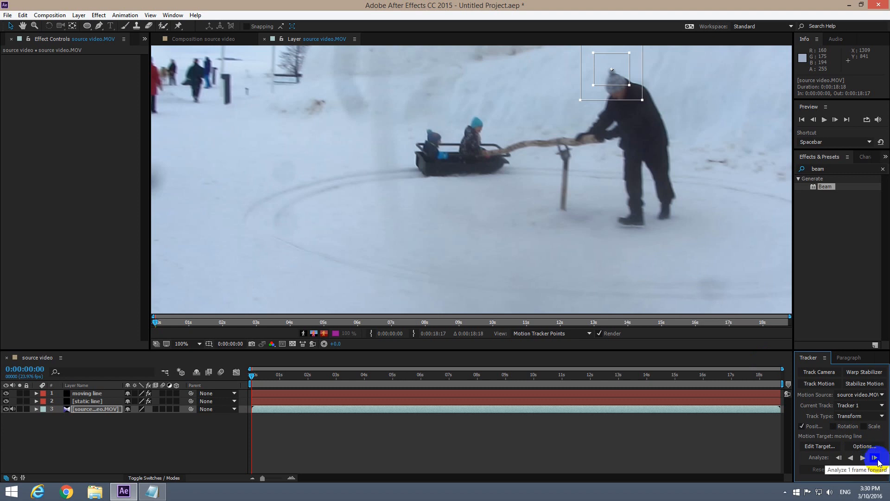
click(873, 457)
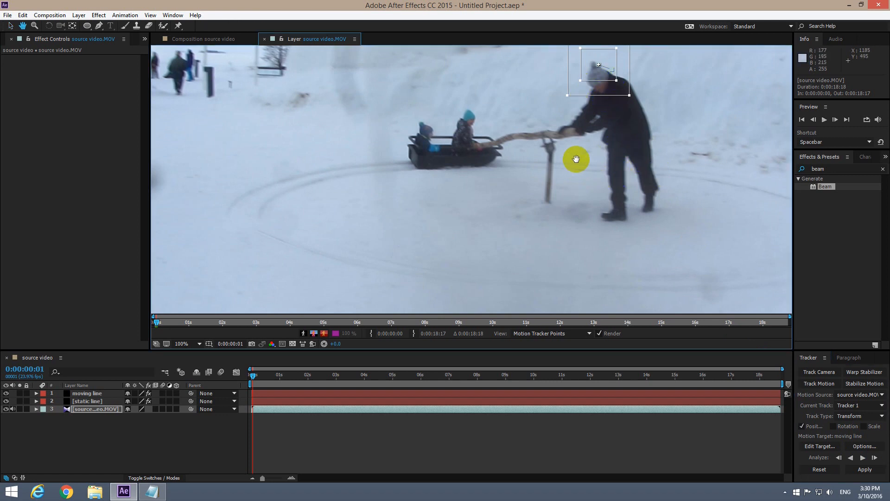
mouse_move(565, 164)
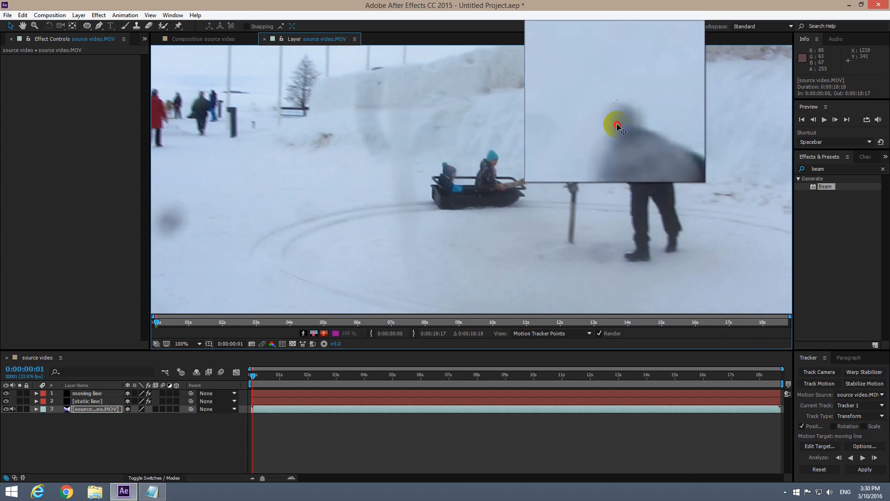
click(865, 469)
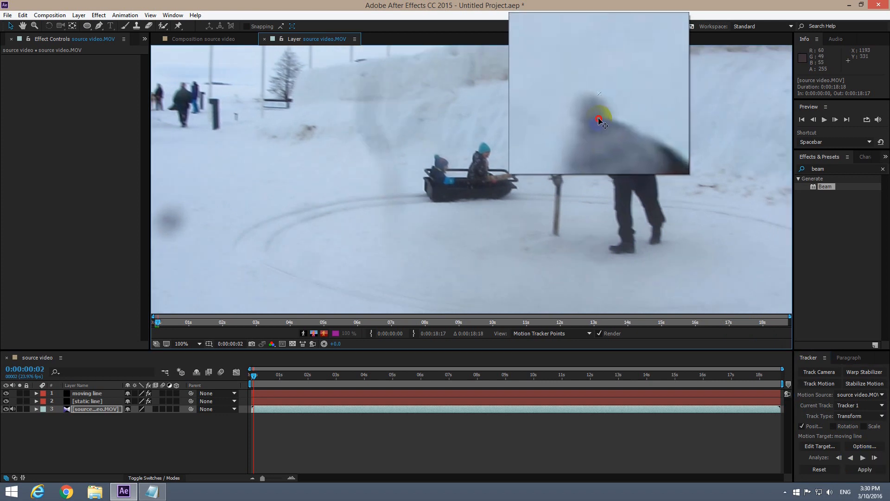
click(850, 457)
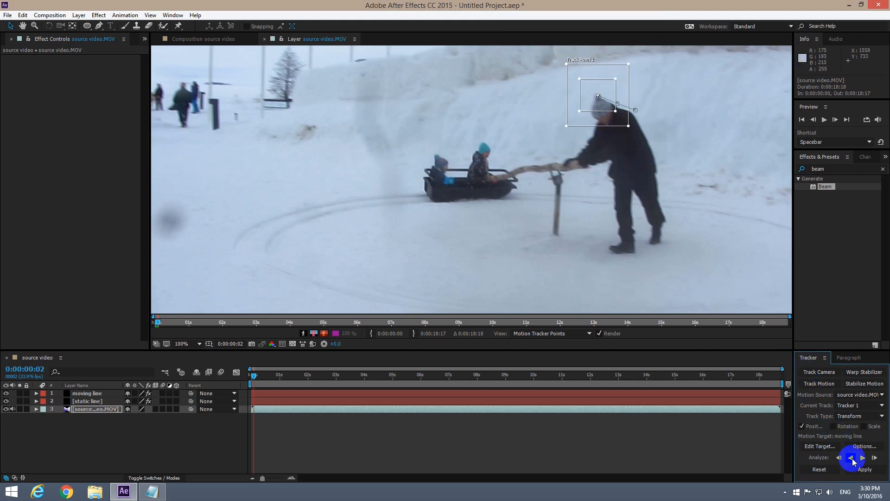
click(874, 458)
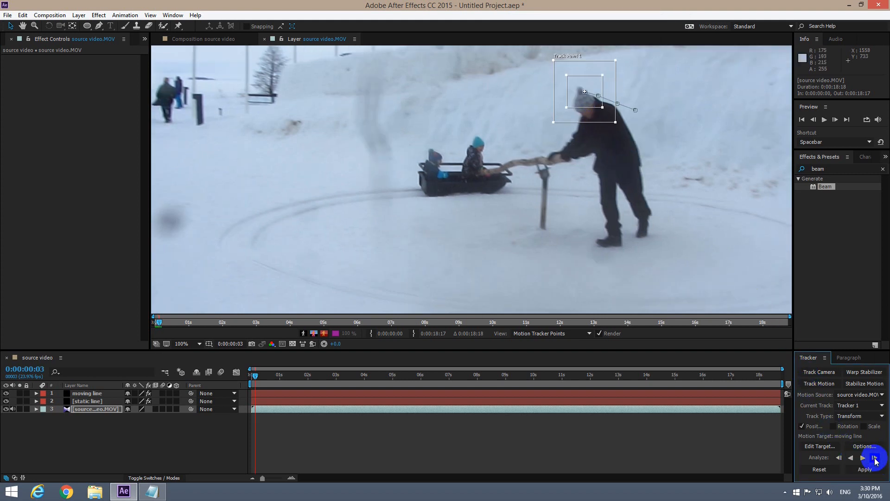
click(872, 458)
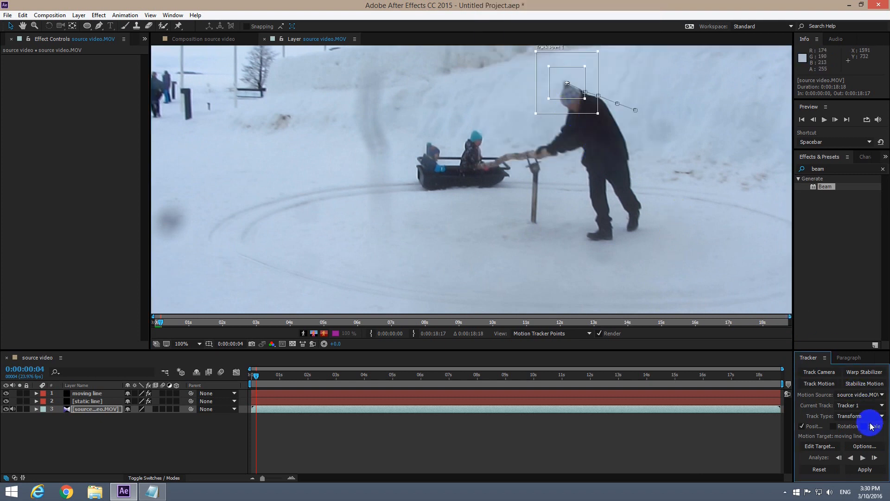
click(863, 458)
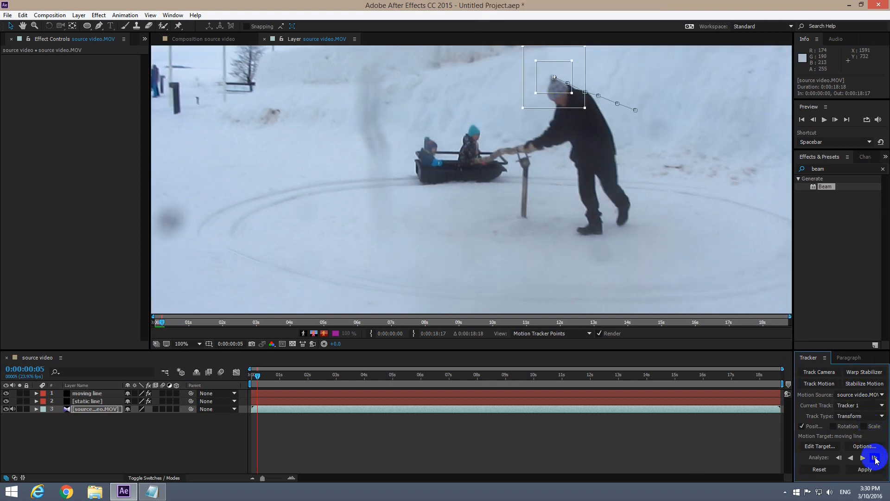
click(875, 457)
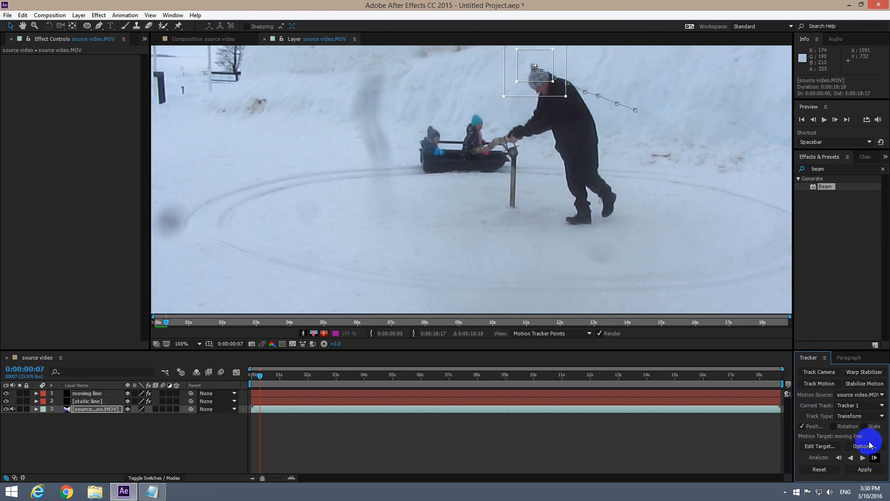
click(863, 457)
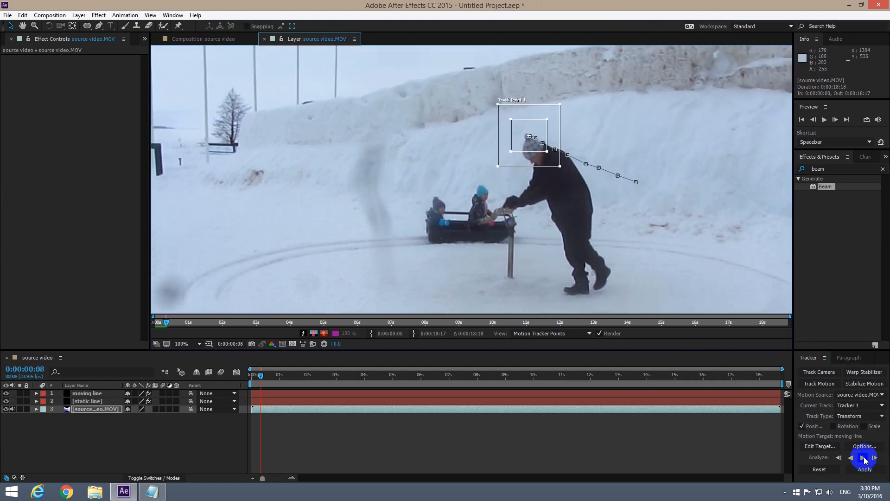
mouse_move(863, 458)
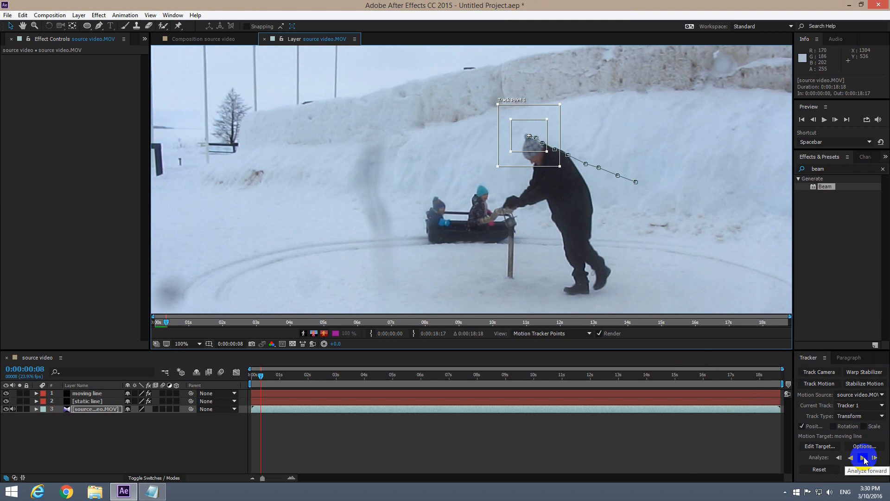
click(863, 457)
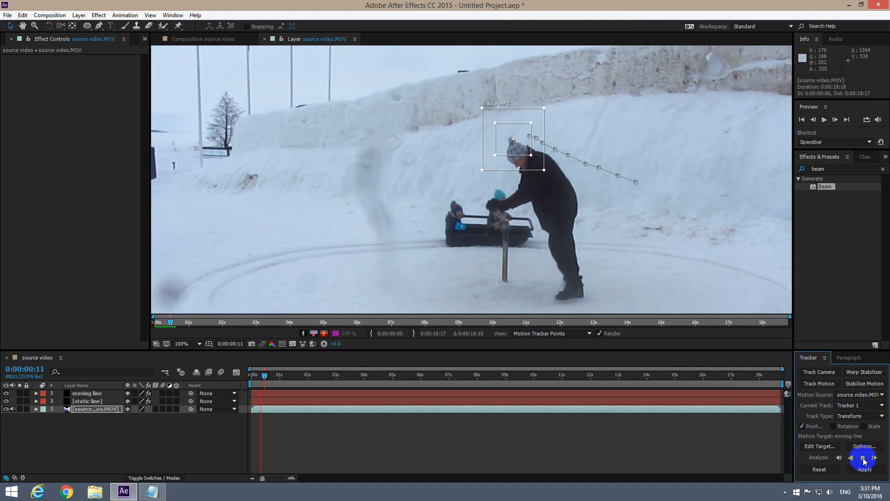
click(862, 458)
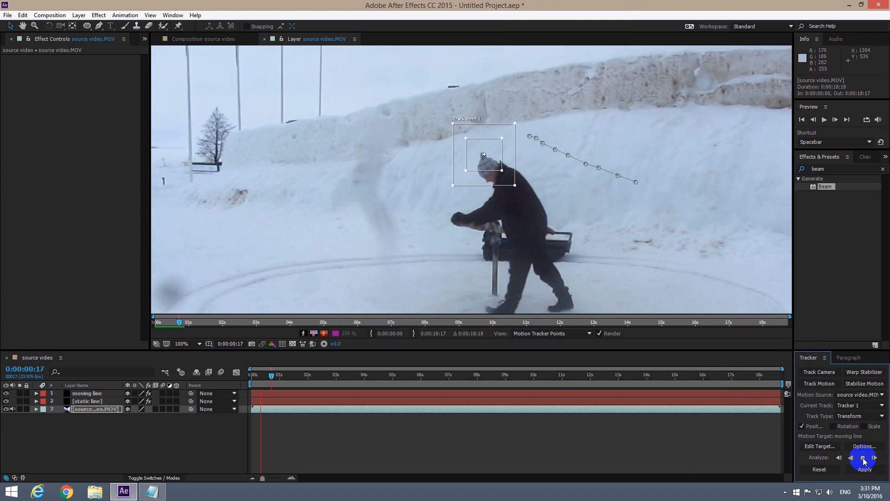
click(862, 458)
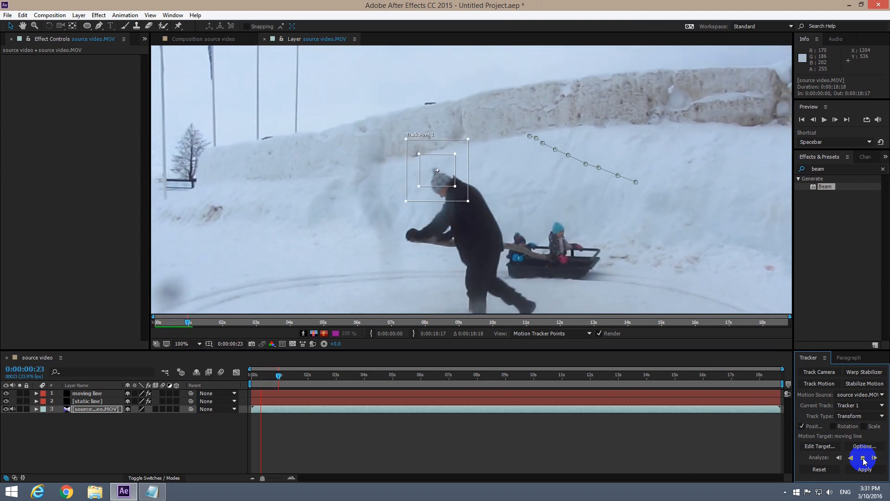
click(863, 457)
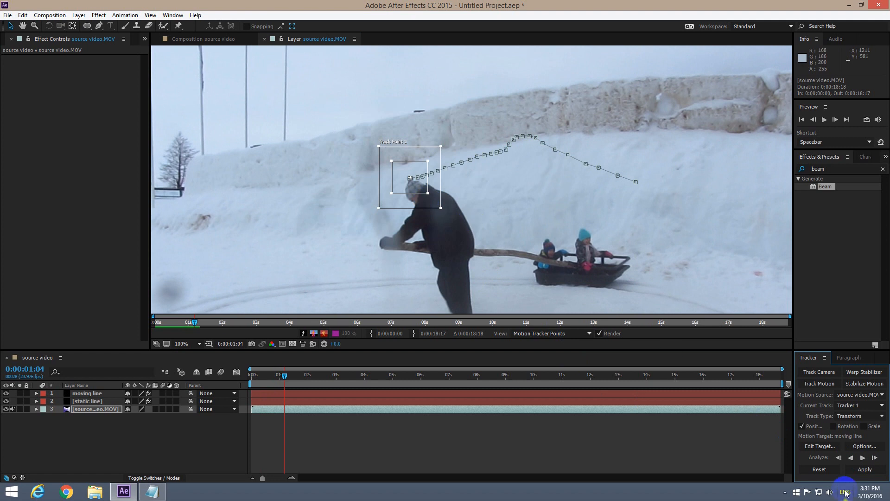
- Continue the frame-by-frame head track to about four seconds, correcting the point as needed
click(866, 457)
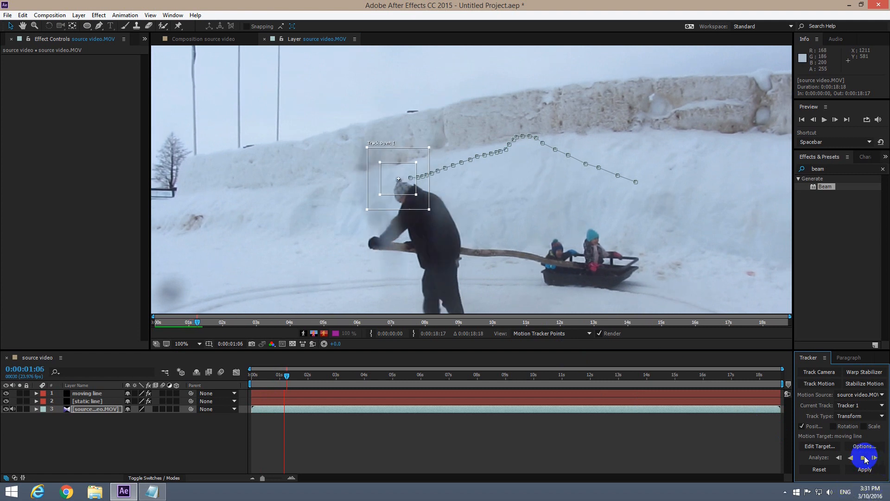
click(867, 458)
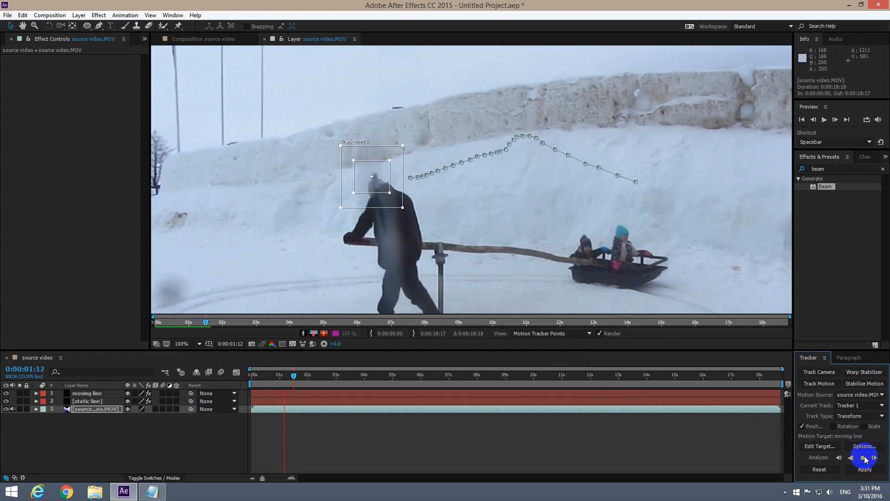
click(864, 459)
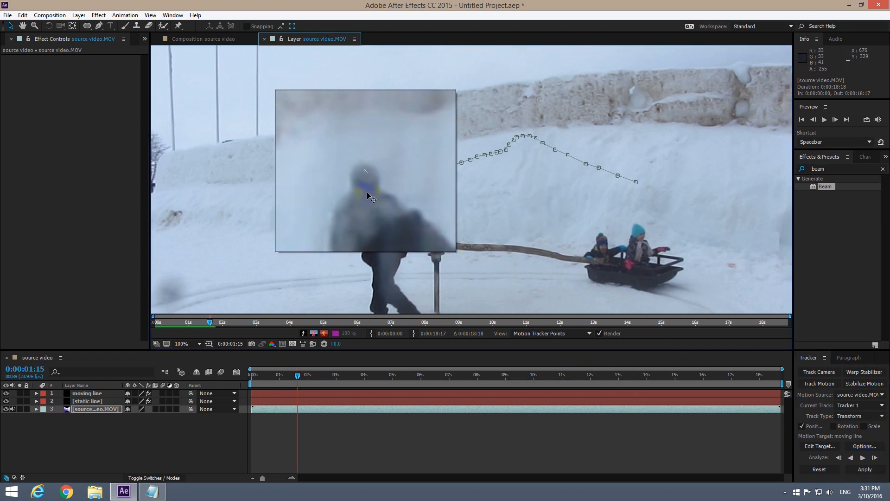
click(863, 458)
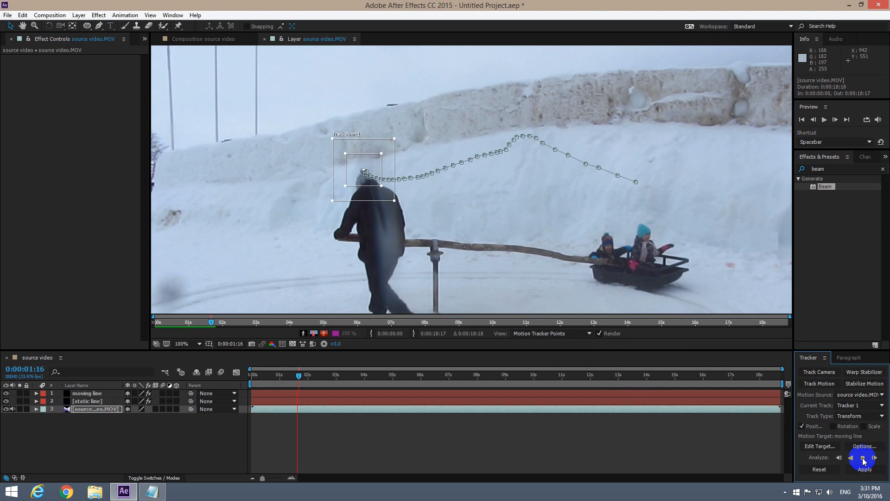
click(863, 459)
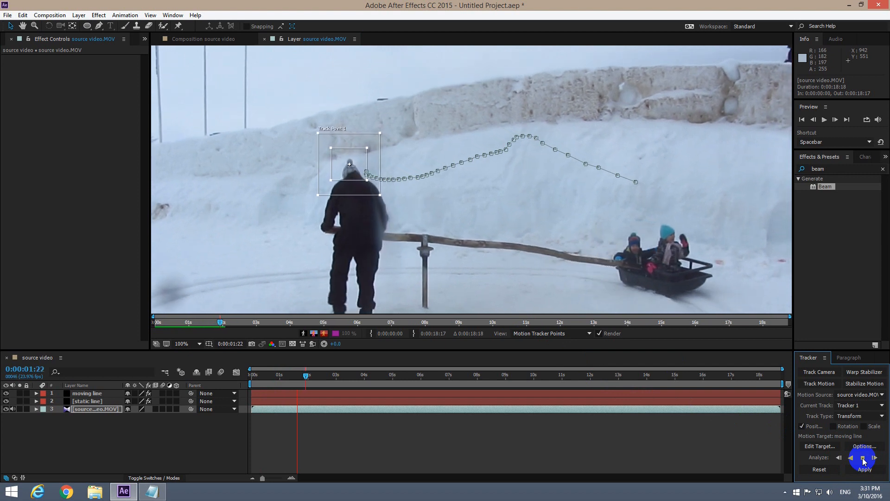
click(863, 460)
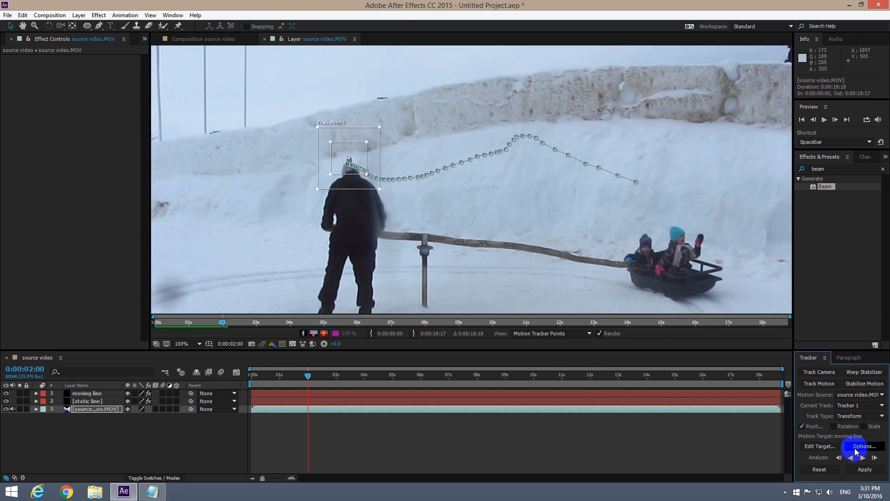
click(875, 458)
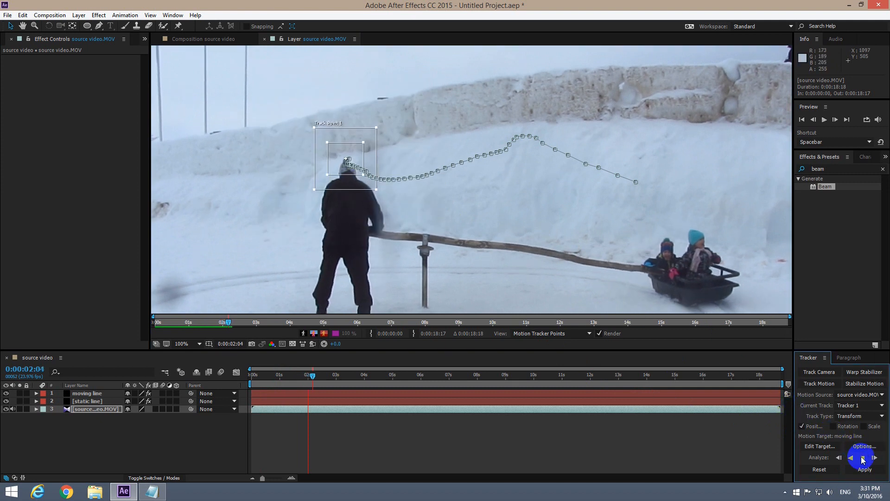
click(875, 457)
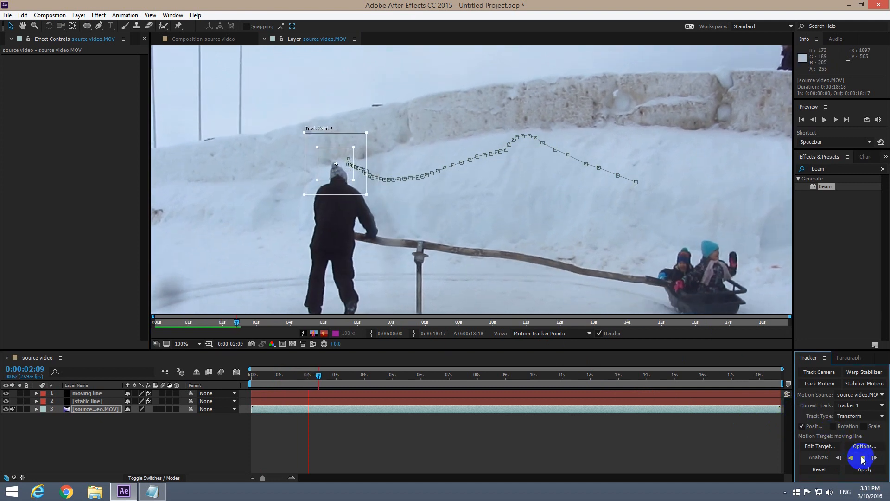
click(875, 457)
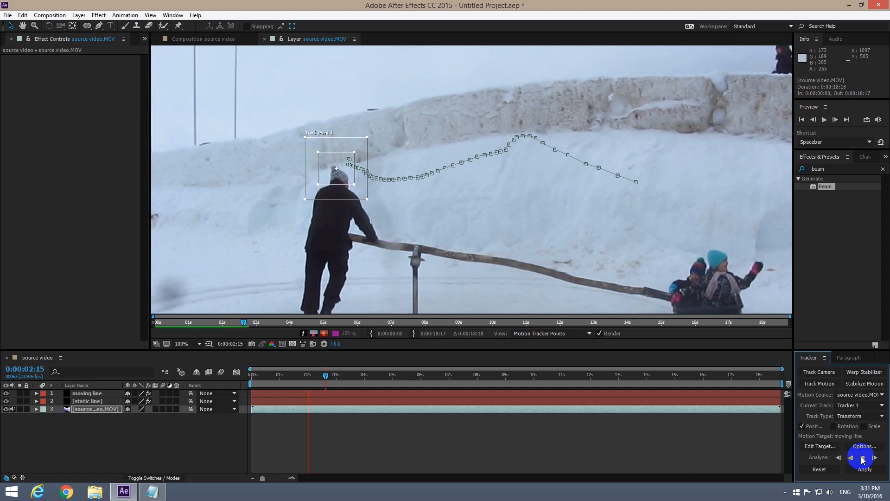
click(862, 460)
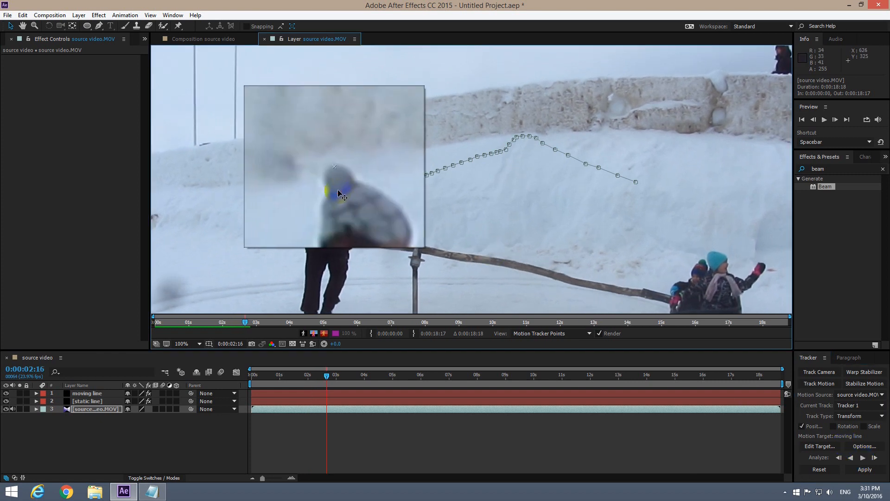
click(863, 457)
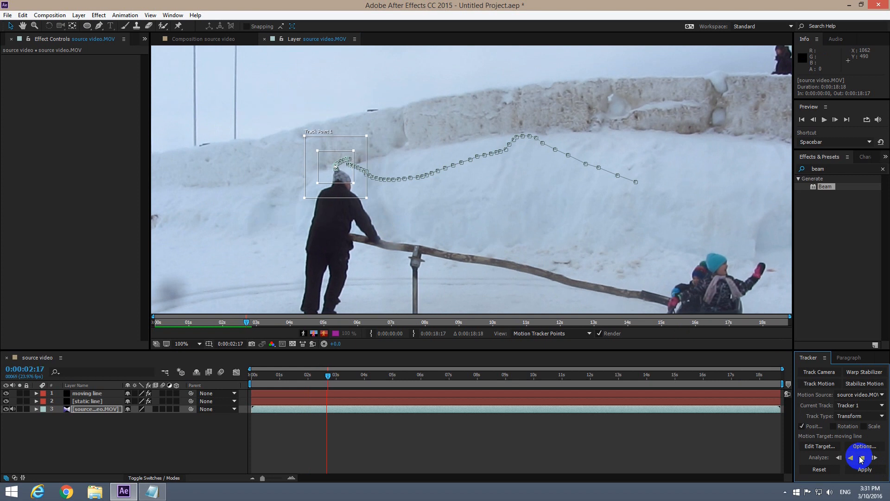
click(875, 457)
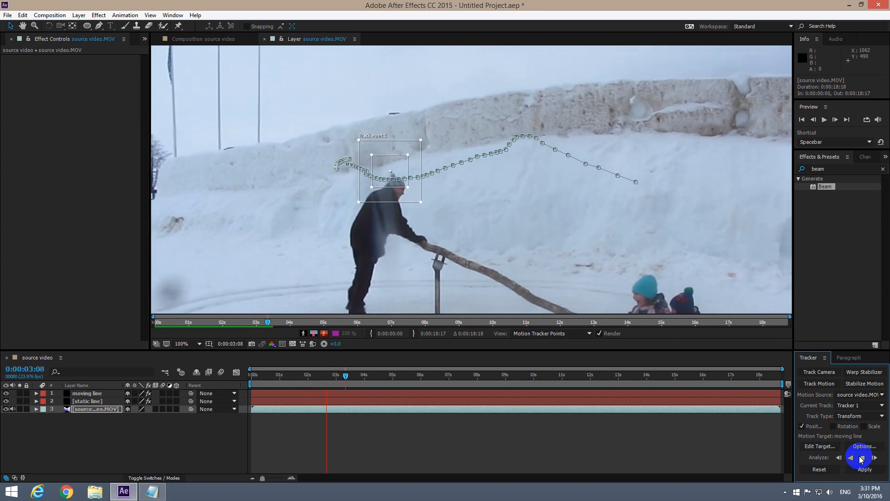
click(862, 458)
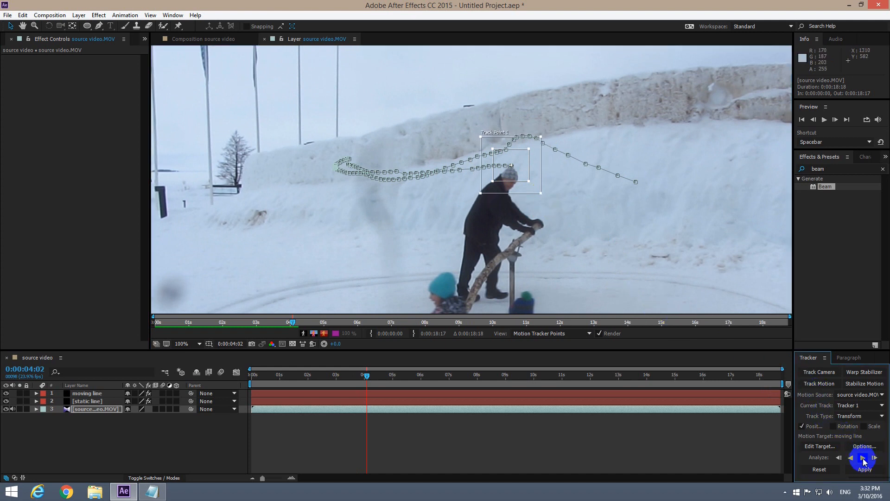
- Analyze the head track forward in steps until it reaches the clip's final frame at about 18 seconds
click(863, 458)
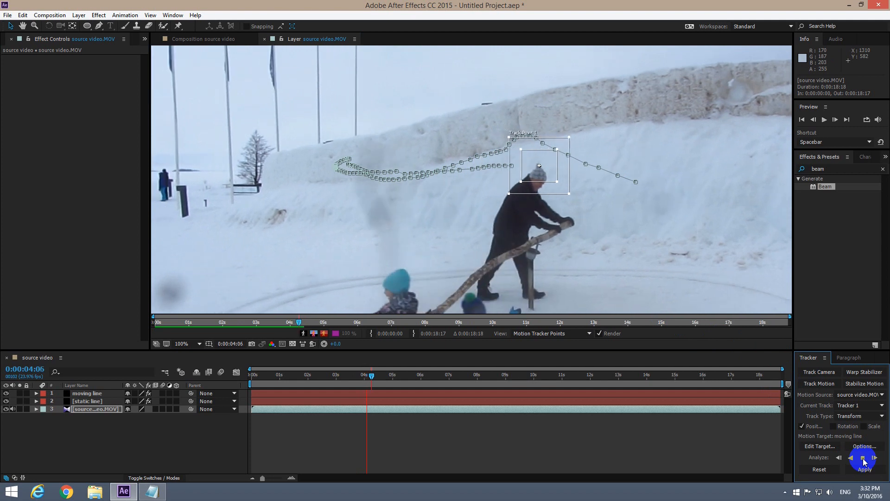
click(873, 458)
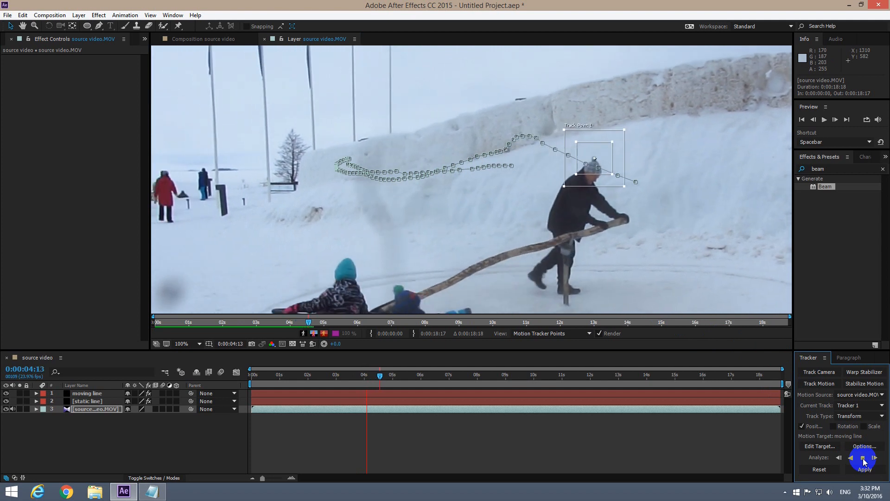
click(864, 457)
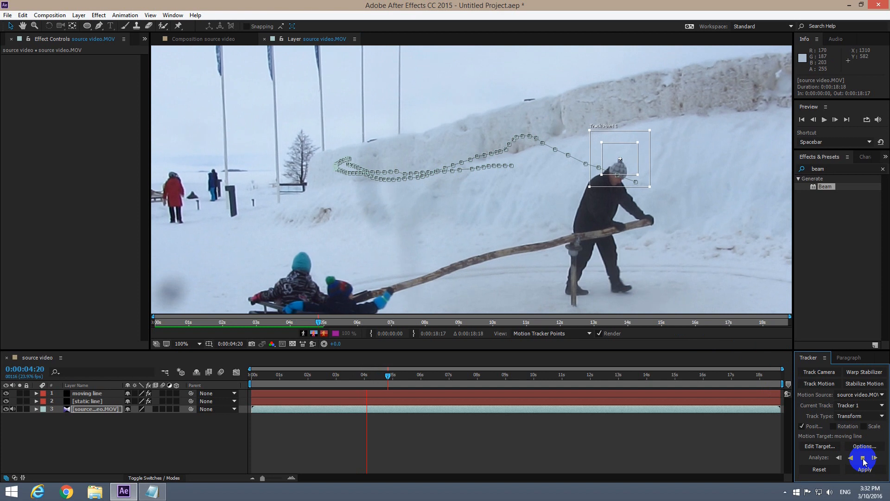
click(863, 457)
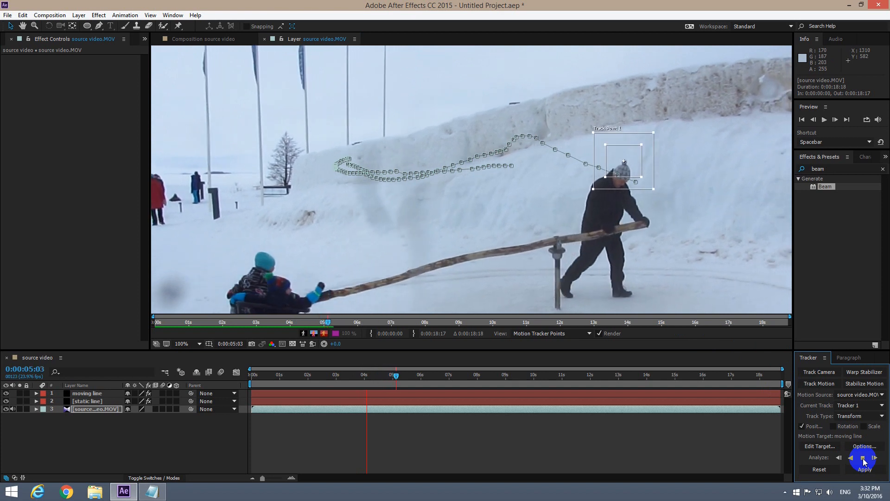
click(861, 458)
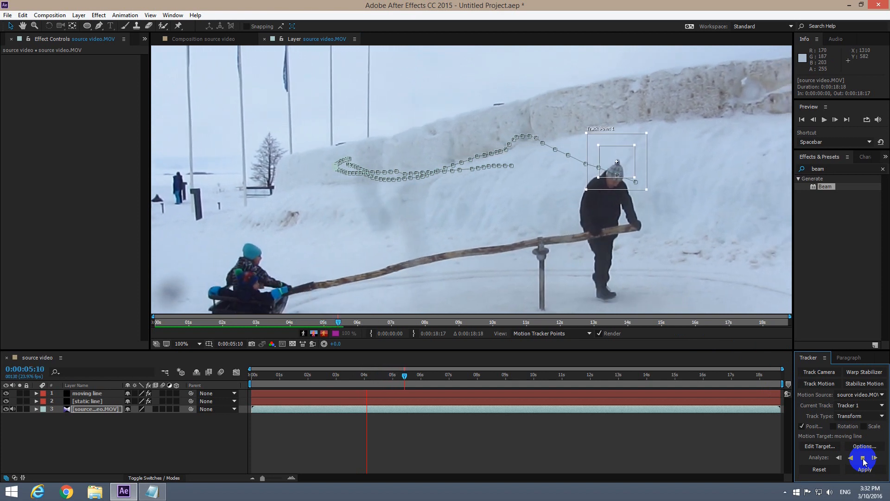
click(863, 457)
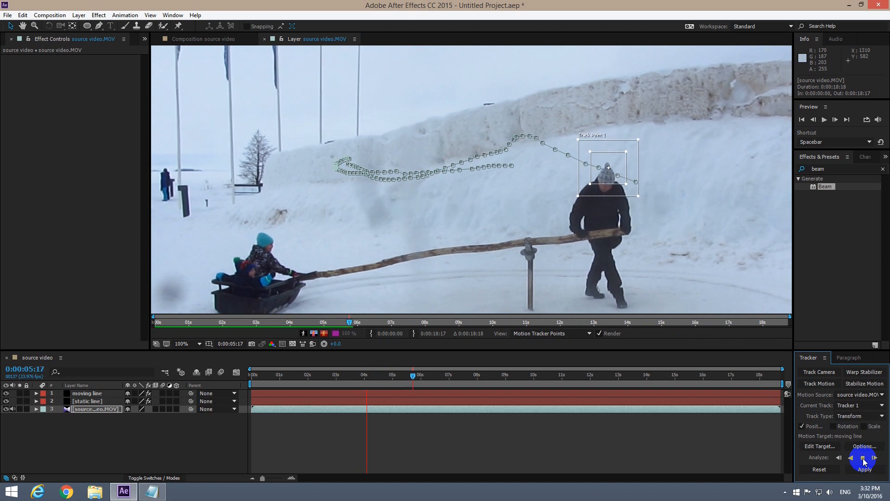
click(862, 457)
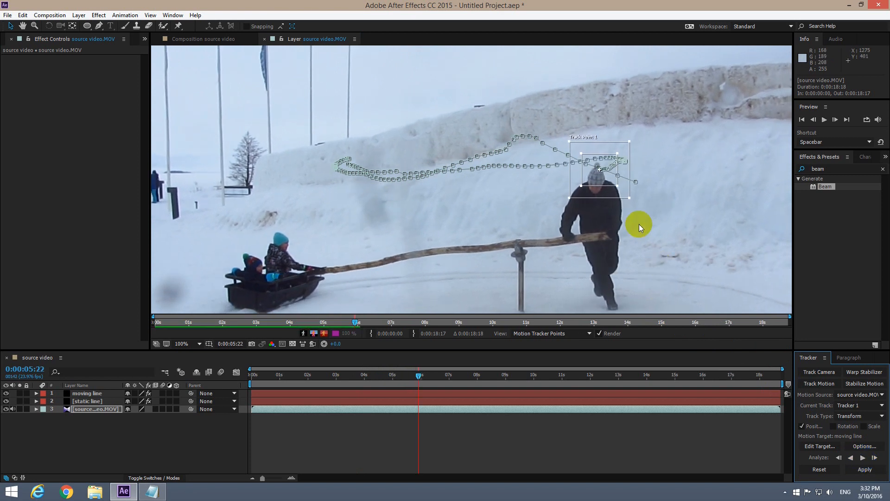
click(863, 458)
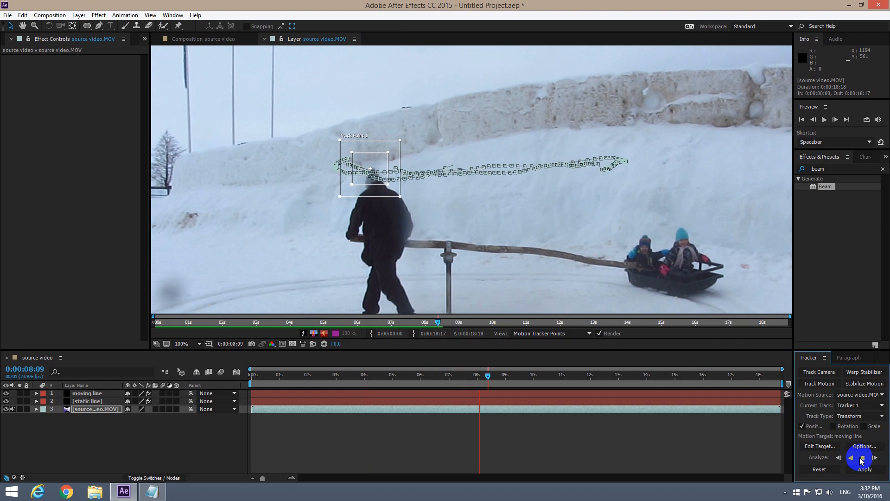
click(877, 457)
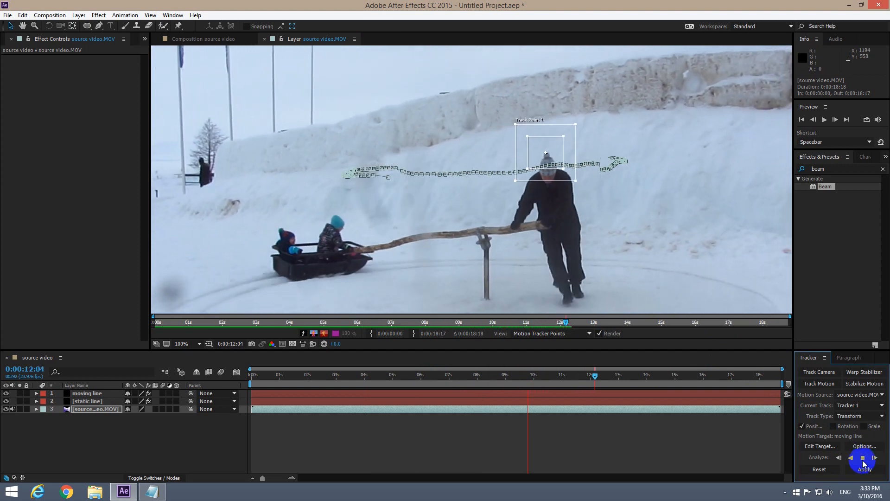
click(875, 458)
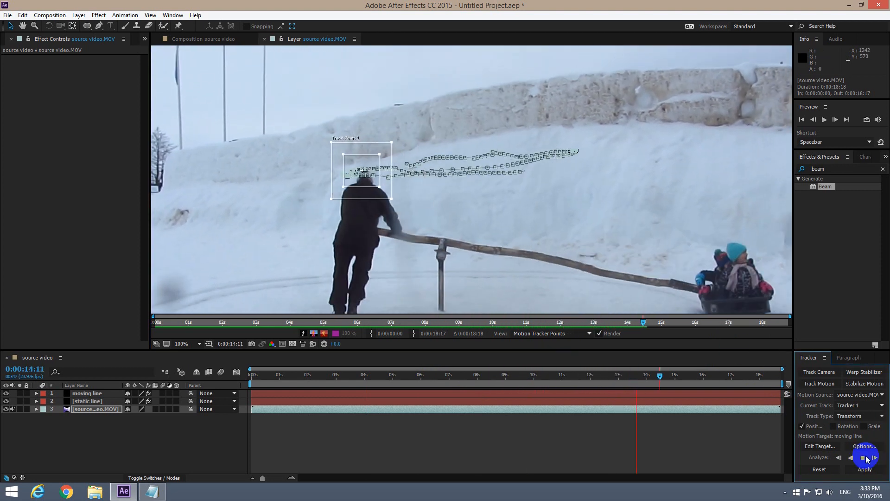
click(862, 457)
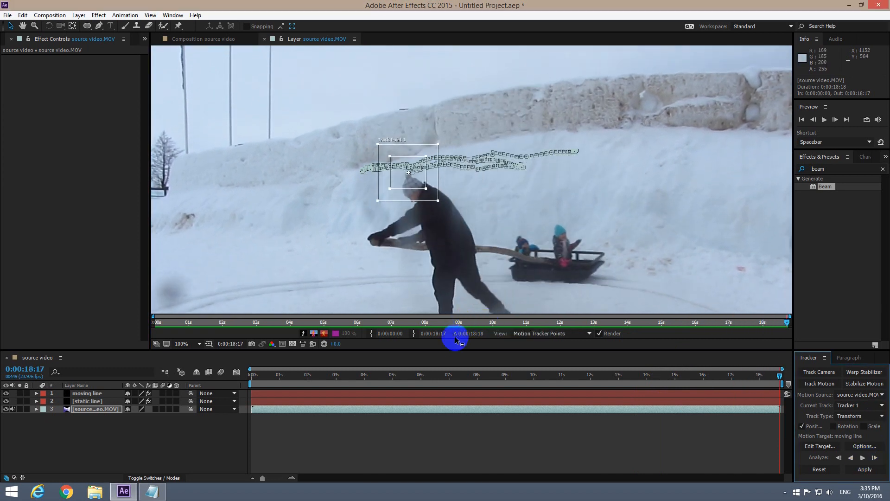
mouse_move(522, 428)
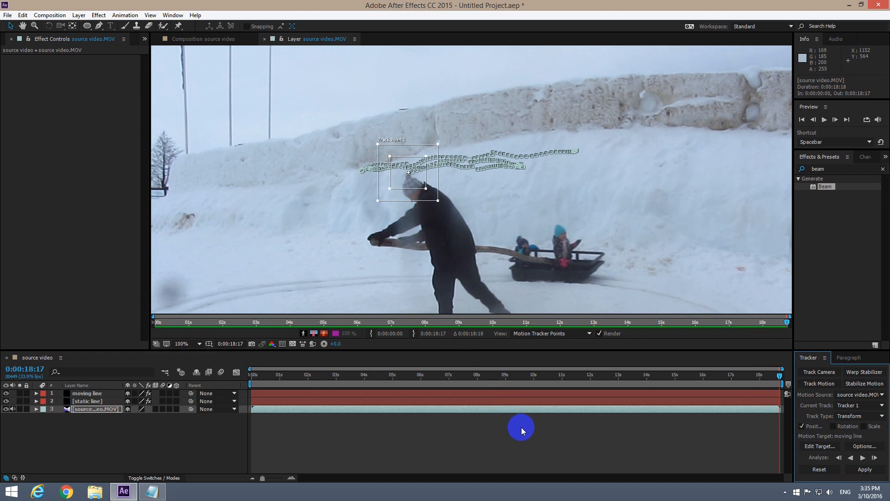
mouse_move(140, 459)
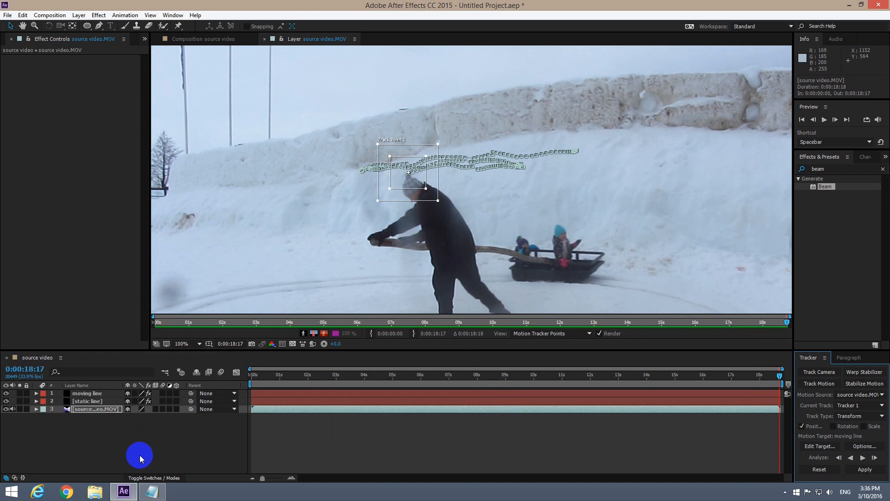
- Add a Null 1 layer to the composition via New > Null Object
right_click(140, 457)
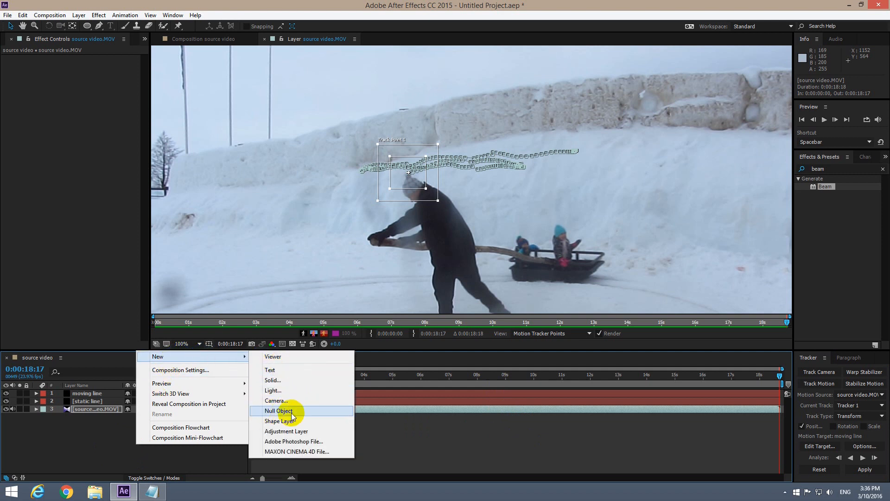
click(279, 411)
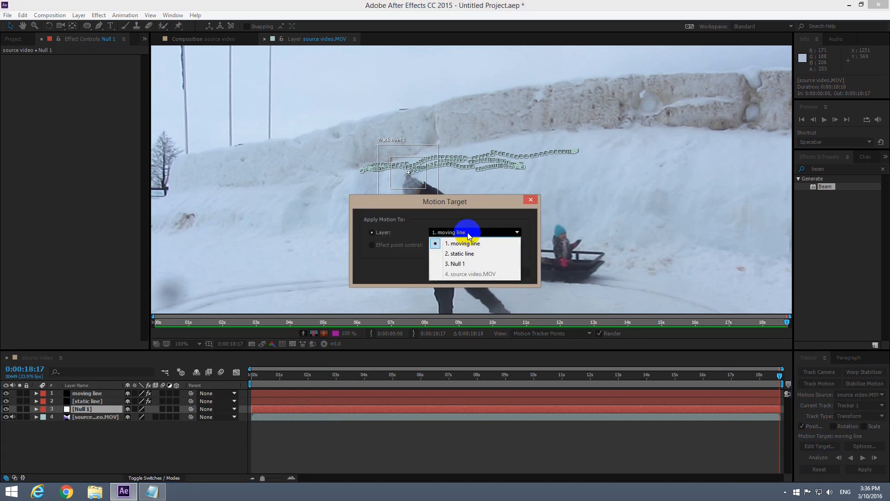
- Set the motion target to Null 1 and apply the head-tracking data in X and Y
click(457, 264)
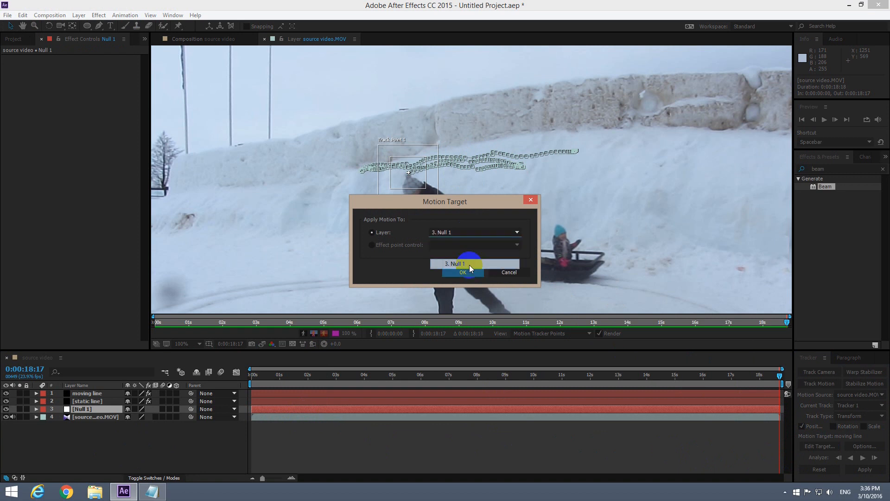
click(462, 272)
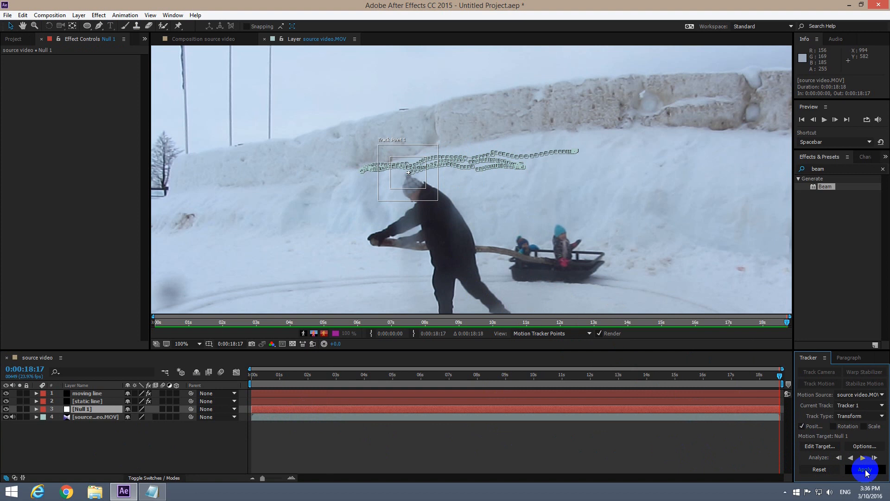
click(864, 469)
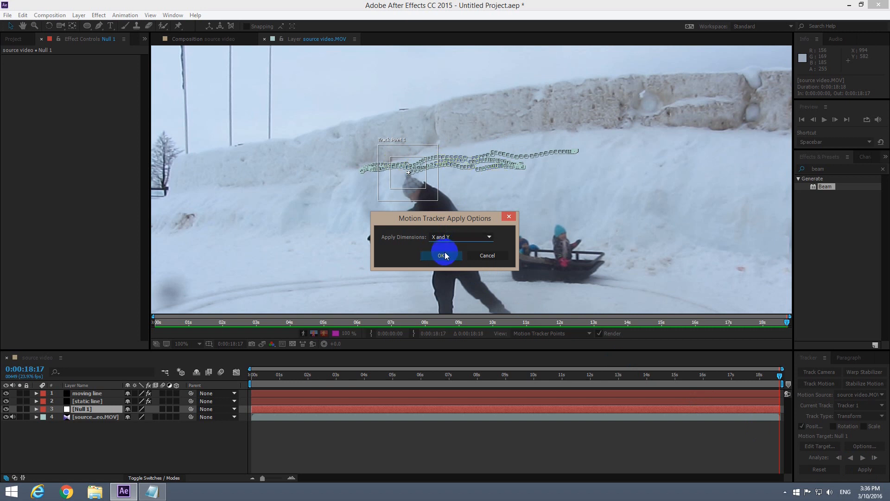
click(441, 255)
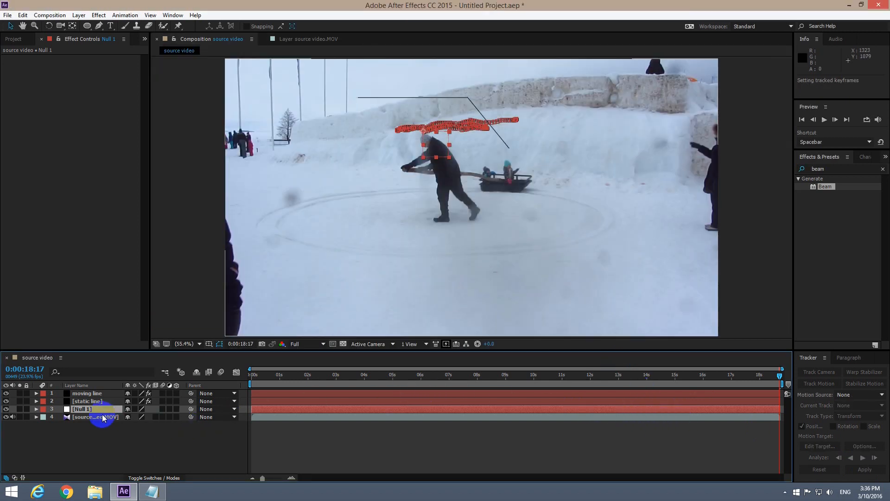
click(94, 417)
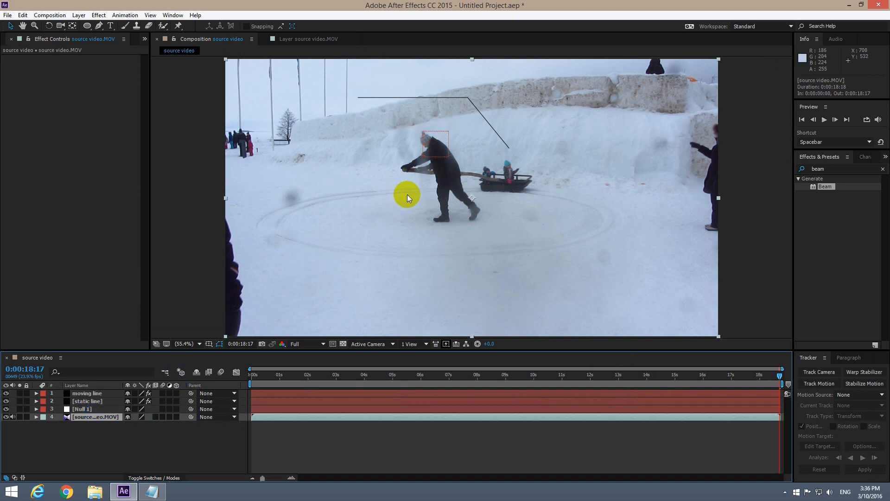
mouse_move(781, 376)
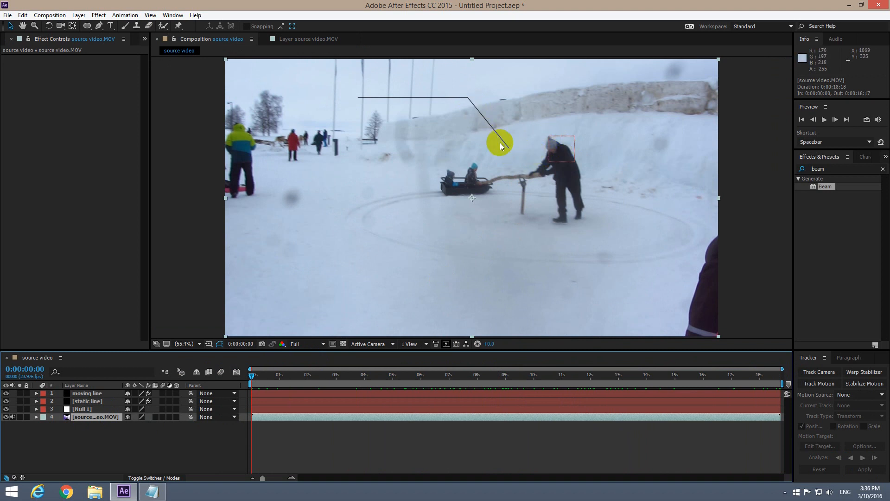
- Expand the moving line's Beam effect and select its Ending Point property for an expression
click(87, 393)
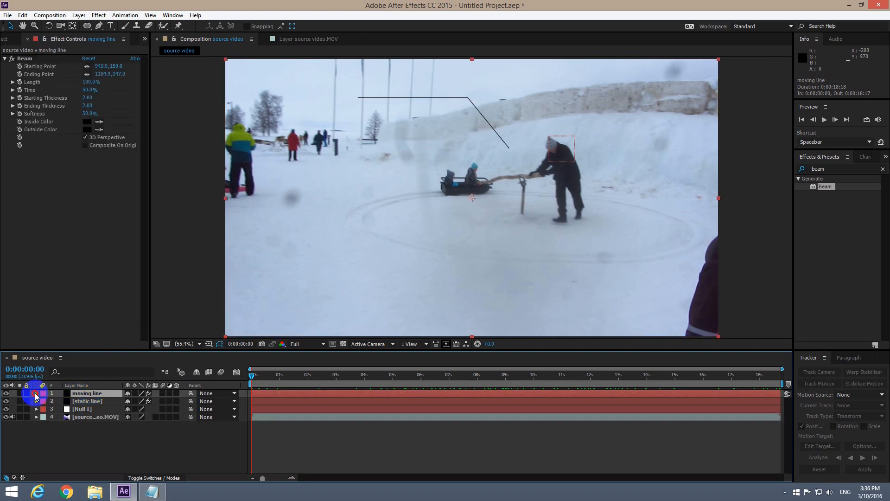
click(36, 393)
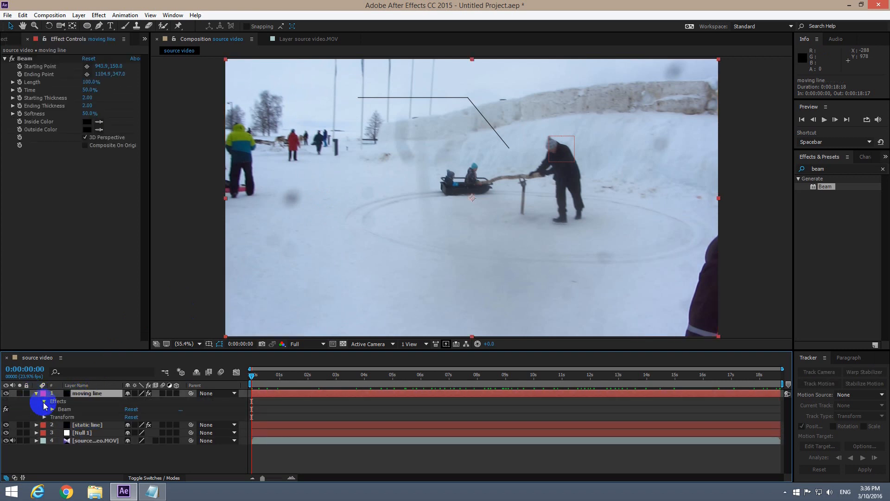
click(64, 409)
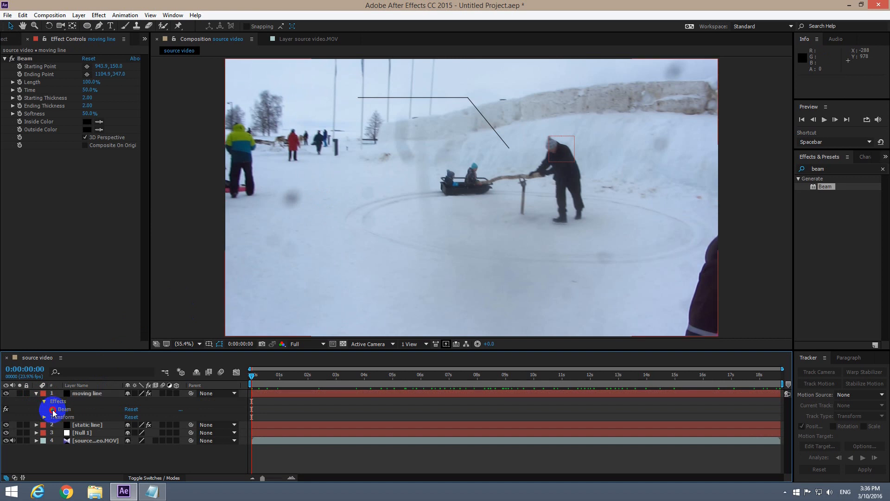
click(44, 409)
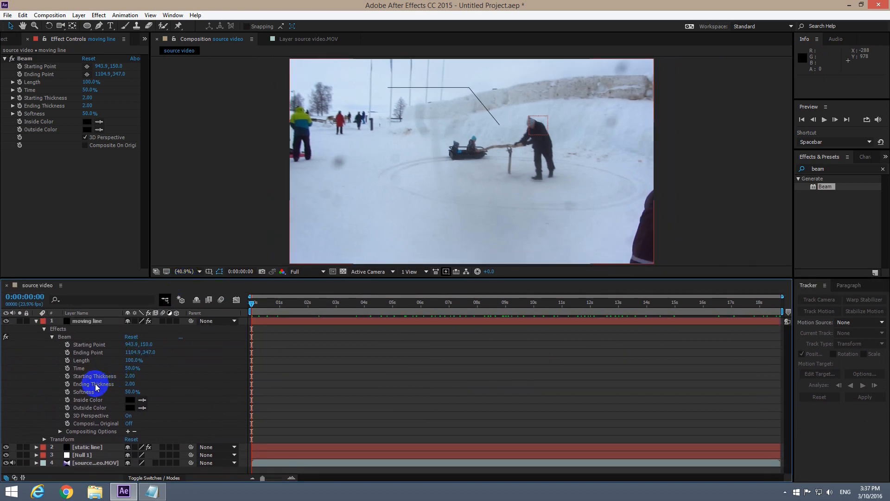
click(88, 320)
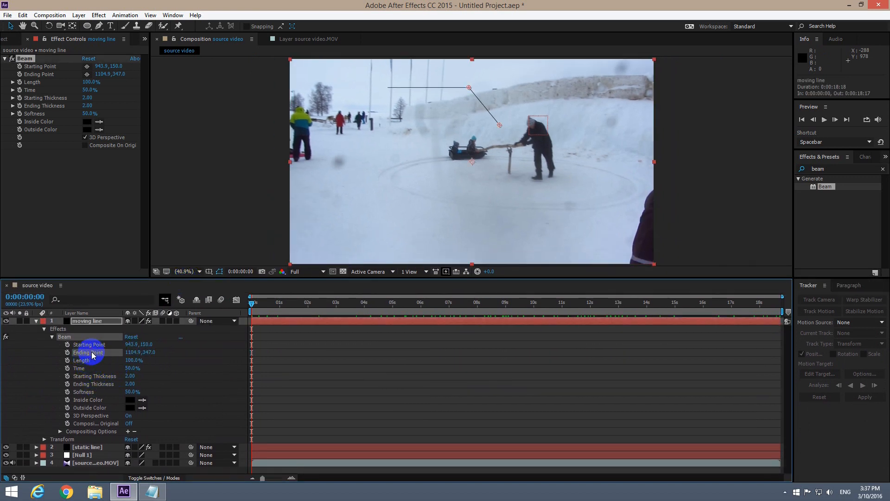
mouse_move(68, 360)
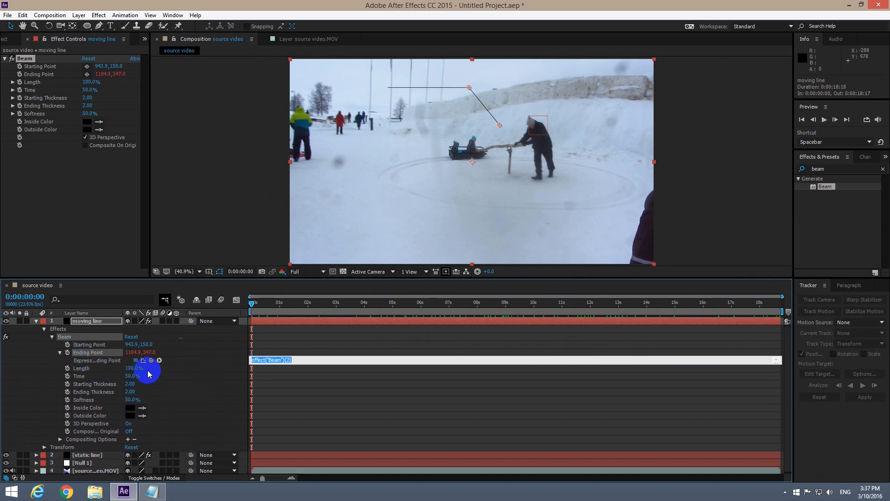
mouse_move(152, 360)
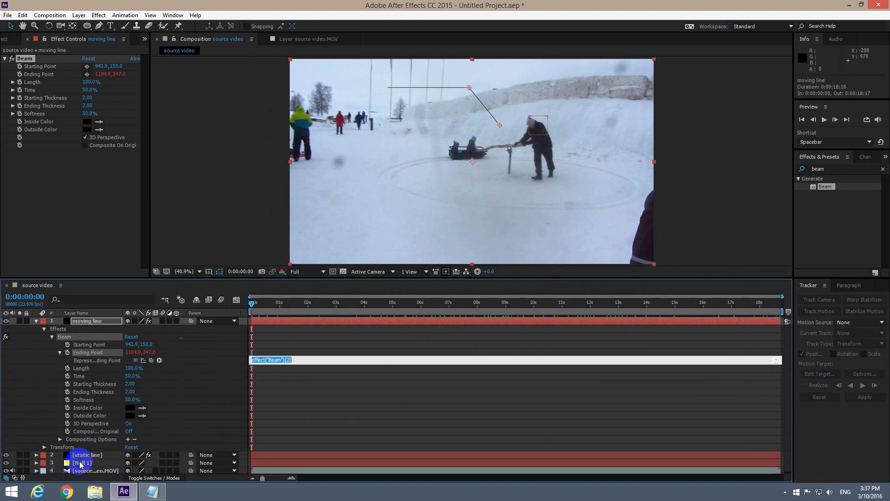
- Link the Beam ending point expression to Null 1's Position, then collapse the layers
click(35, 321)
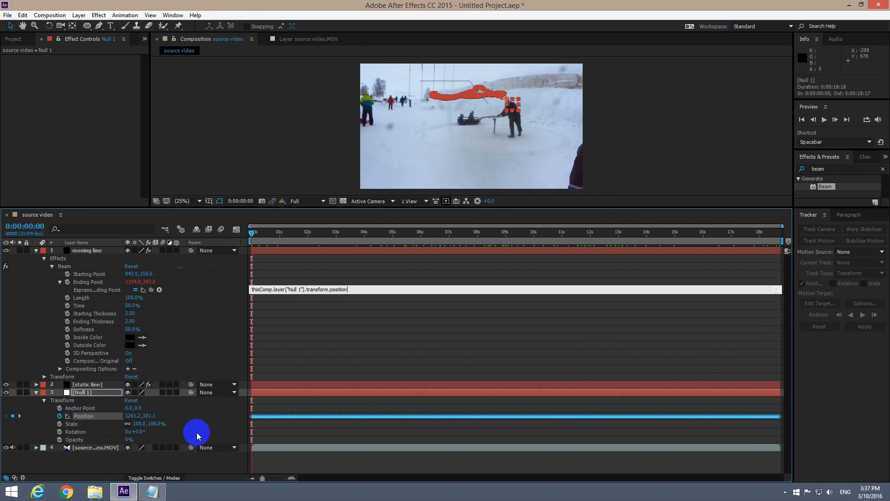
mouse_move(89, 467)
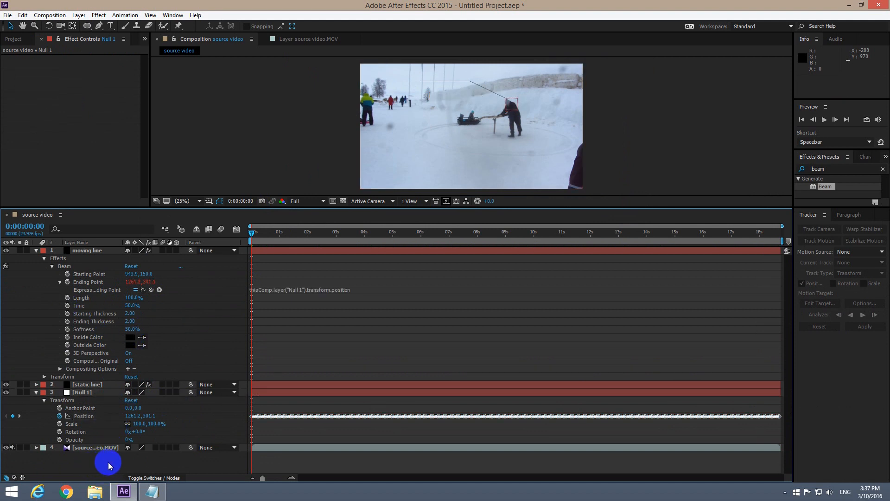
click(36, 250)
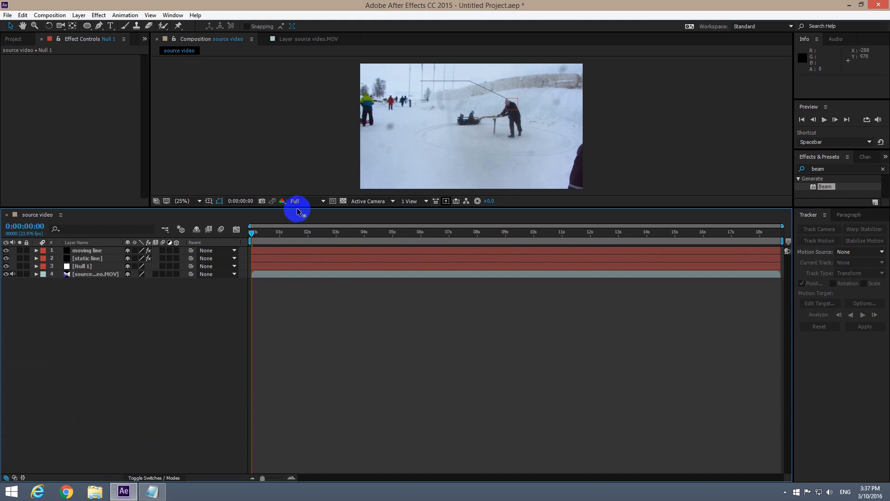
click(184, 200)
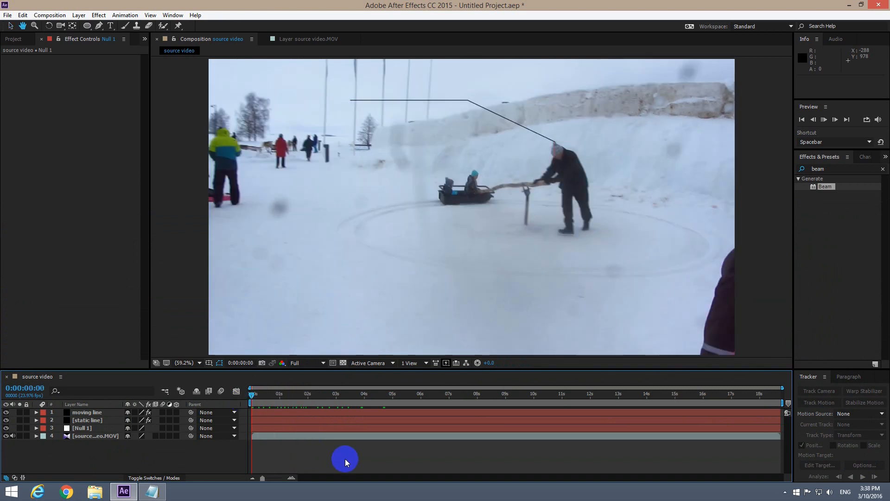
key(space)
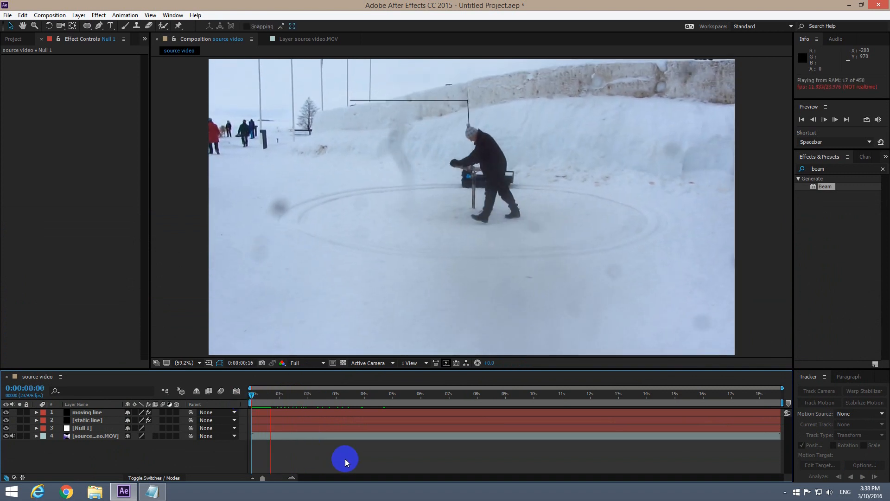
key(Space)
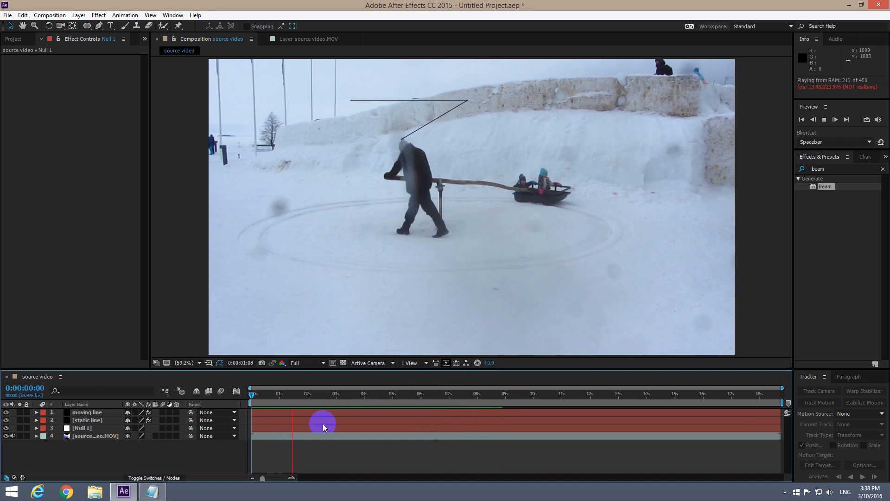
click(252, 393)
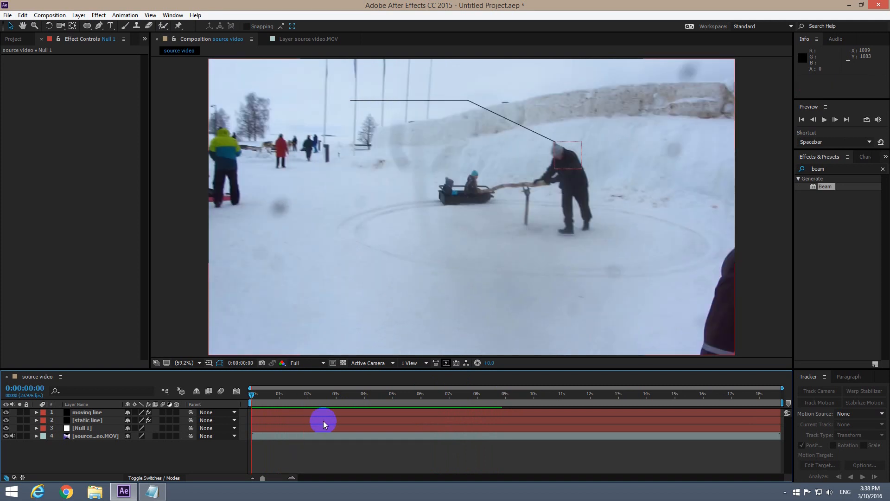
mouse_move(237, 195)
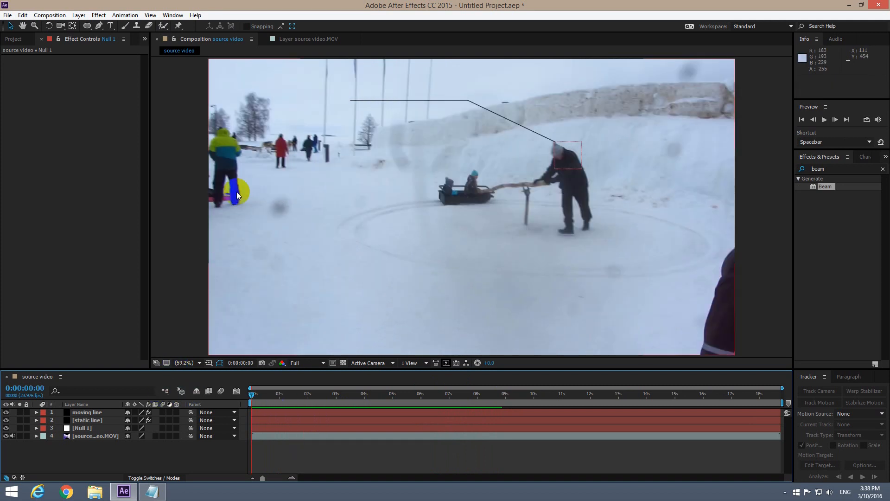
- Add a 'Test text' label at 92 px near the top of the video above the static line
click(111, 26)
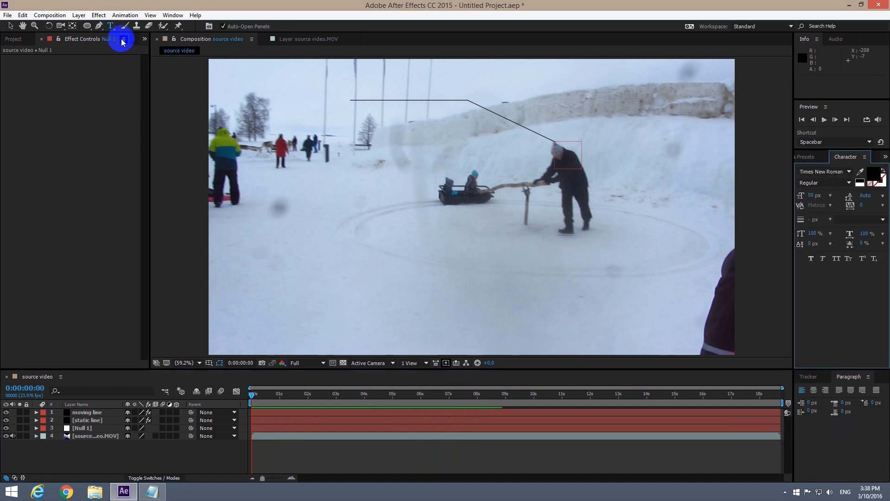
mouse_move(110, 26)
text(Tes)
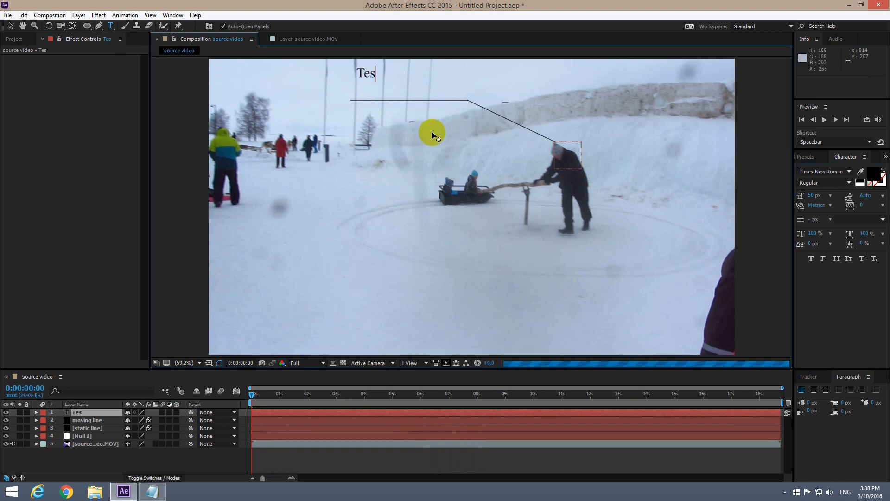
text(t tes)
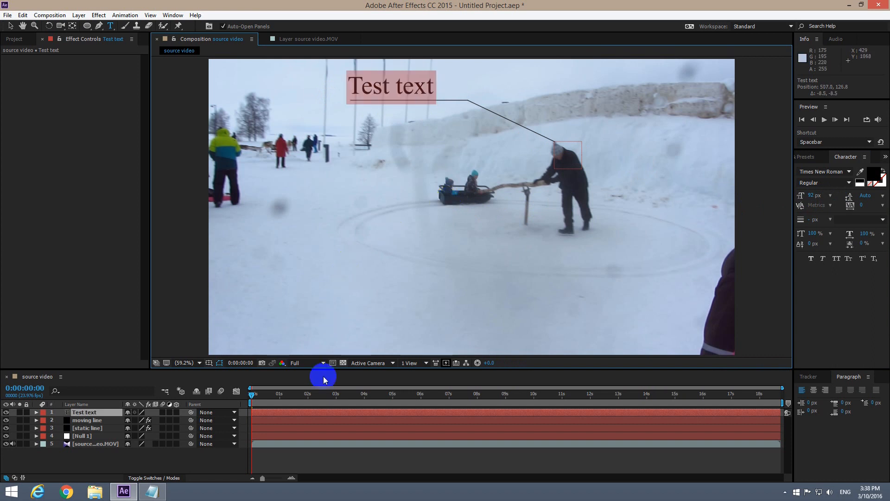
click(315, 425)
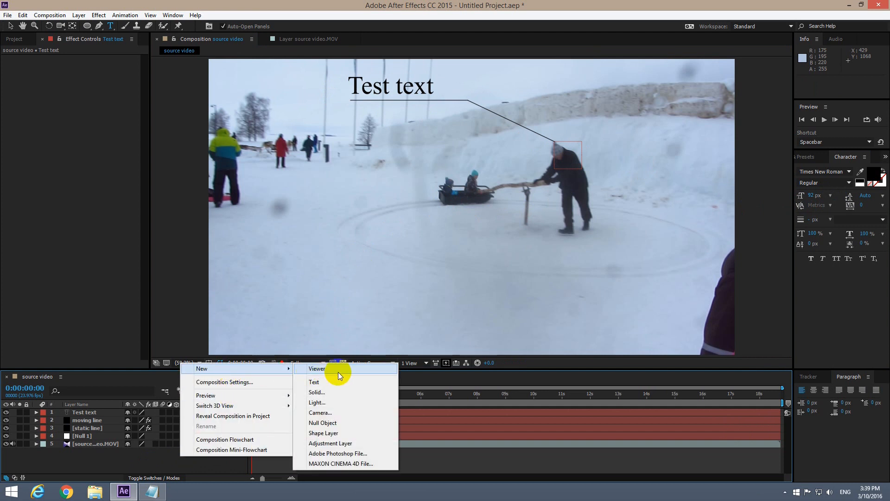
- Create a new 100x100 black solid layer
click(316, 392)
text(100)
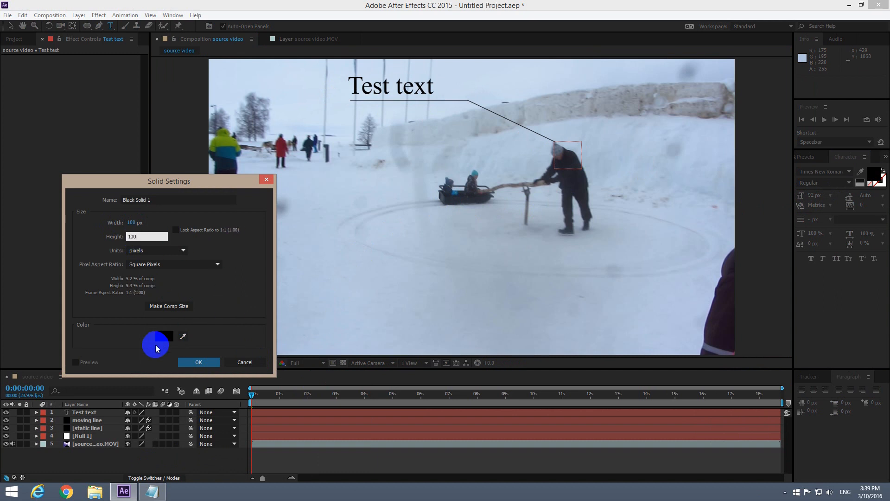
click(158, 335)
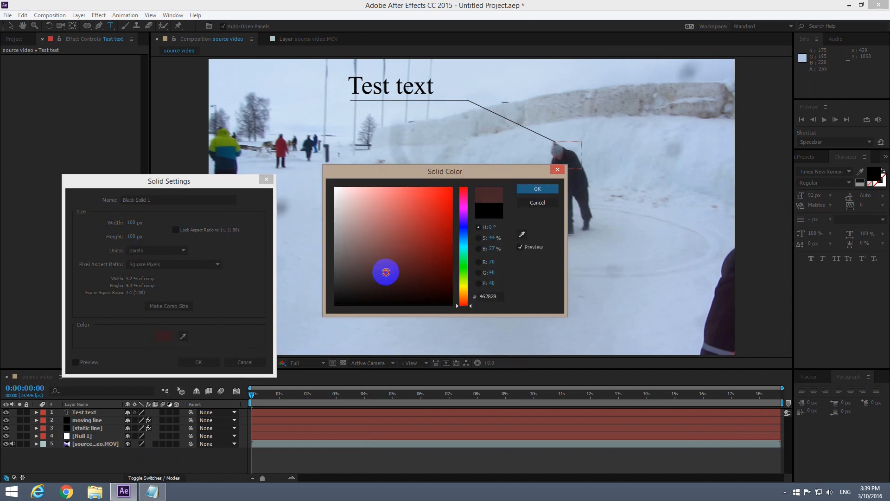
click(536, 188)
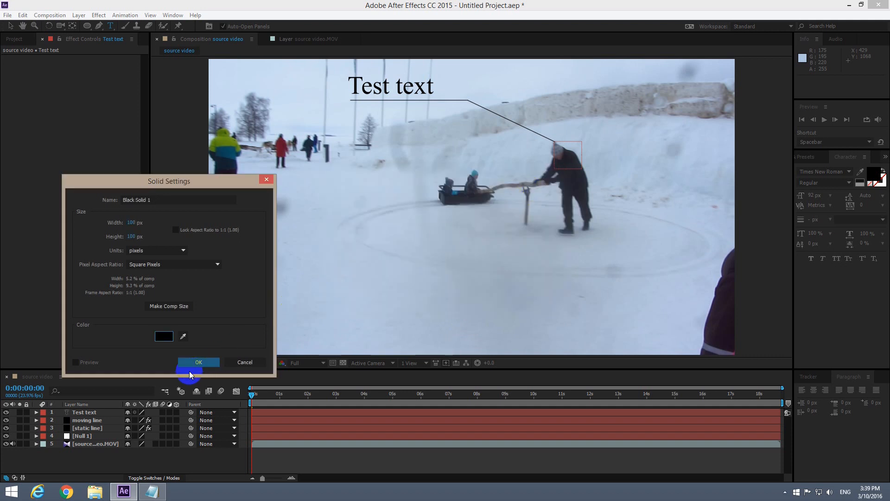
click(199, 362)
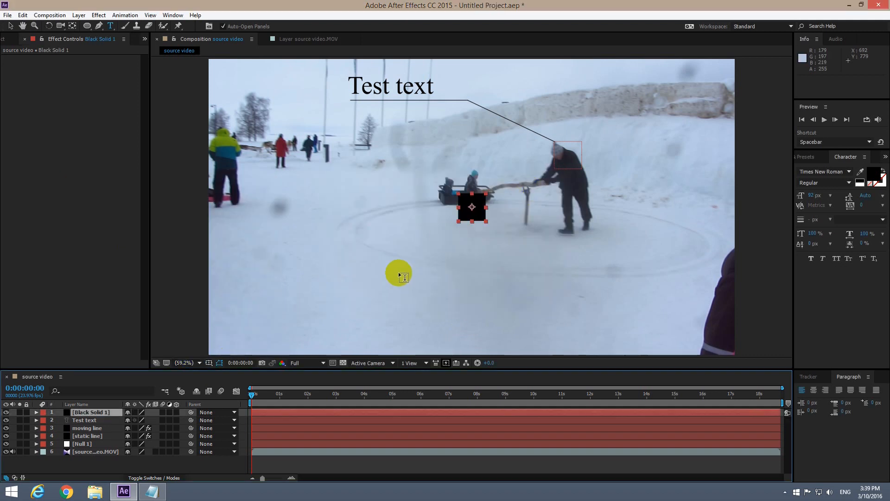
mouse_move(459, 253)
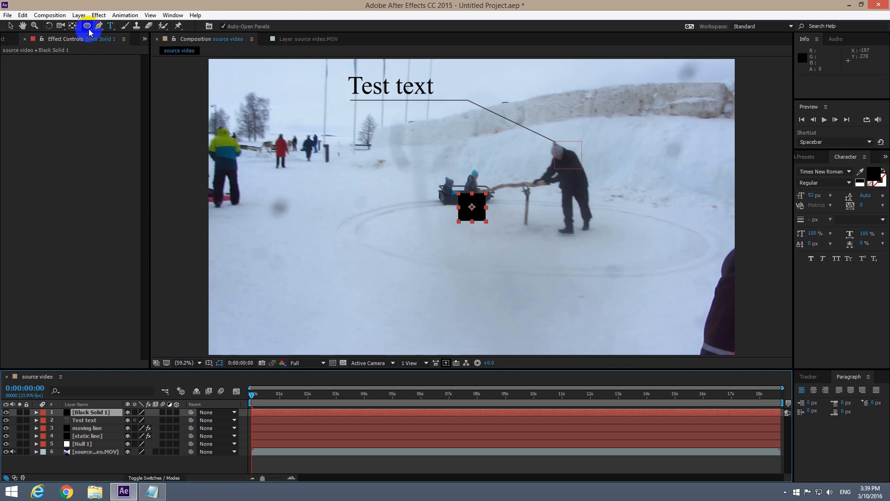
mouse_move(89, 26)
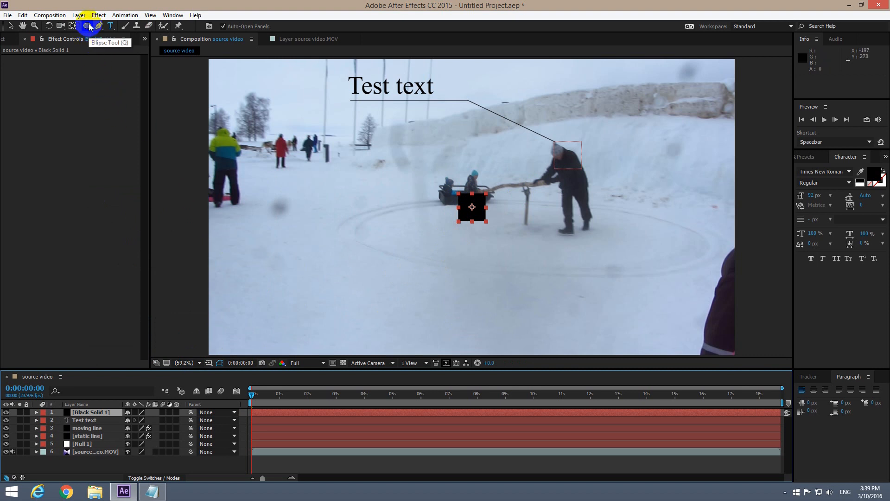
- Mask the solid into a circle with the Ellipse tool and place it at the line's bend
click(82, 26)
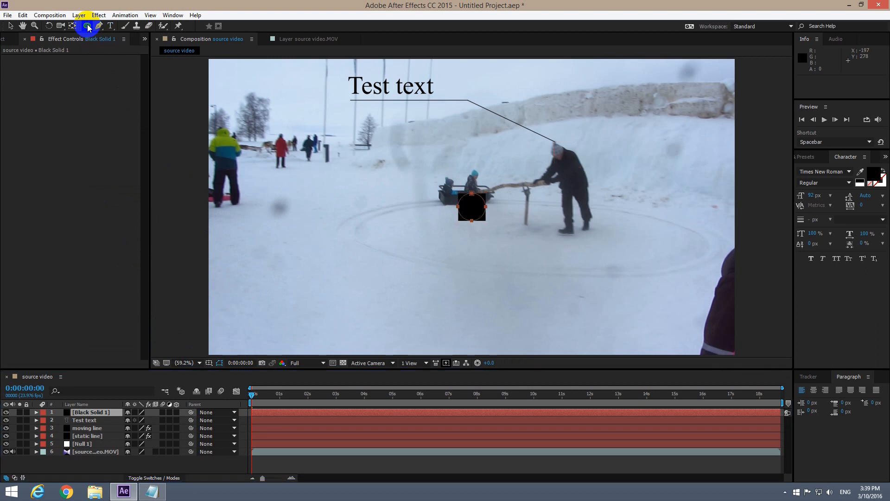
click(86, 26)
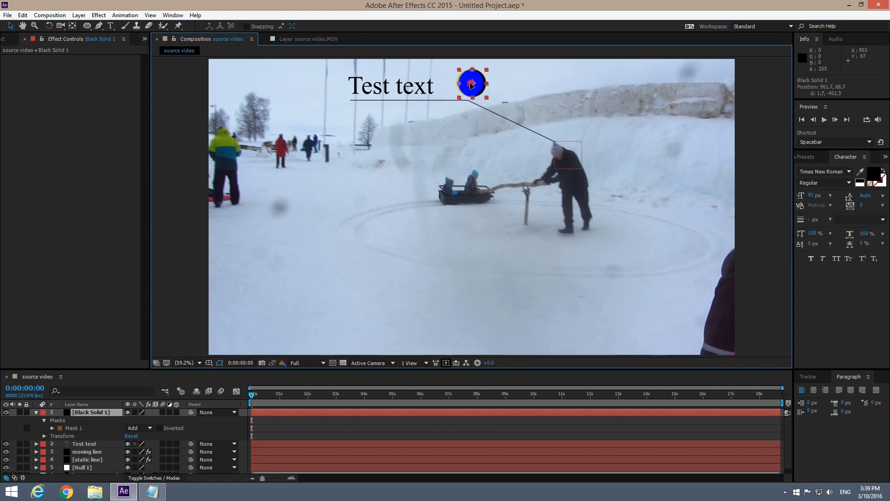
- Zoom the viewer to 200% and rename the circle layer 'dot'
click(182, 363)
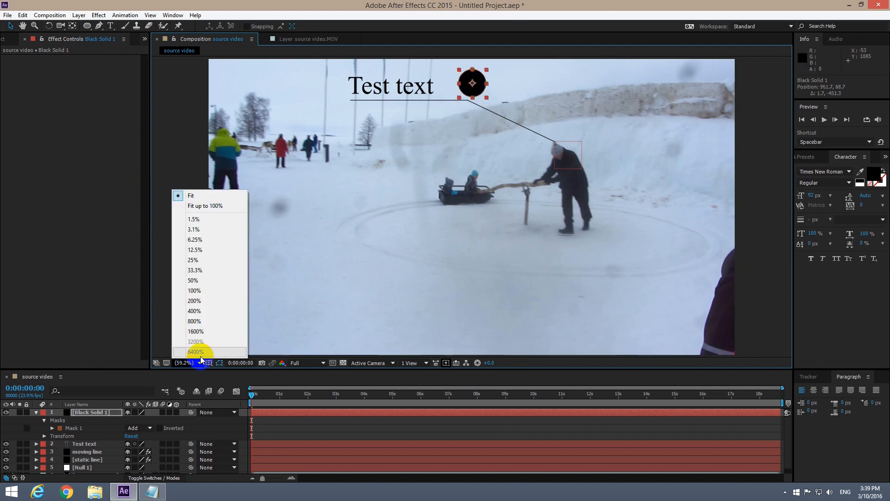
click(194, 300)
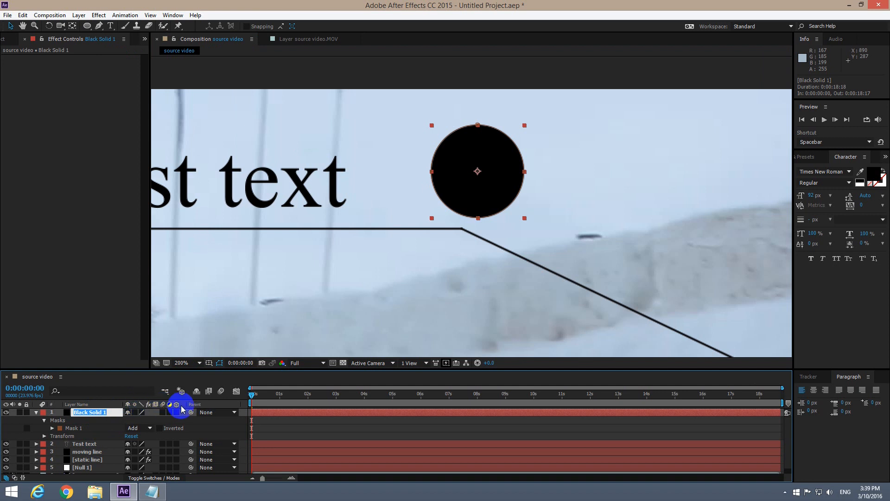
text(dot)
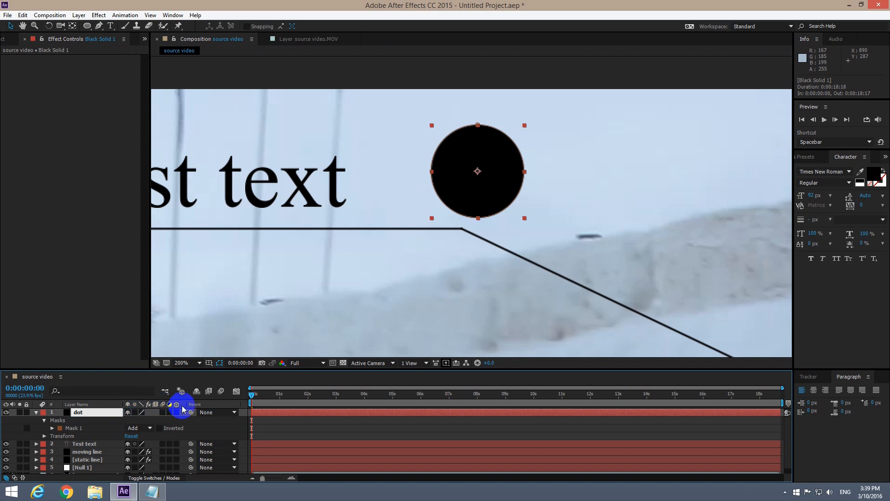
click(35, 411)
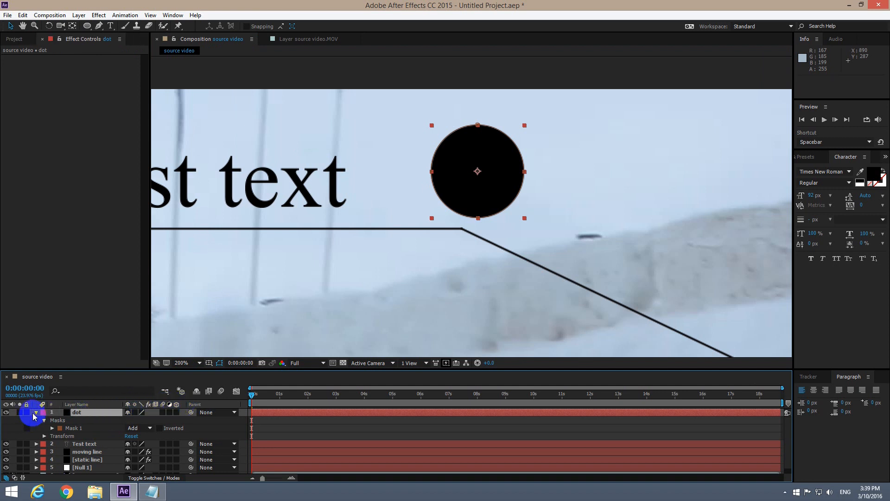
- Set the dot layer's Scale to 20% so it sits as a small point on the bend
click(35, 412)
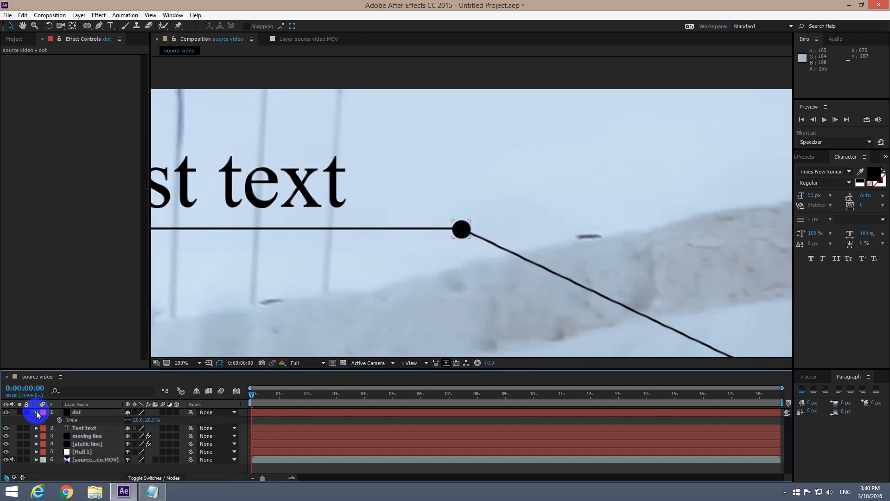
click(77, 412)
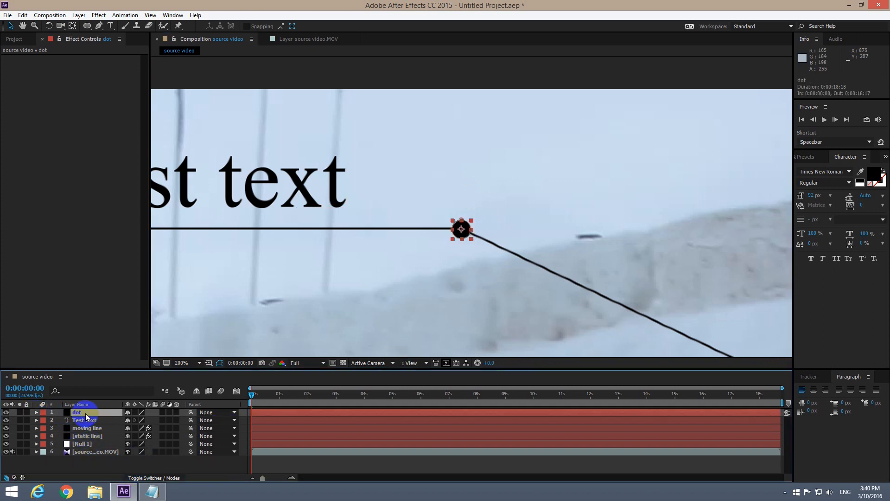
- Duplicate dot as 'dot 2' at the beam's end on the head, parent it to Null 1, and zoom to Fit
click(84, 420)
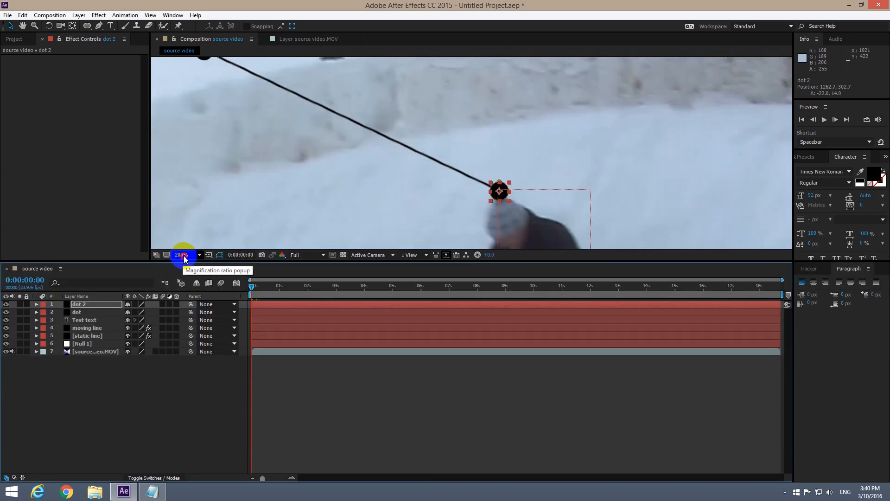
click(190, 266)
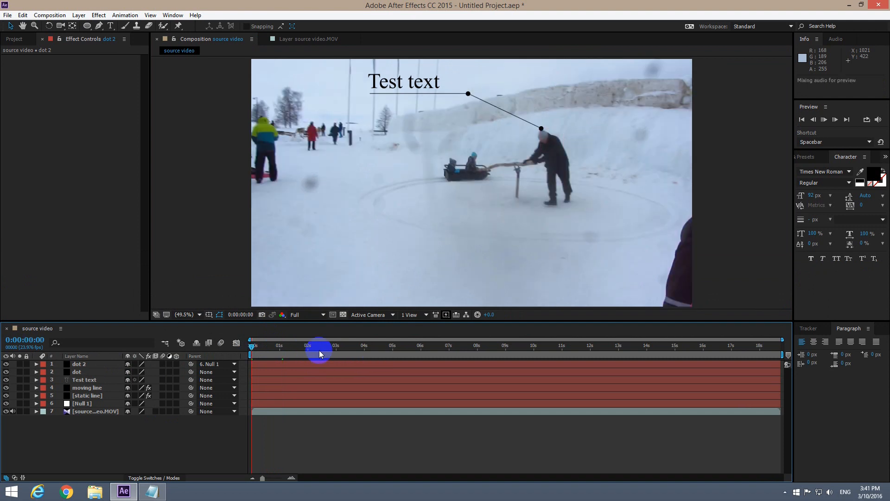
key(space)
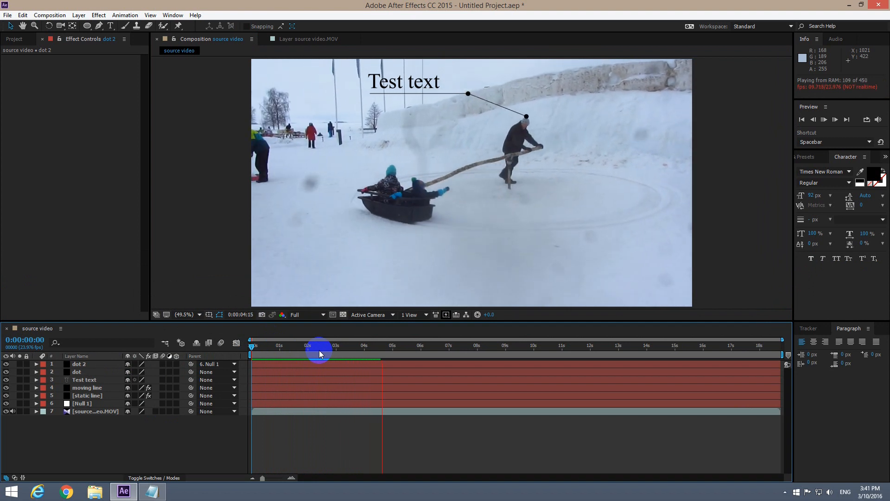
key(Space)
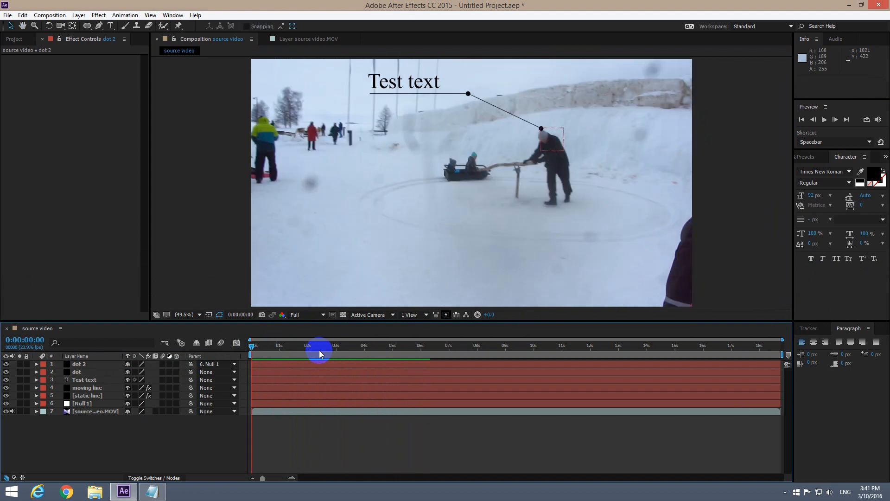
key(Space)
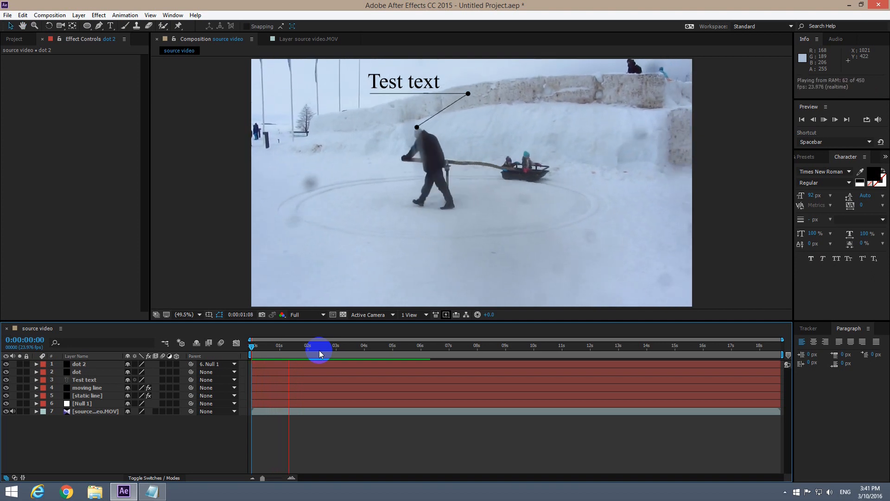